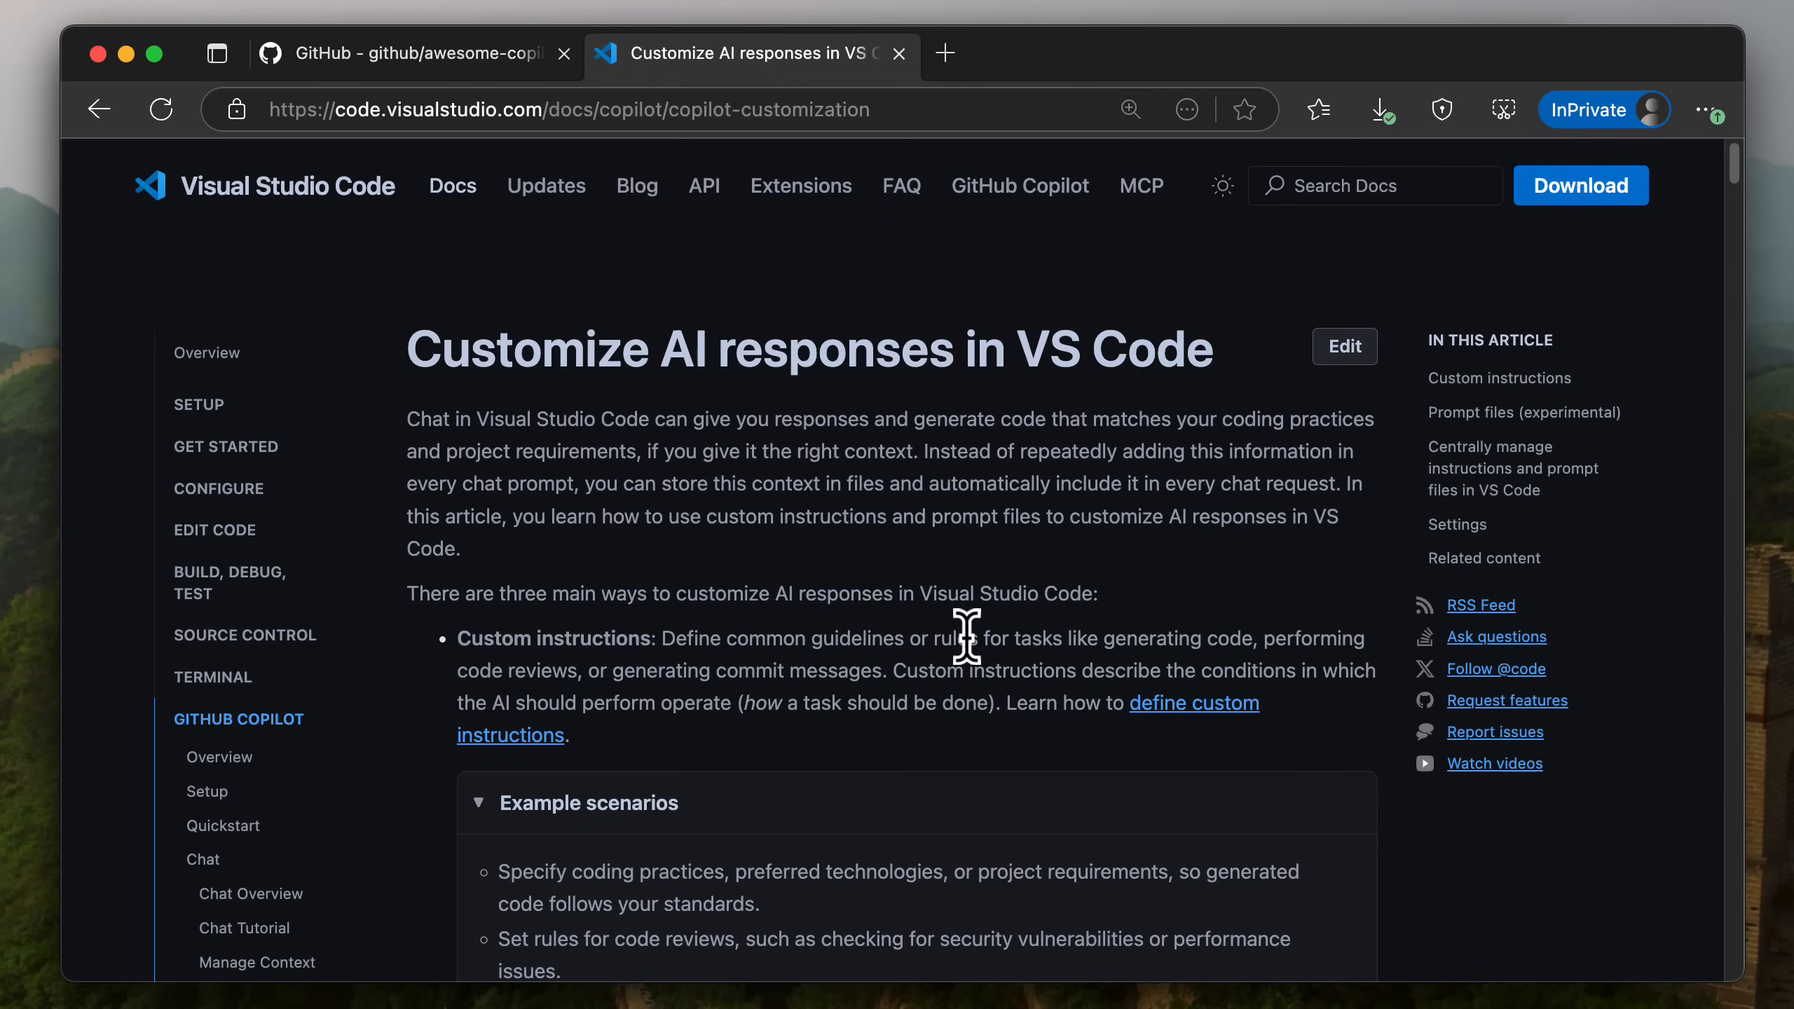
# Read an instructions file in the repo, highlighting the commit messages phrase.
pyautogui.moveTo(964, 638); pyautogui.dragTo(1253, 639)
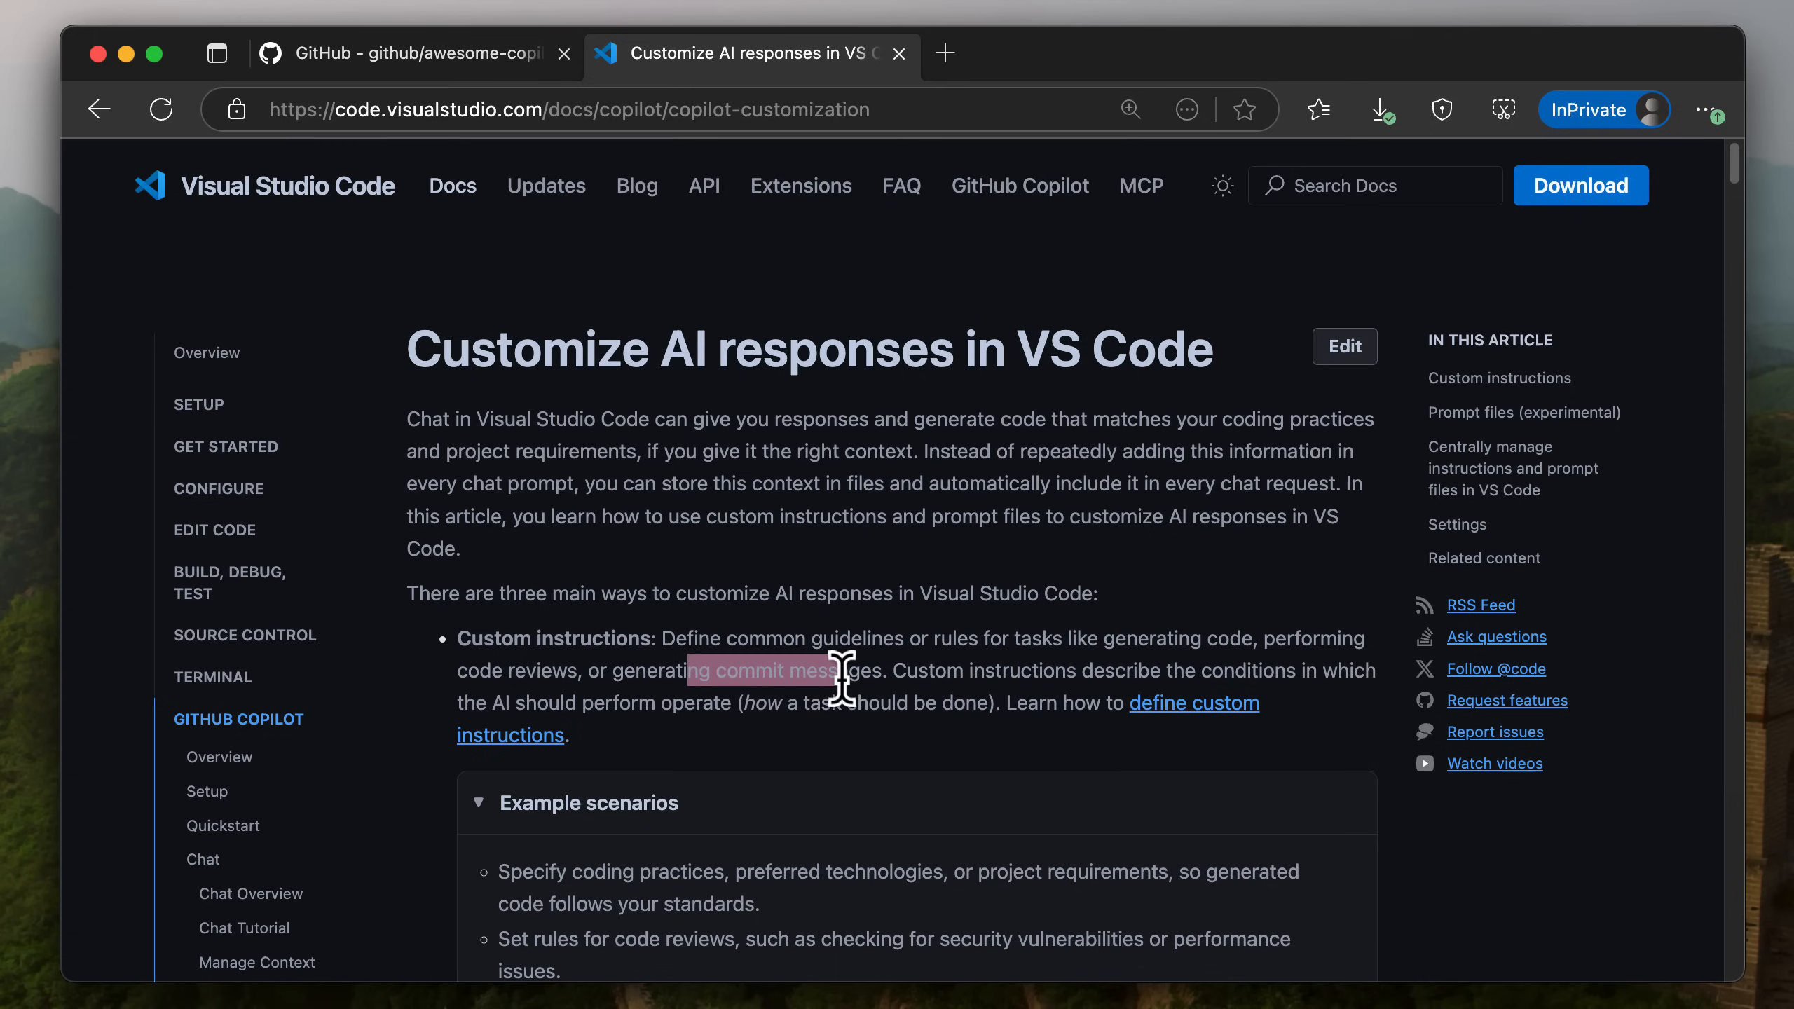
pyautogui.scroll(-3)
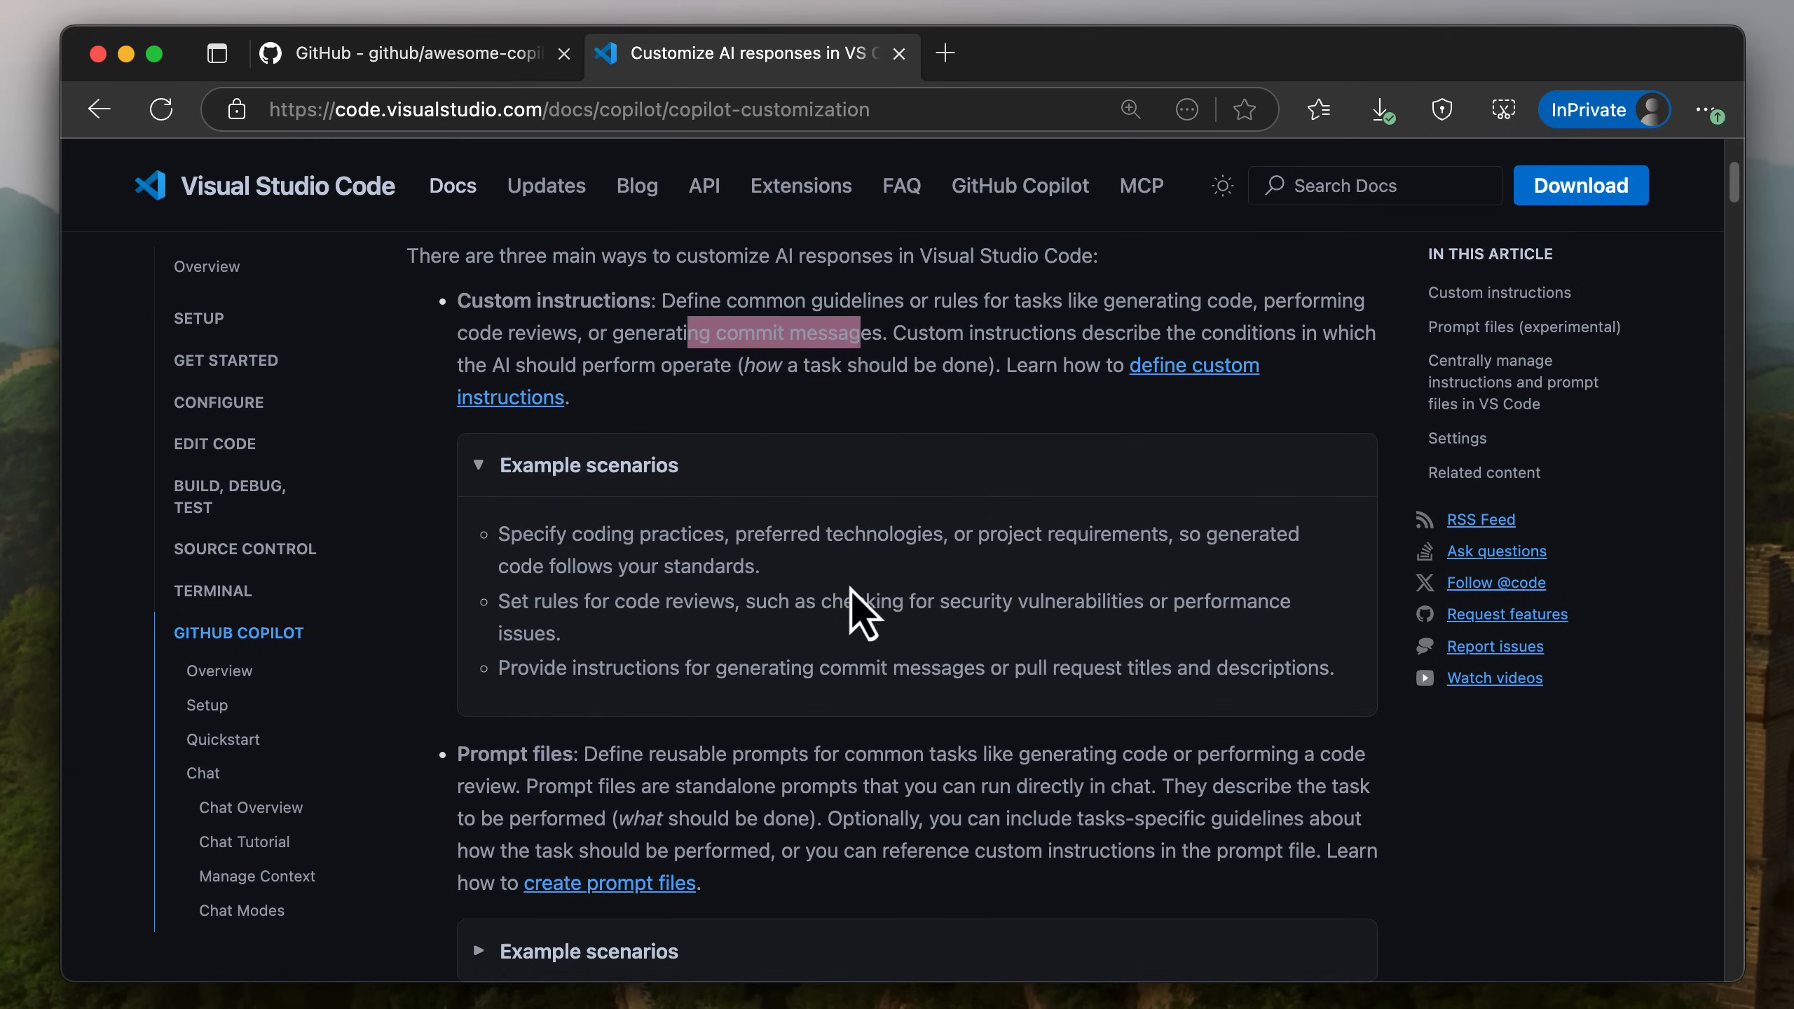
pyautogui.moveTo(896, 572)
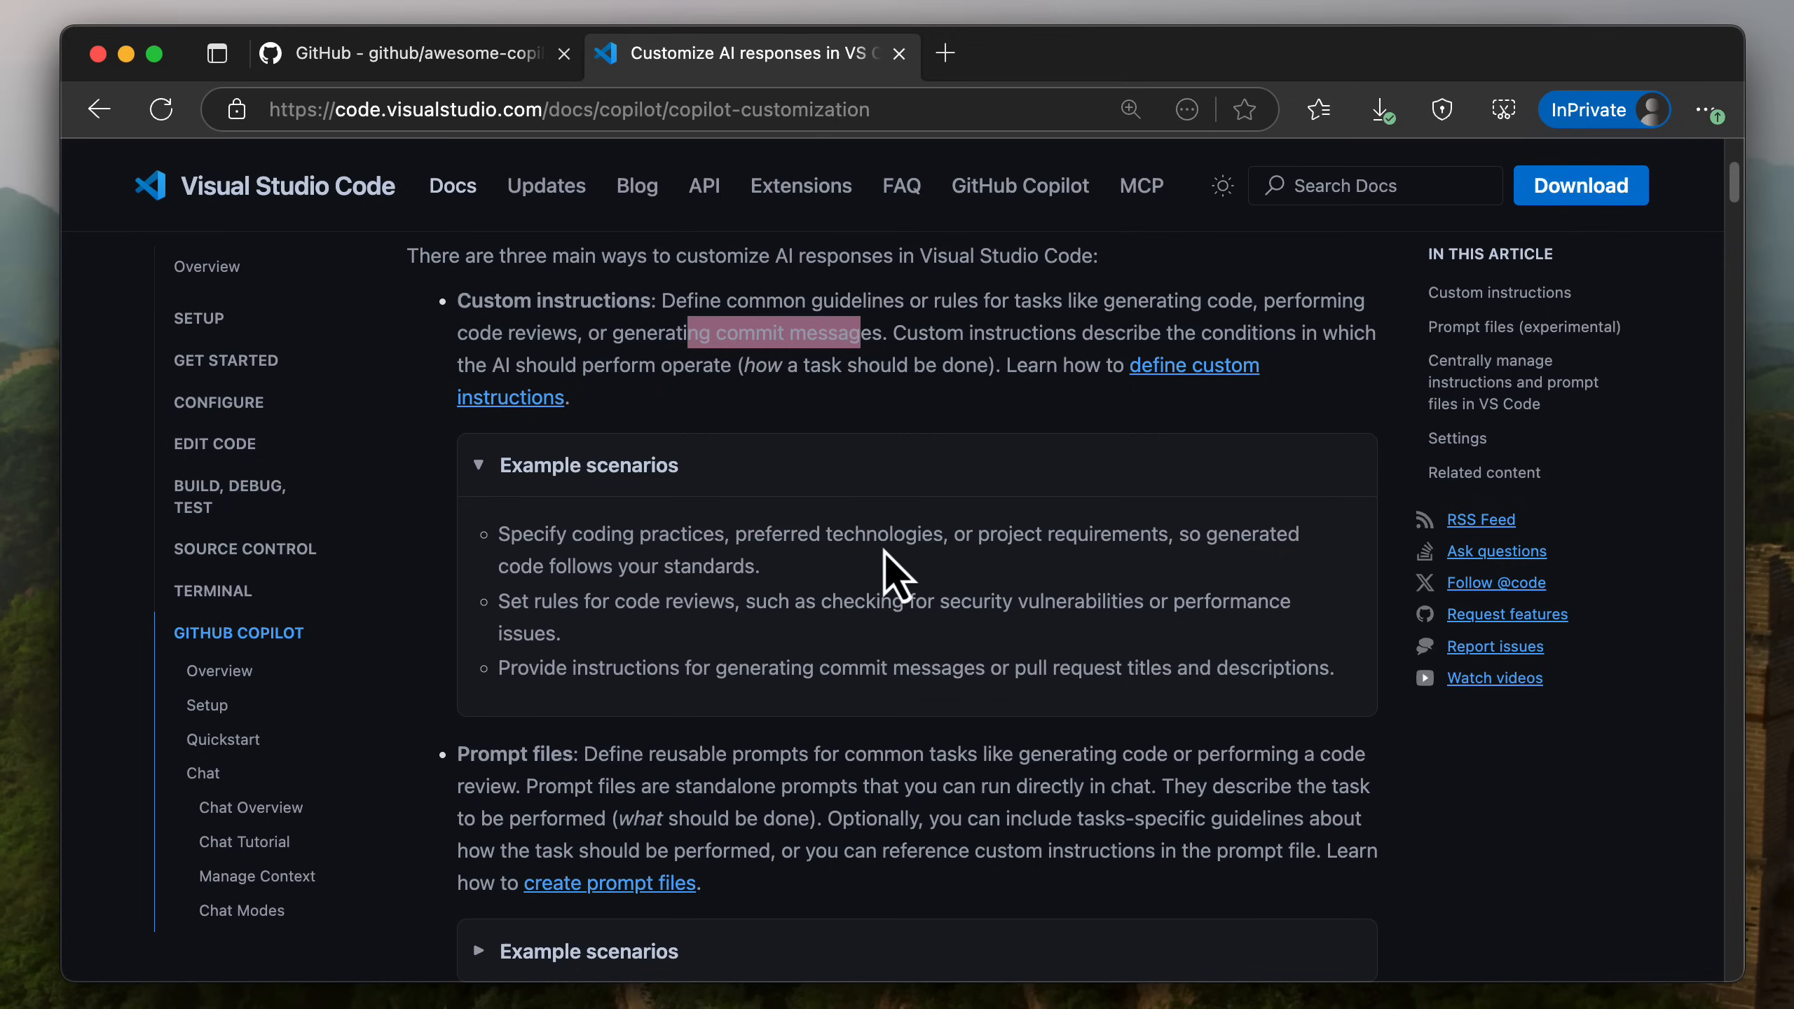
pyautogui.moveTo(1242, 534)
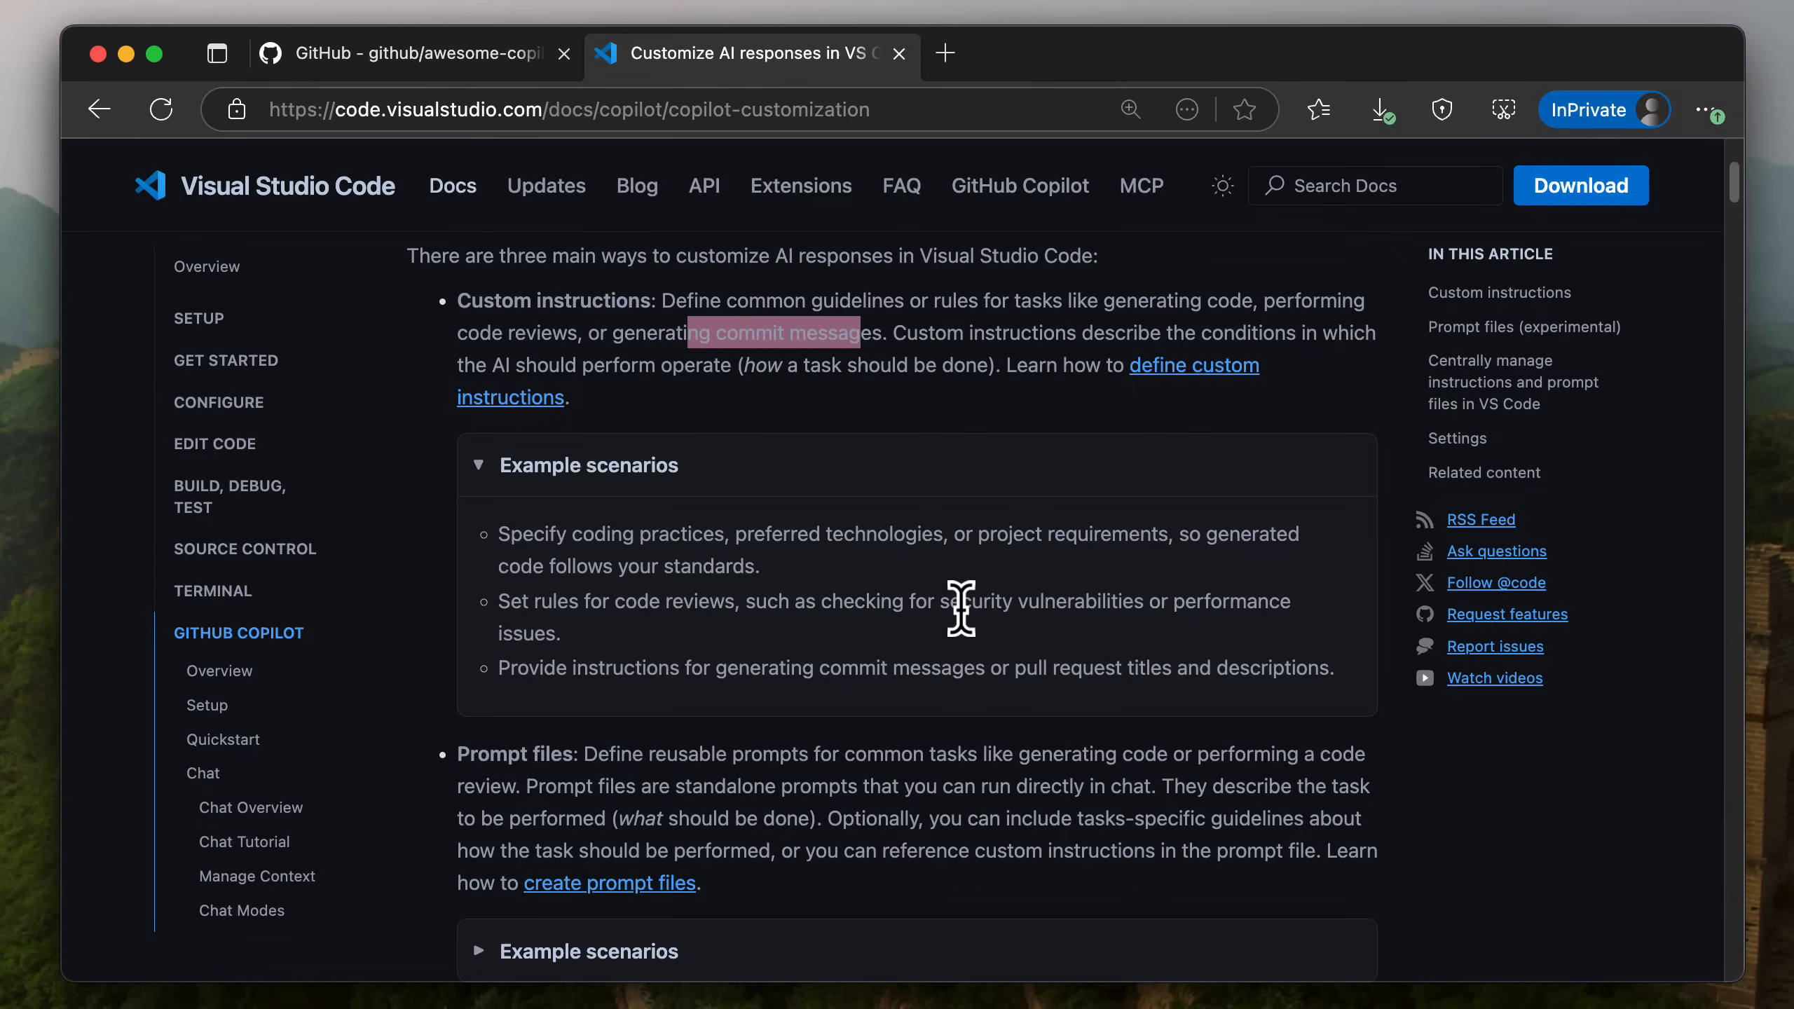
pyautogui.scroll(-3)
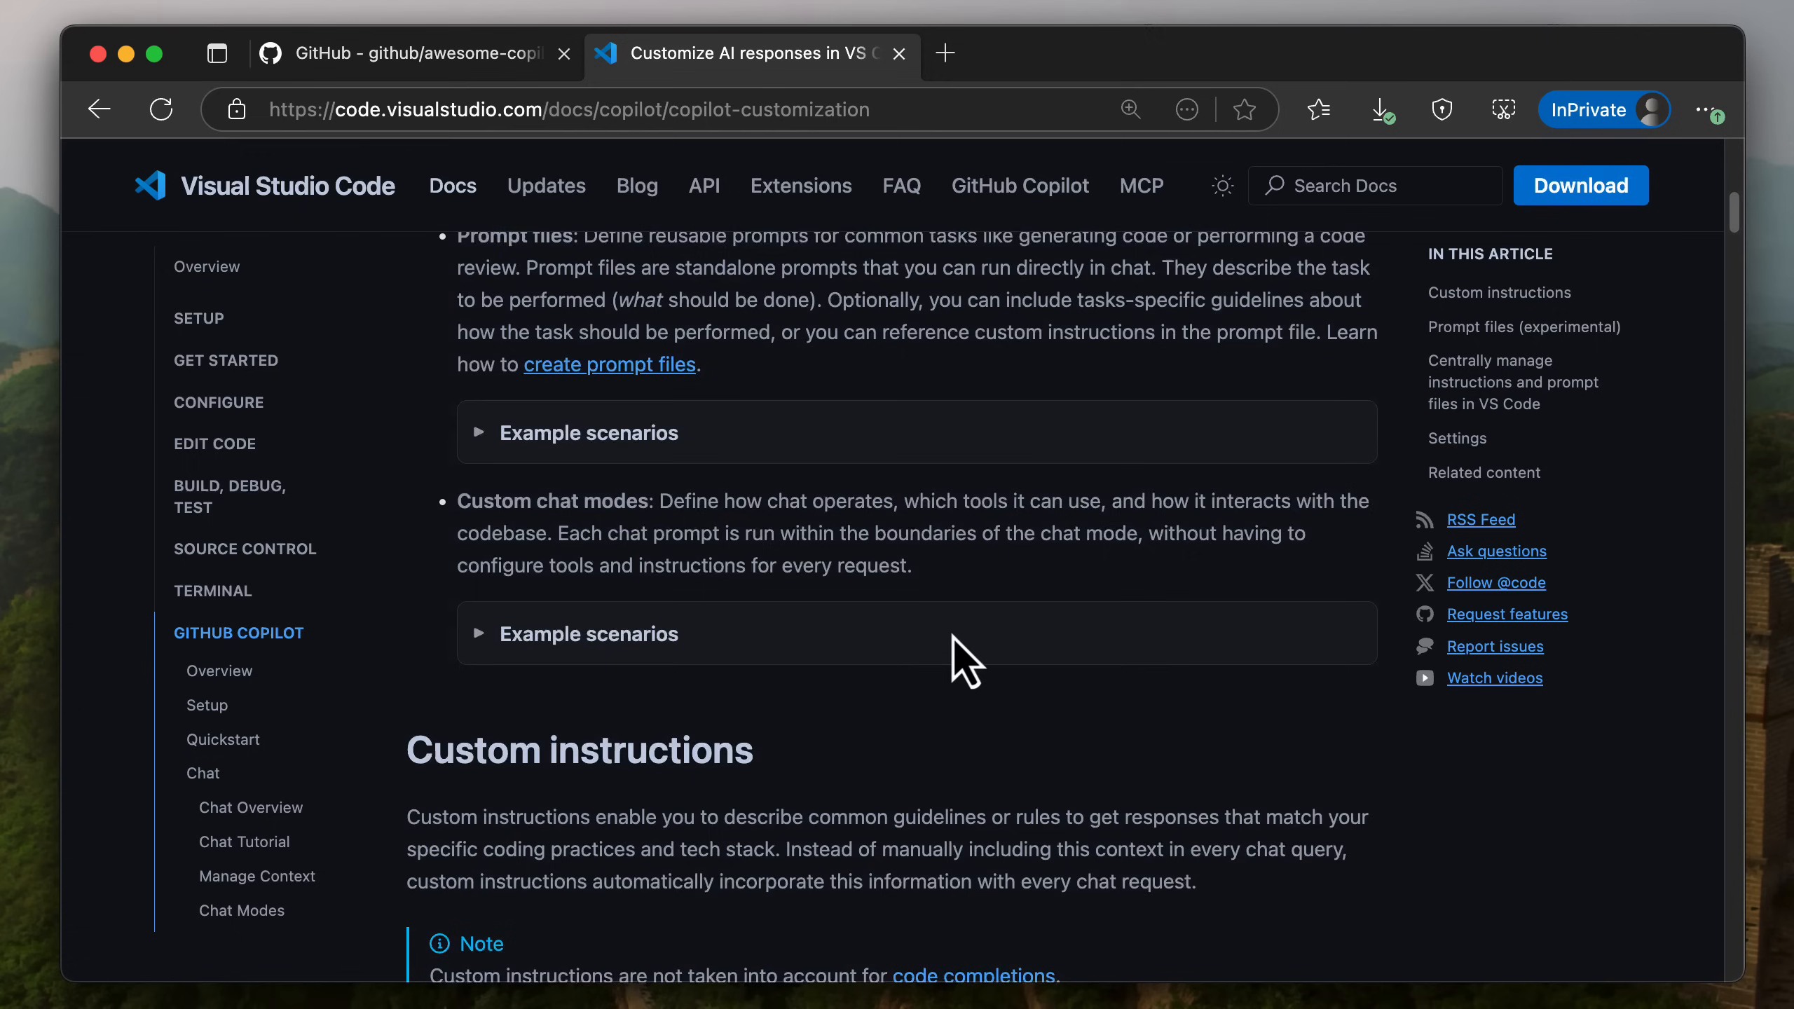
pyautogui.scroll(-3)
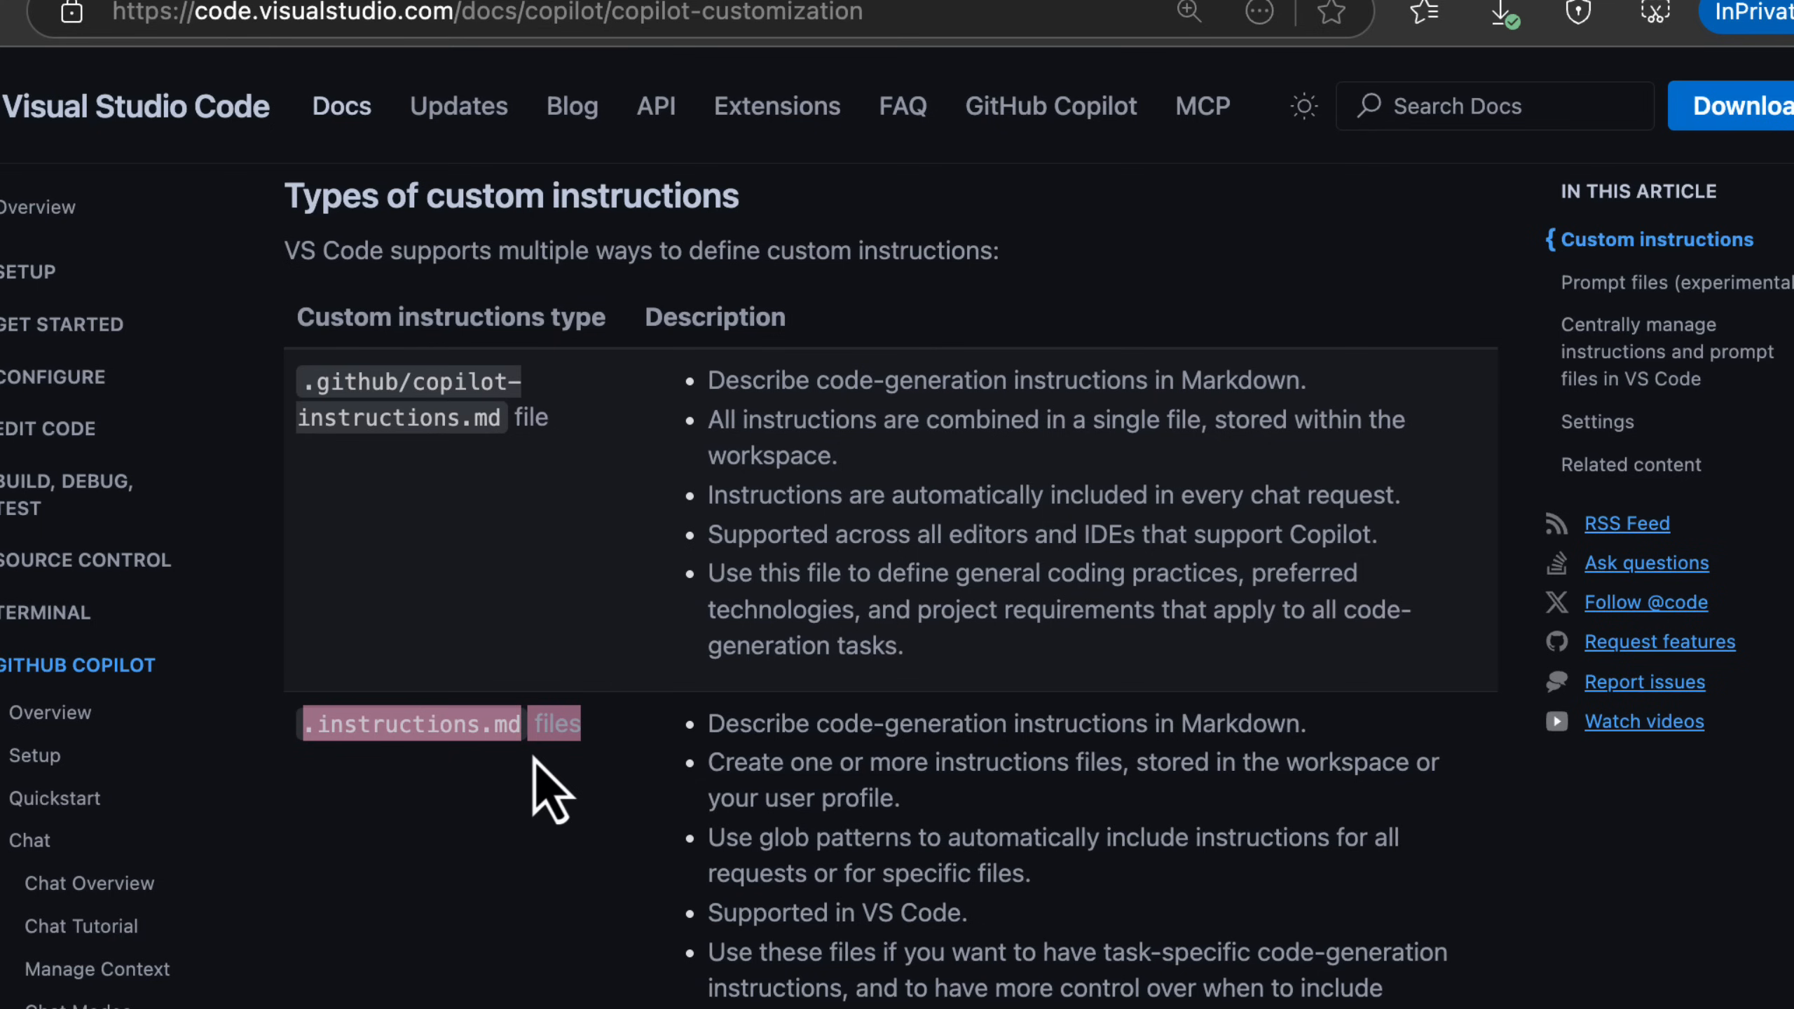
pyautogui.moveTo(549, 778)
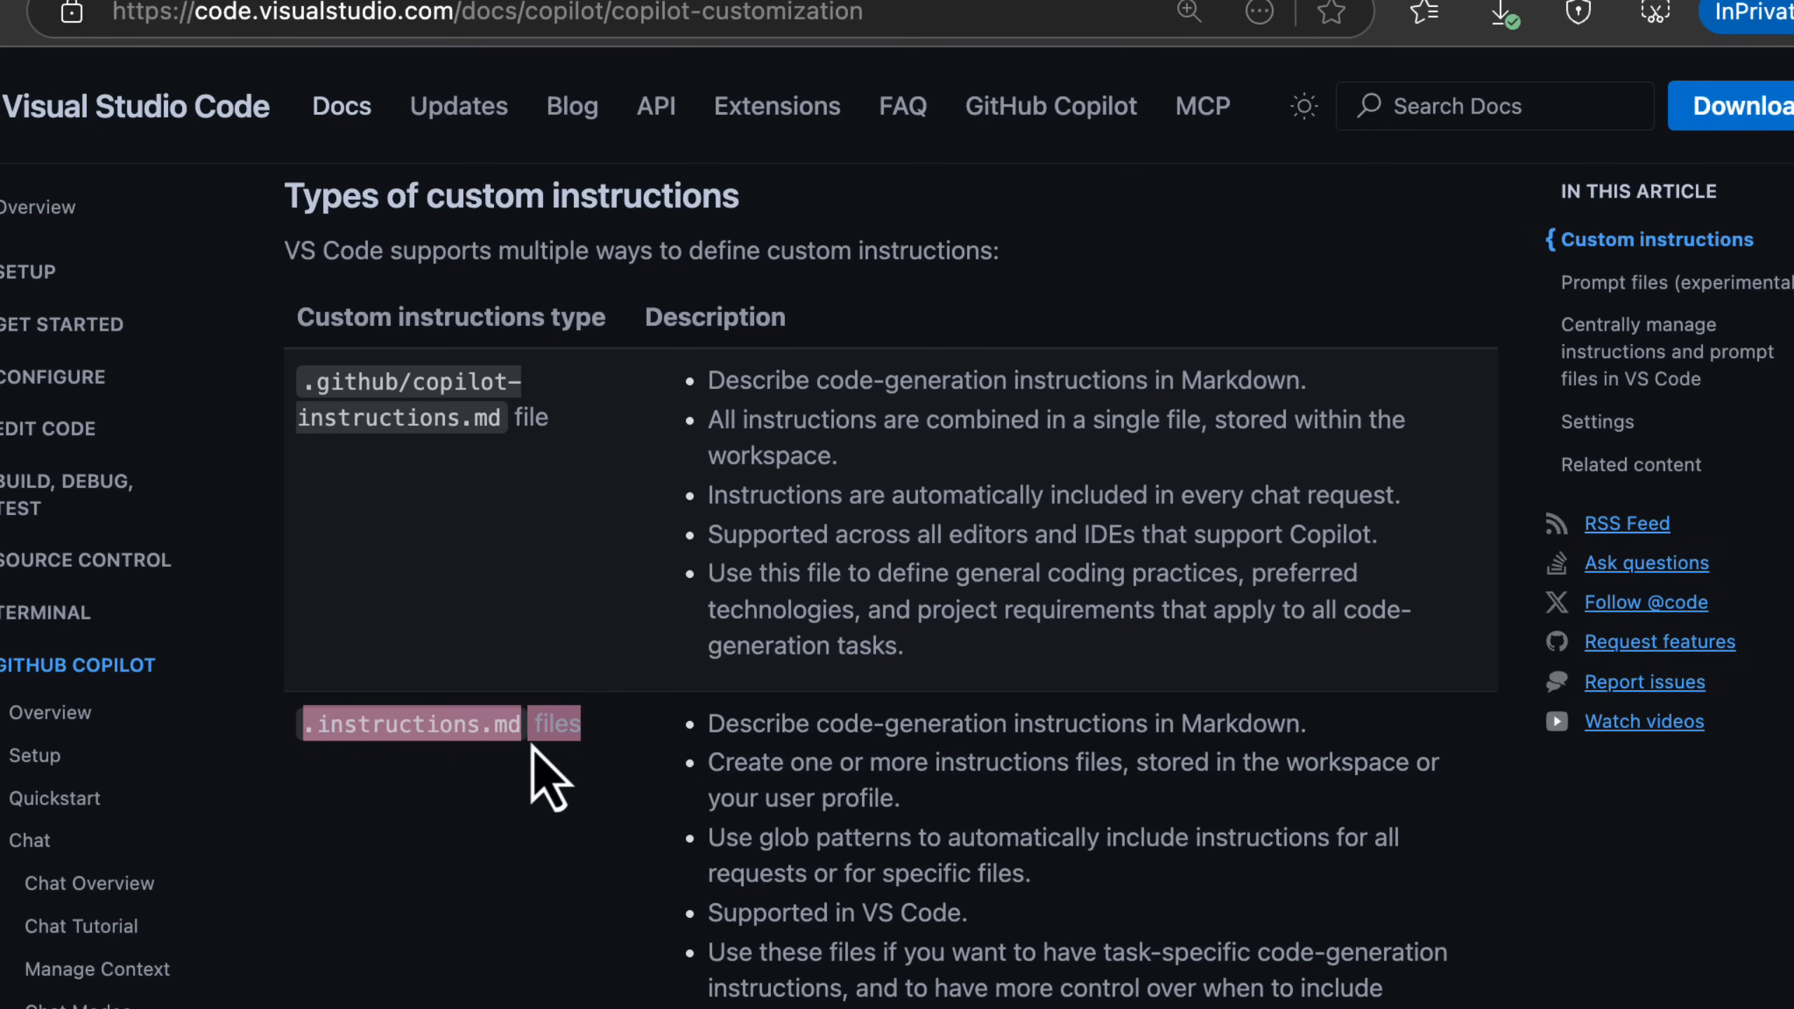
pyautogui.scroll(-3)
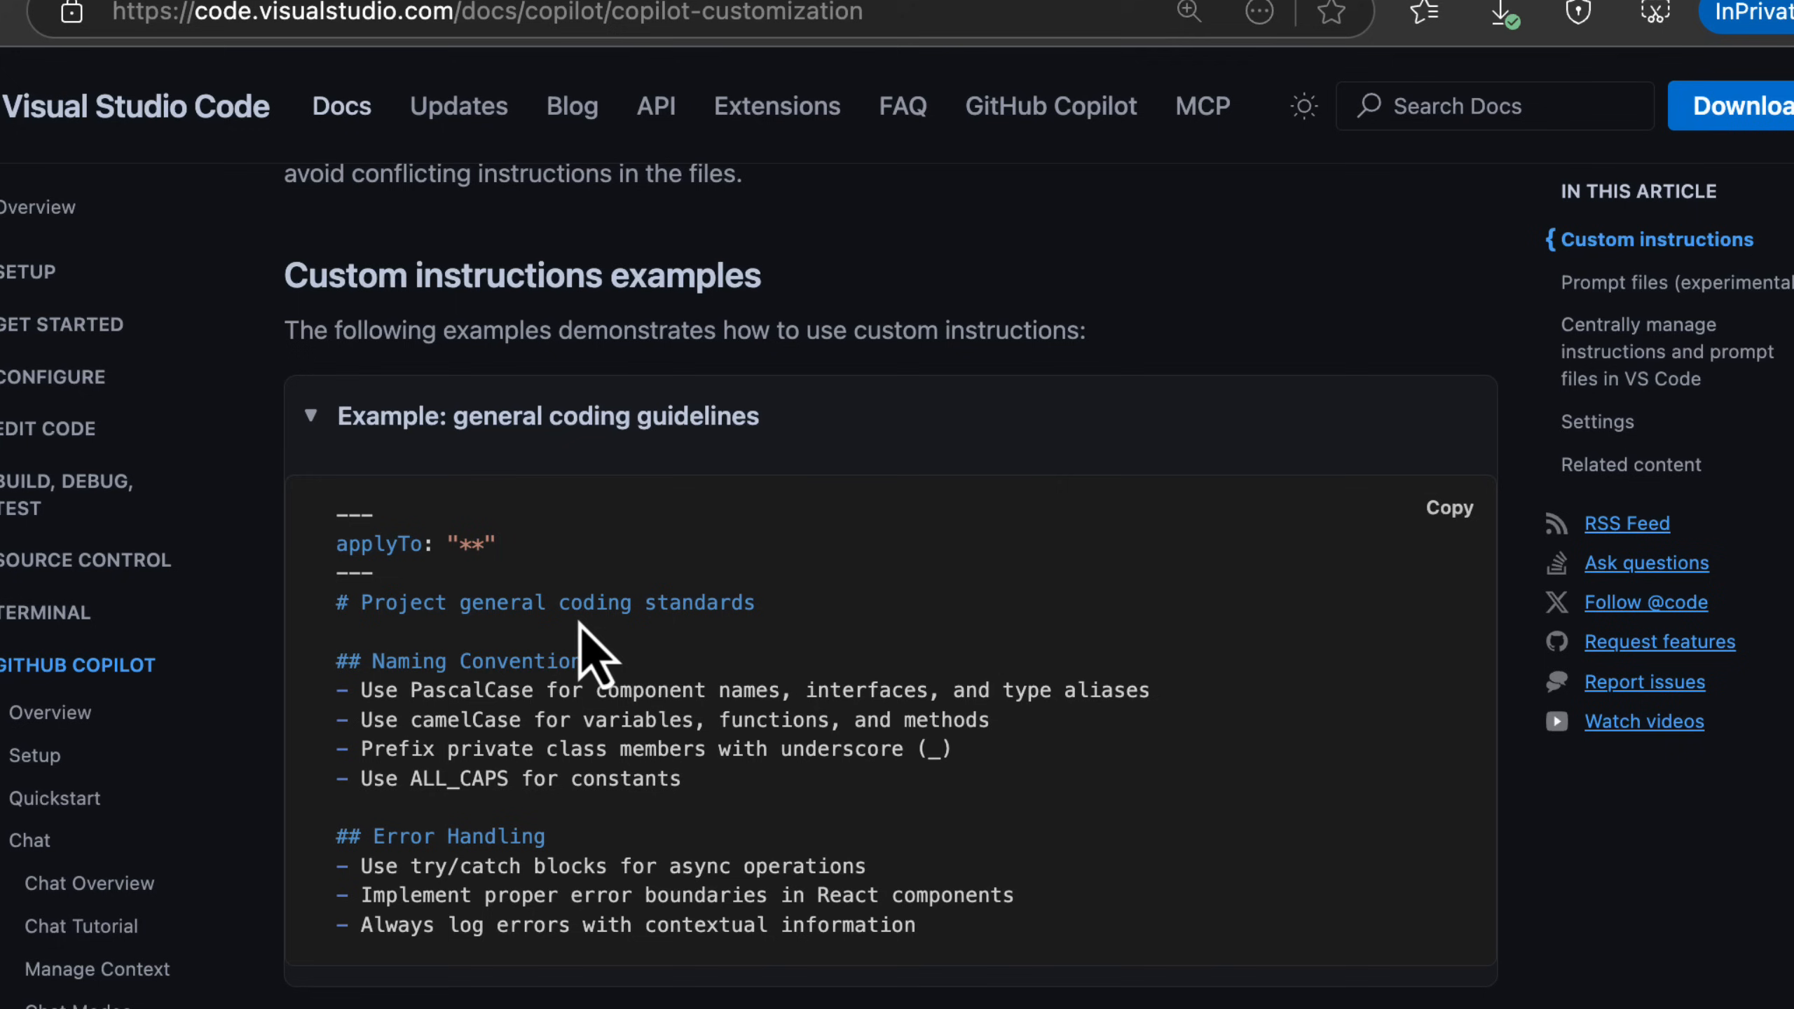
pyautogui.moveTo(609, 606)
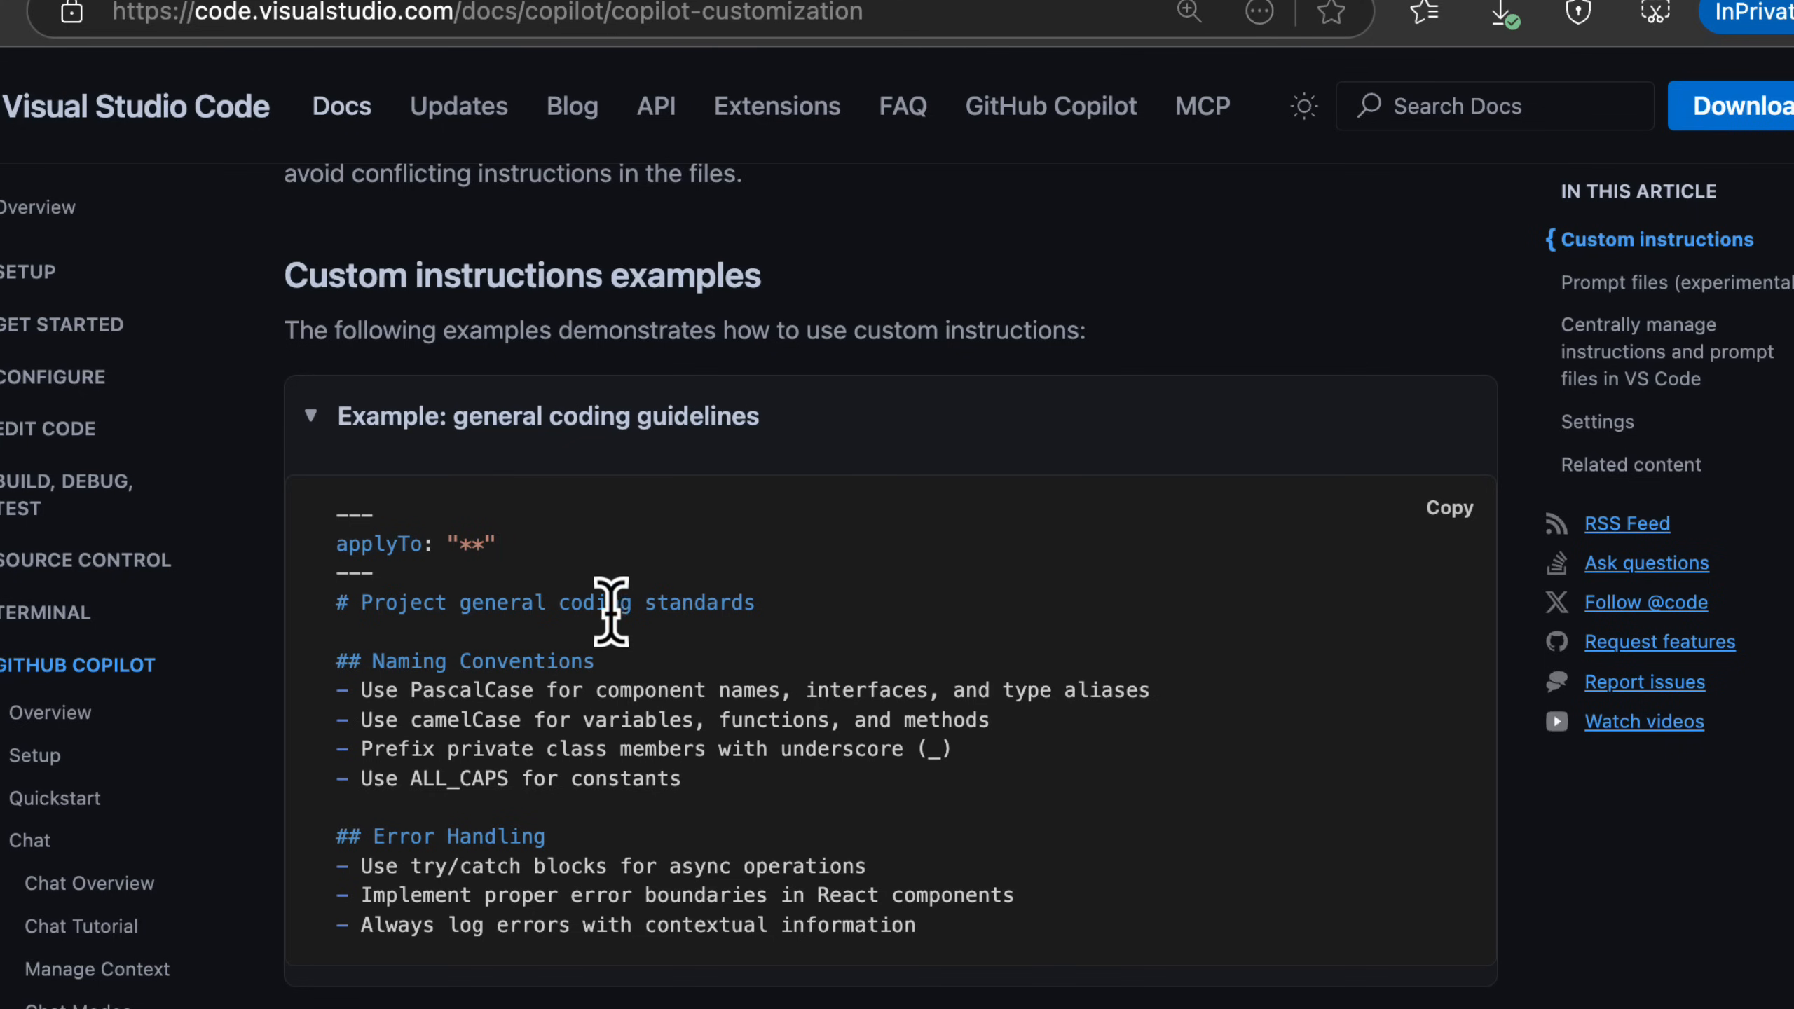
# Keep reading, highlighting the private class members naming rule.
pyautogui.moveTo(429, 689); pyautogui.dragTo(709, 690)
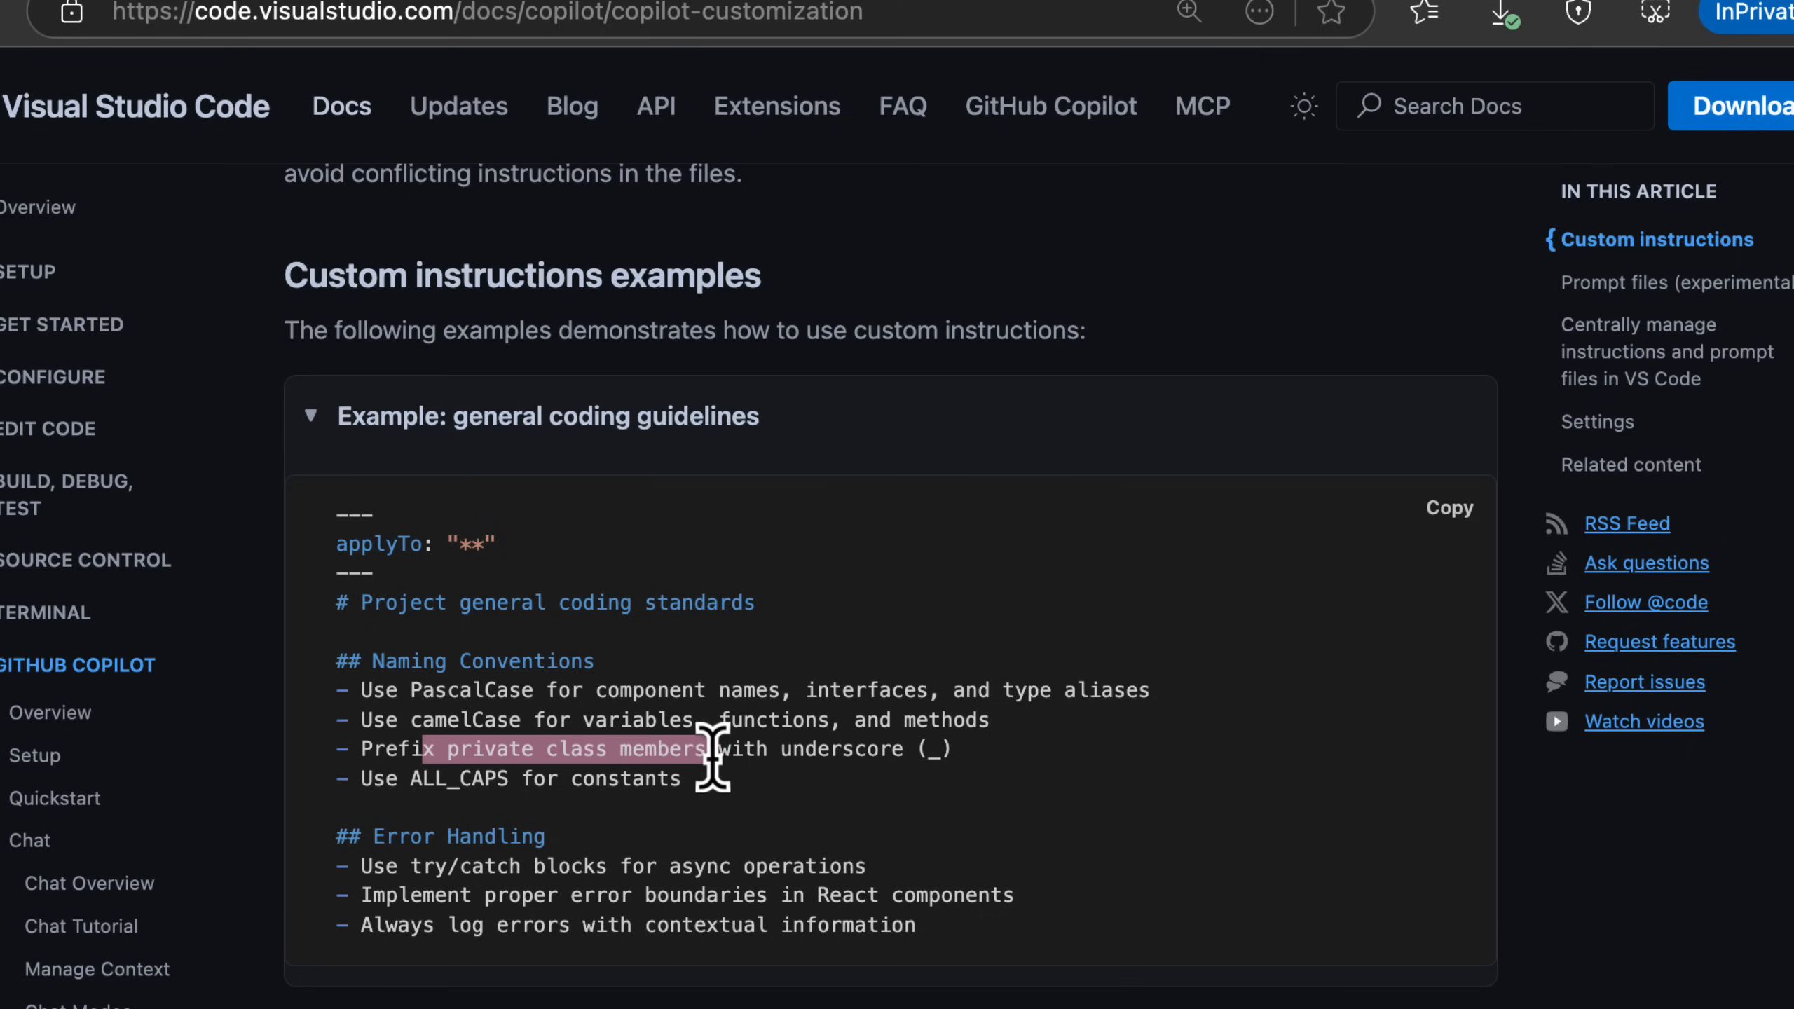
pyautogui.scroll(-3)
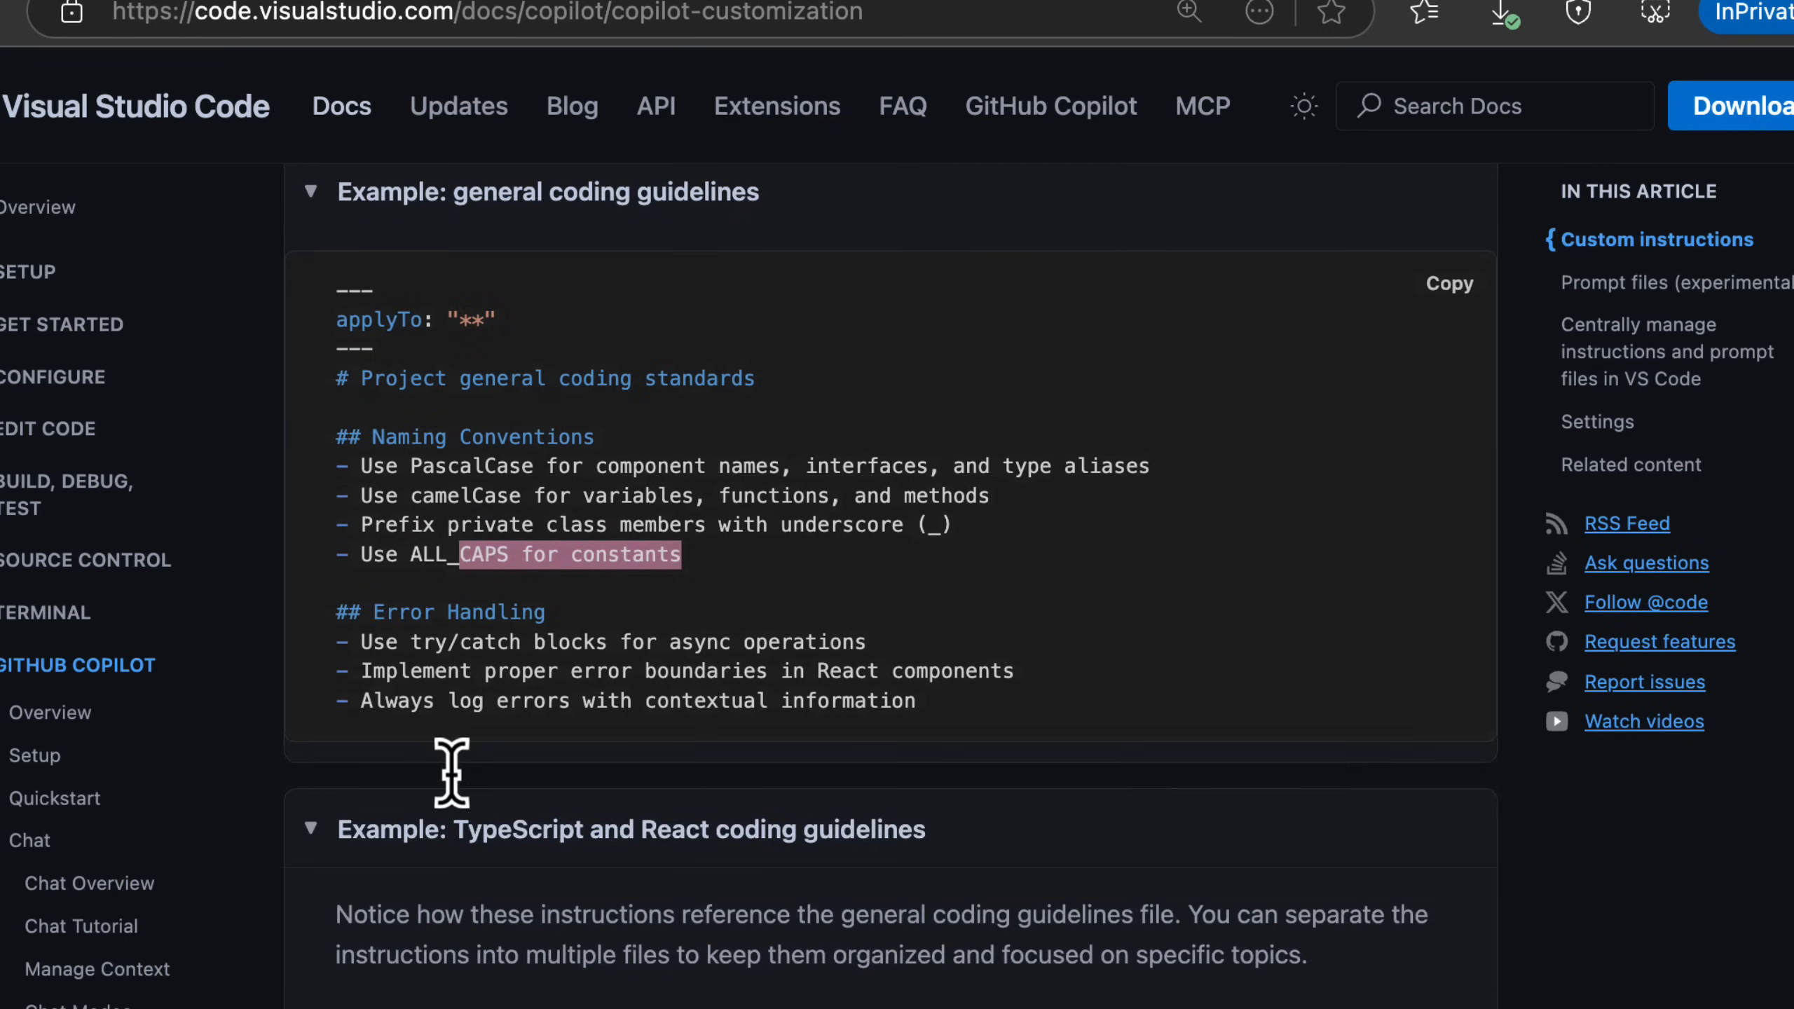
pyautogui.scroll(-3)
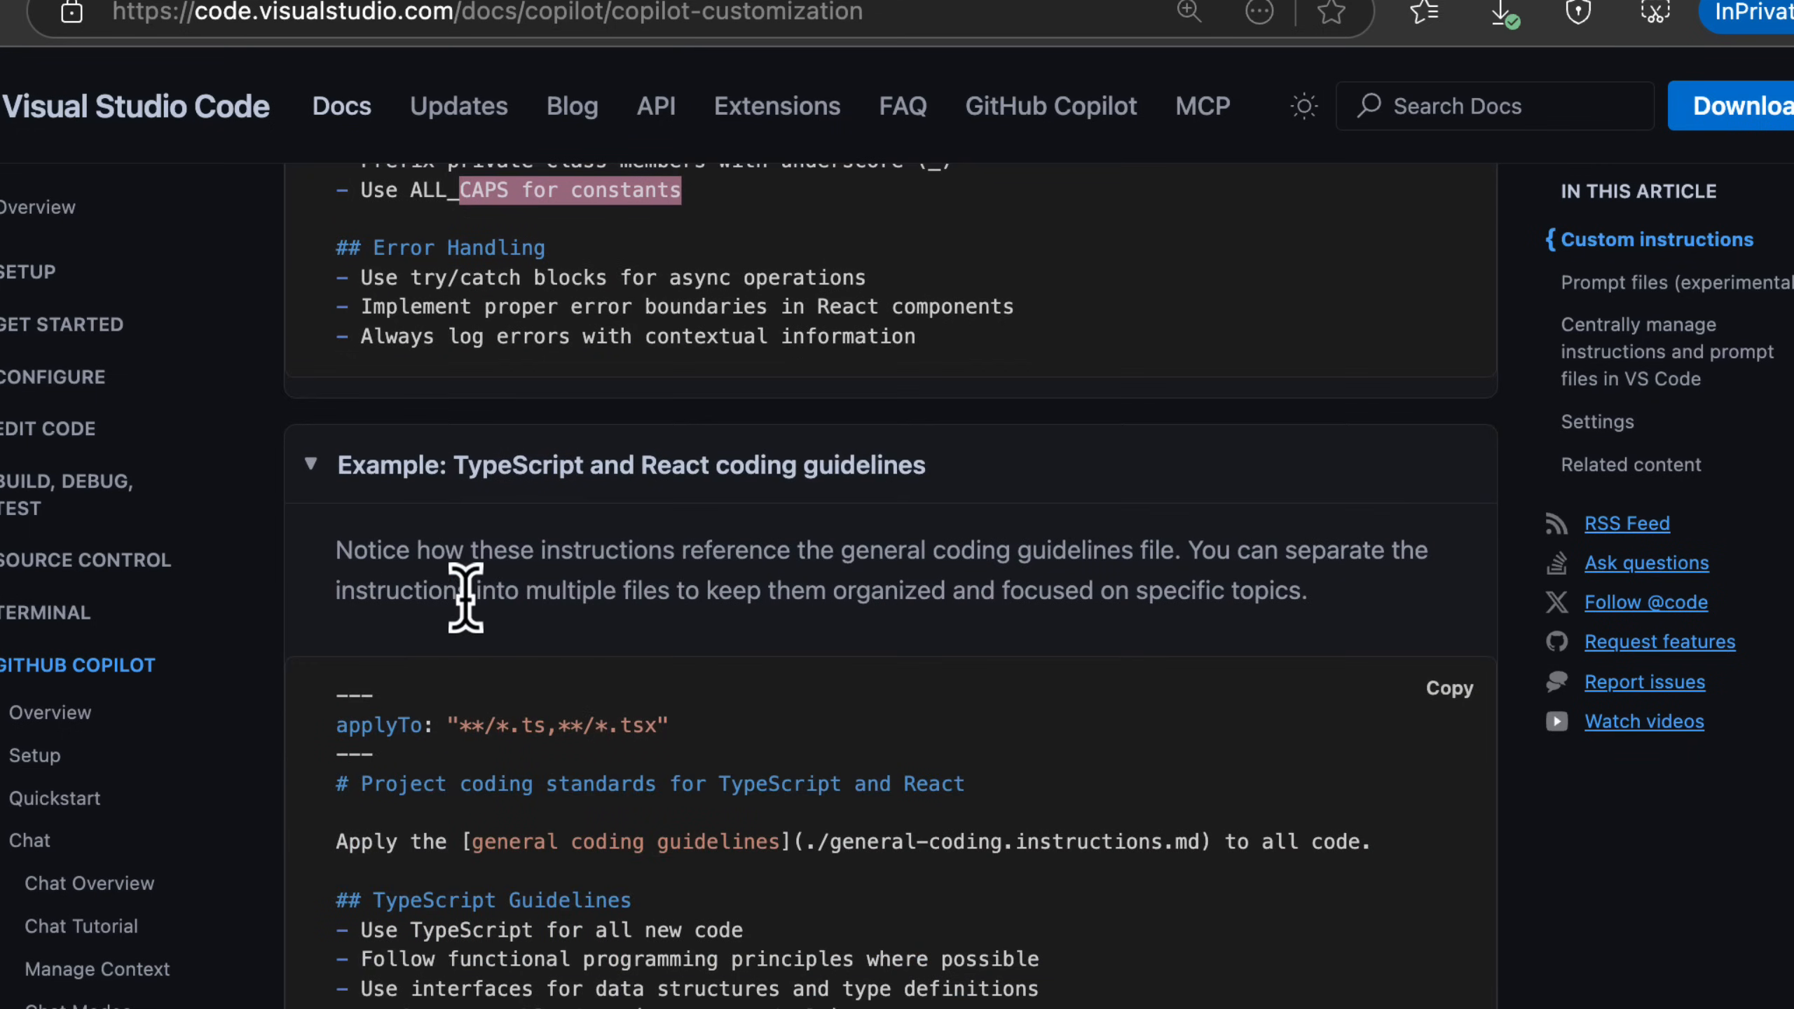
pyautogui.scroll(-3)
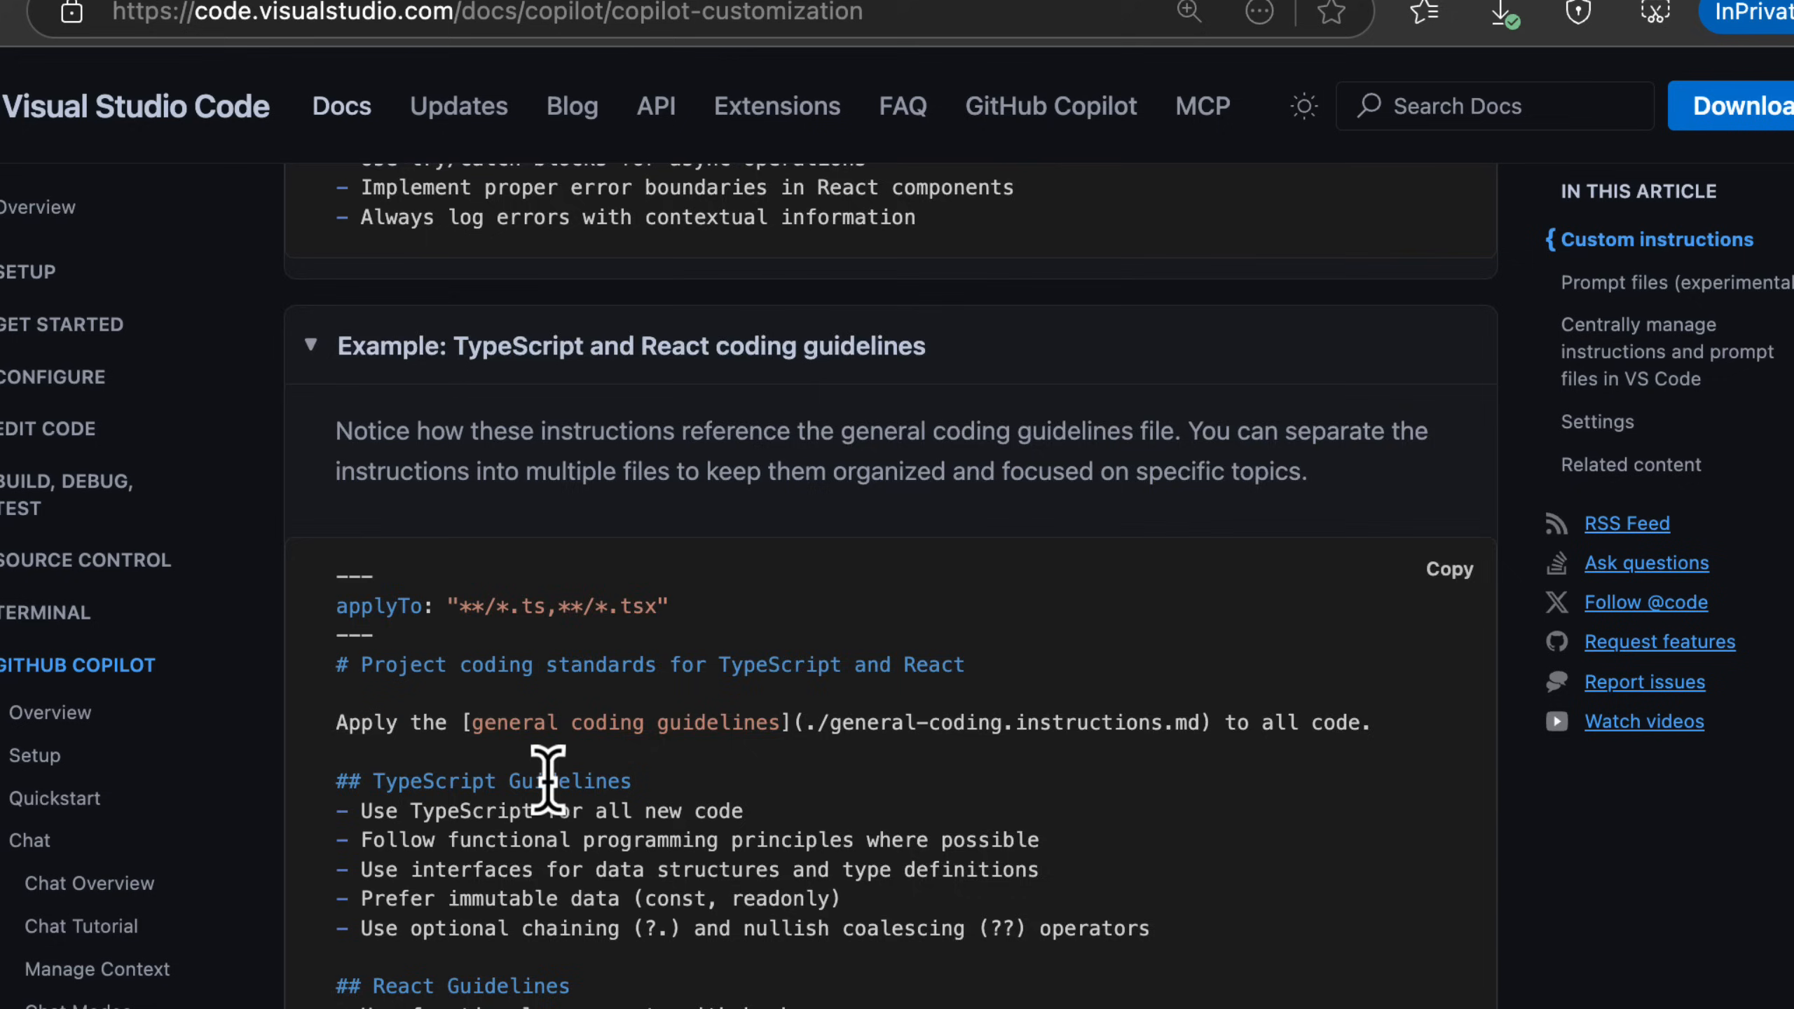
pyautogui.scroll(-3)
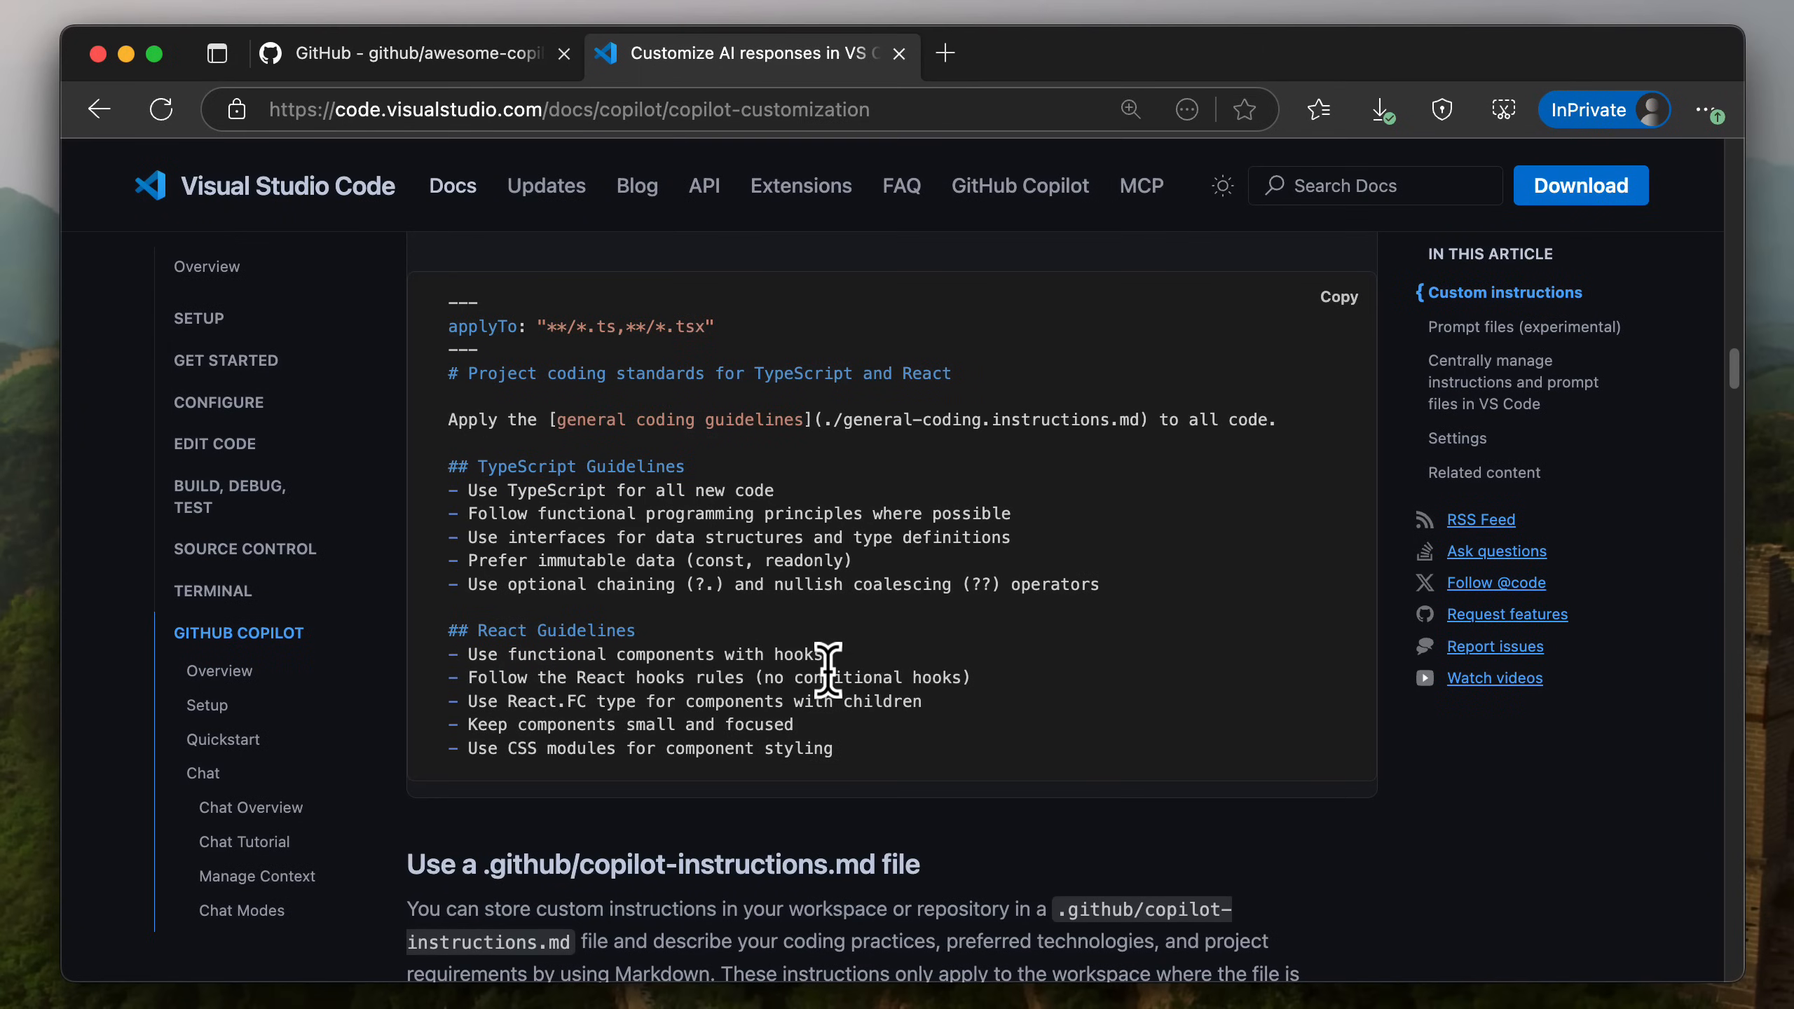
pyautogui.moveTo(761, 317)
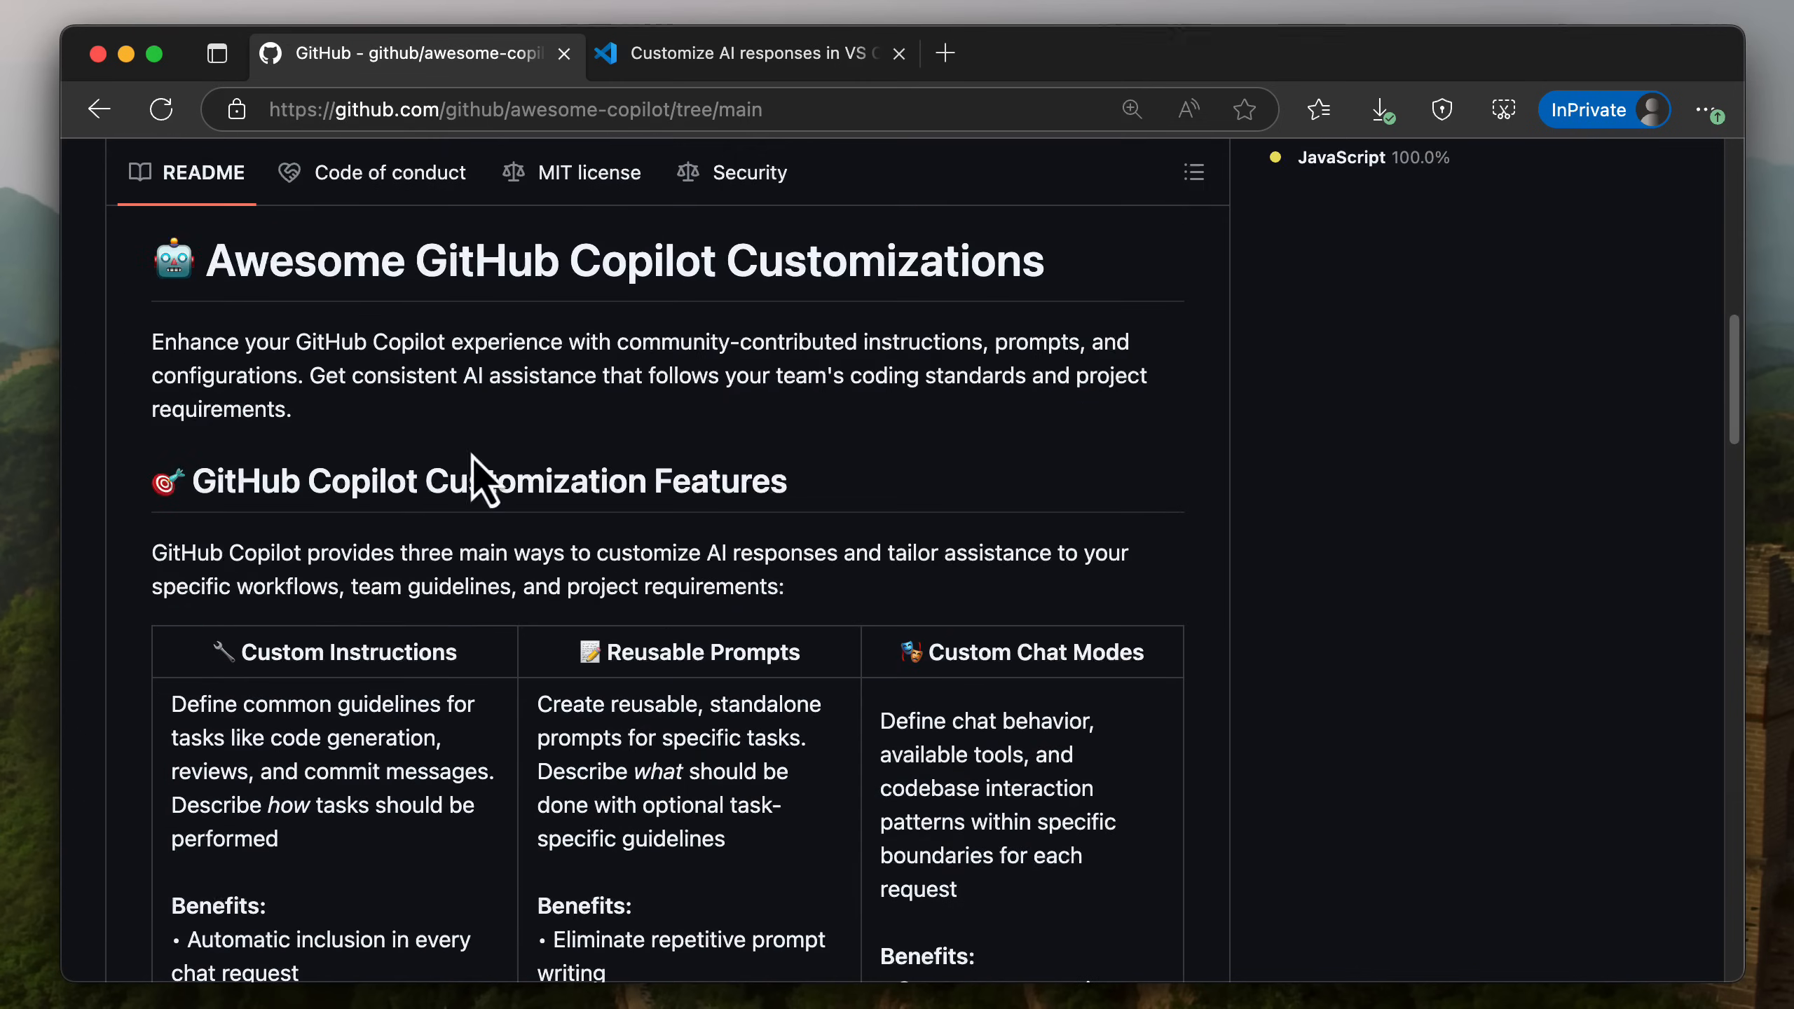
pyautogui.scroll(-3)
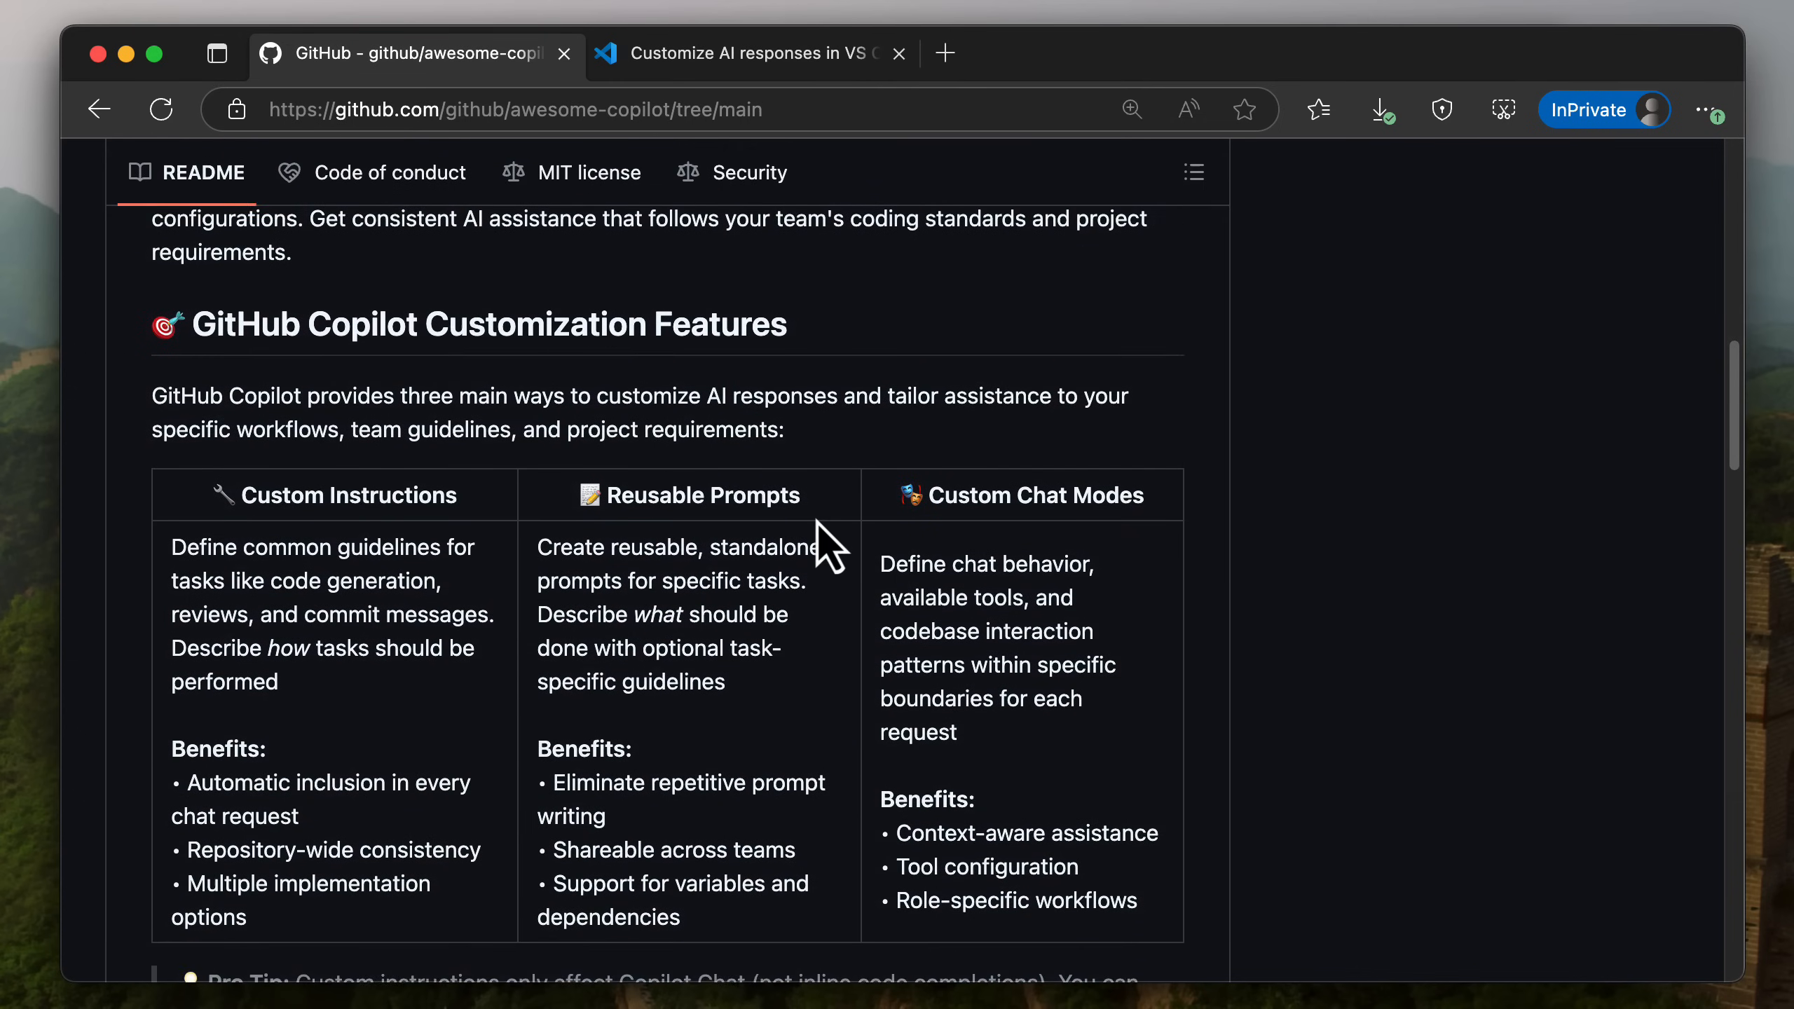
pyautogui.scroll(-3)
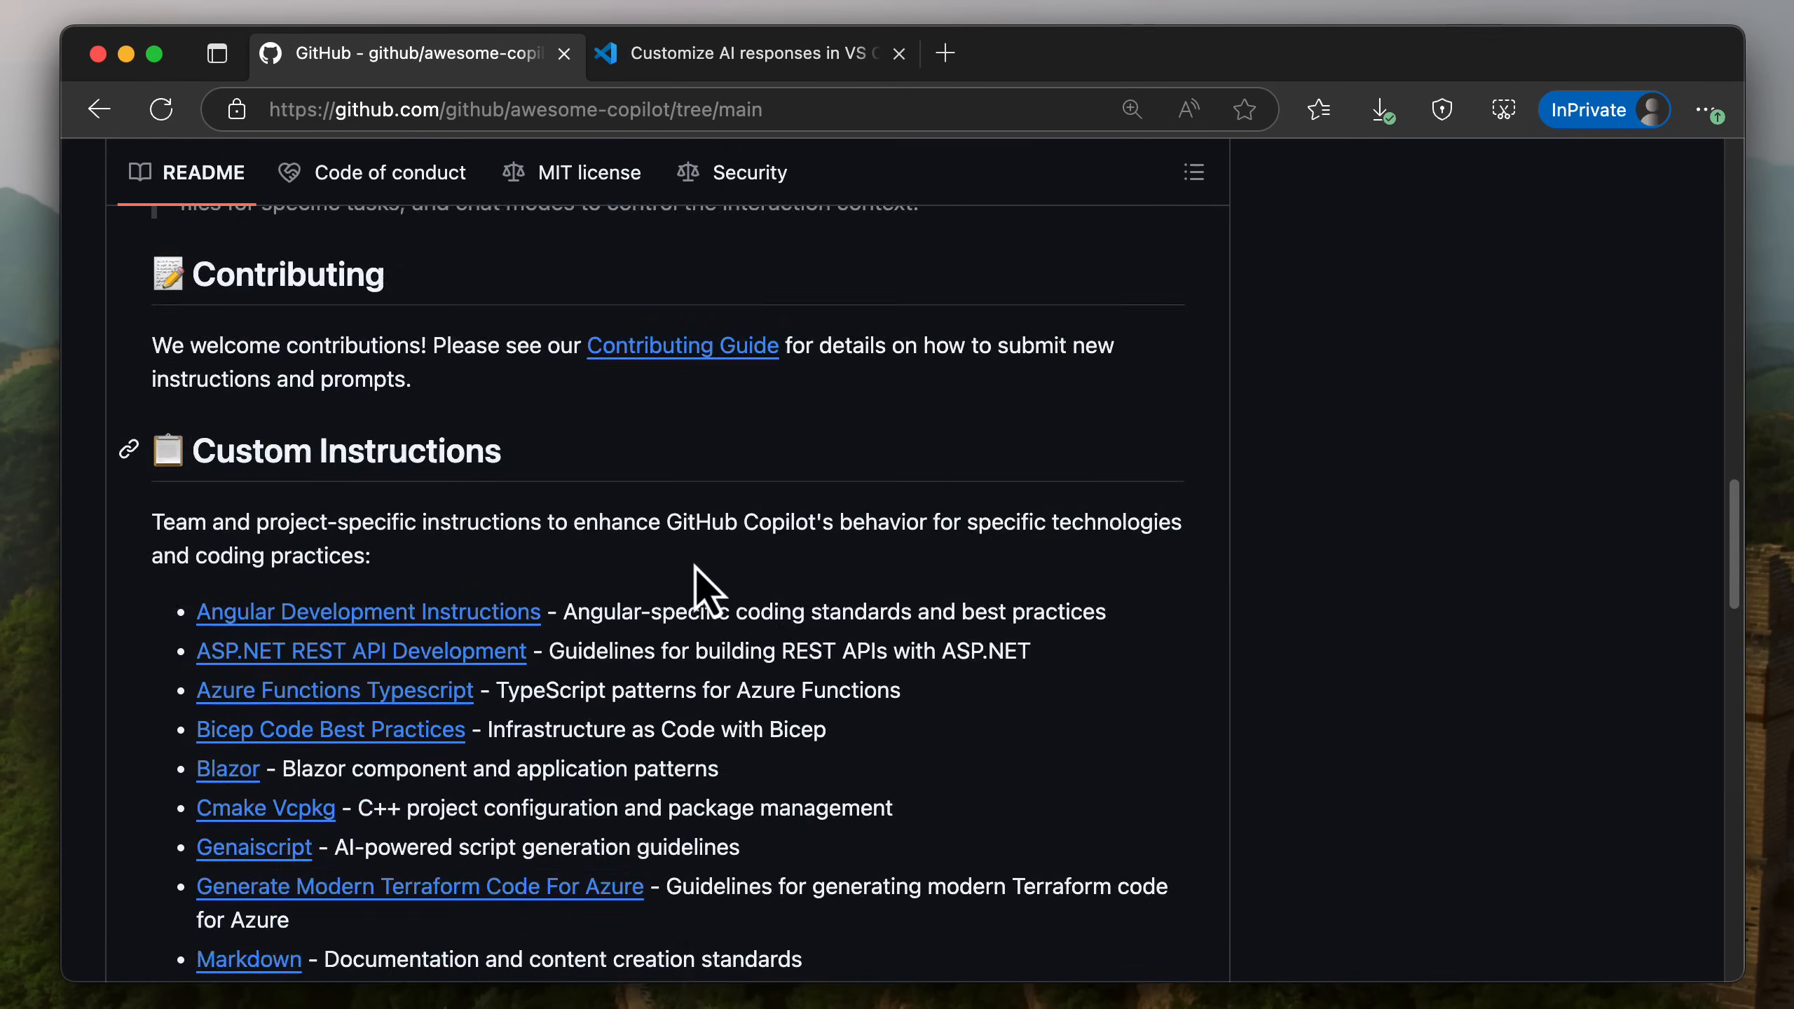
pyautogui.scroll(-3)
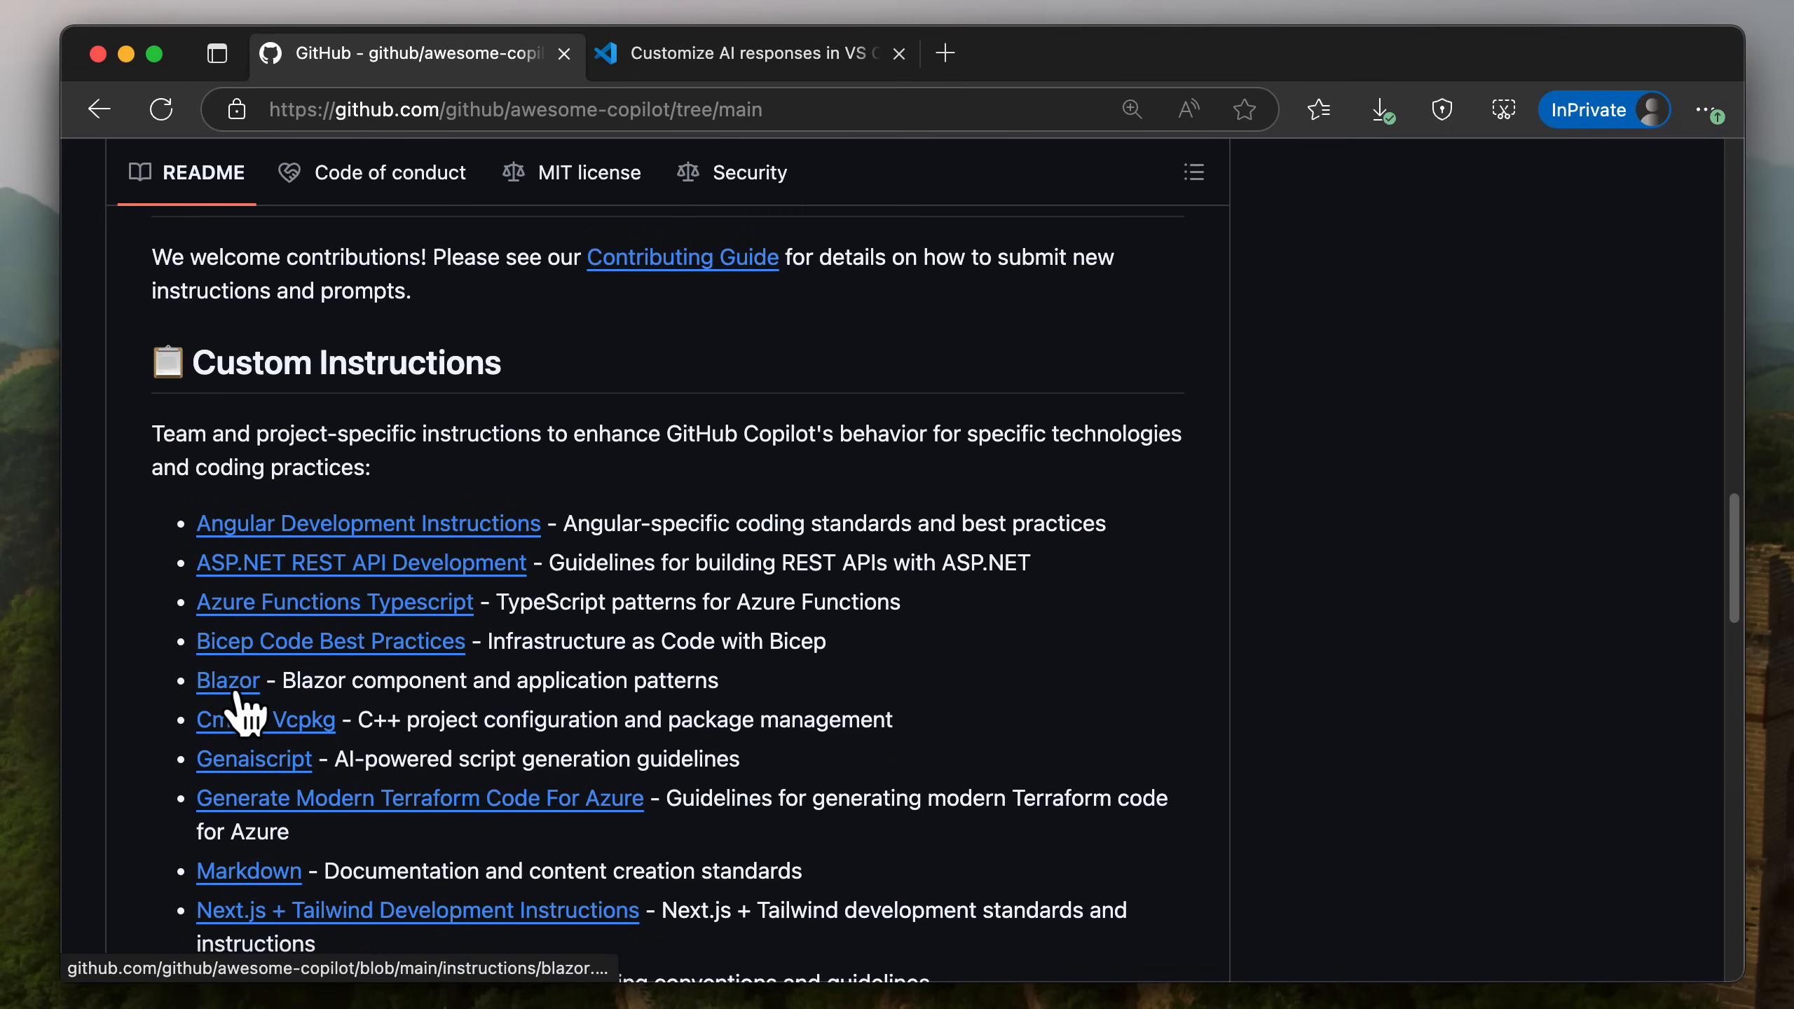
# Open blazor.md and scroll through its Error Handling and Performance sections.
pyautogui.click(228, 680)
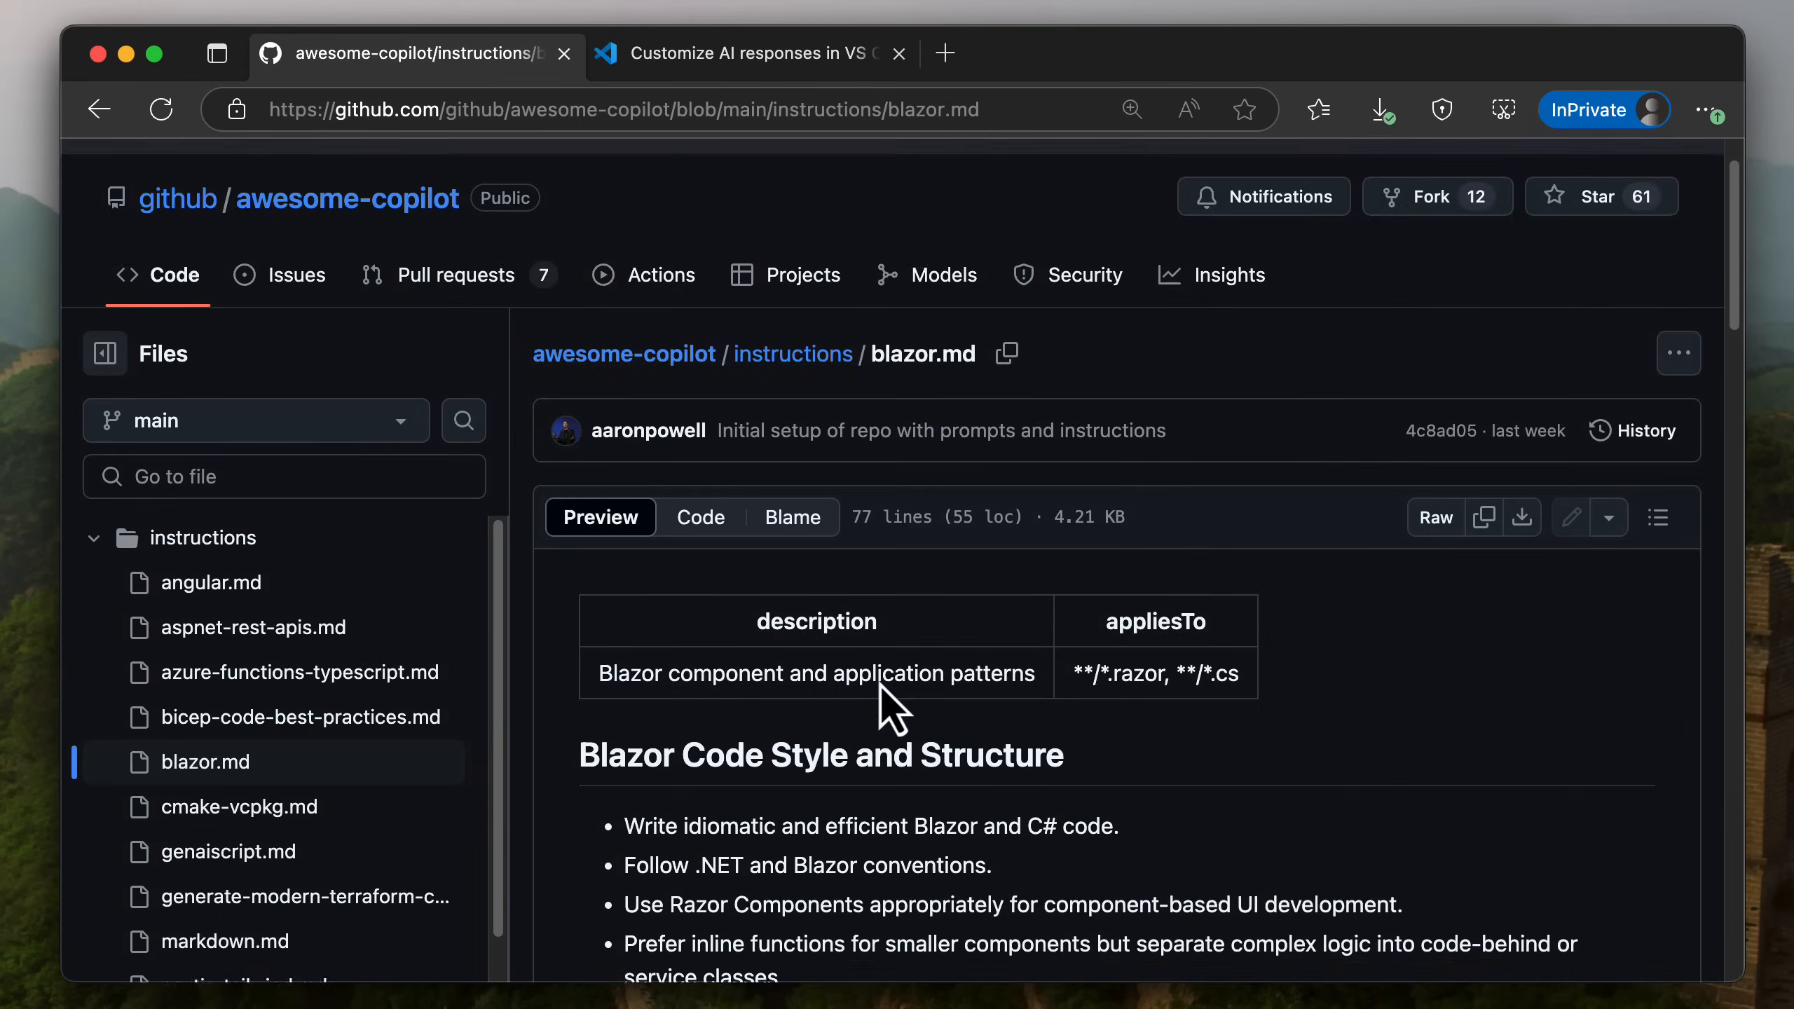
pyautogui.scroll(-3)
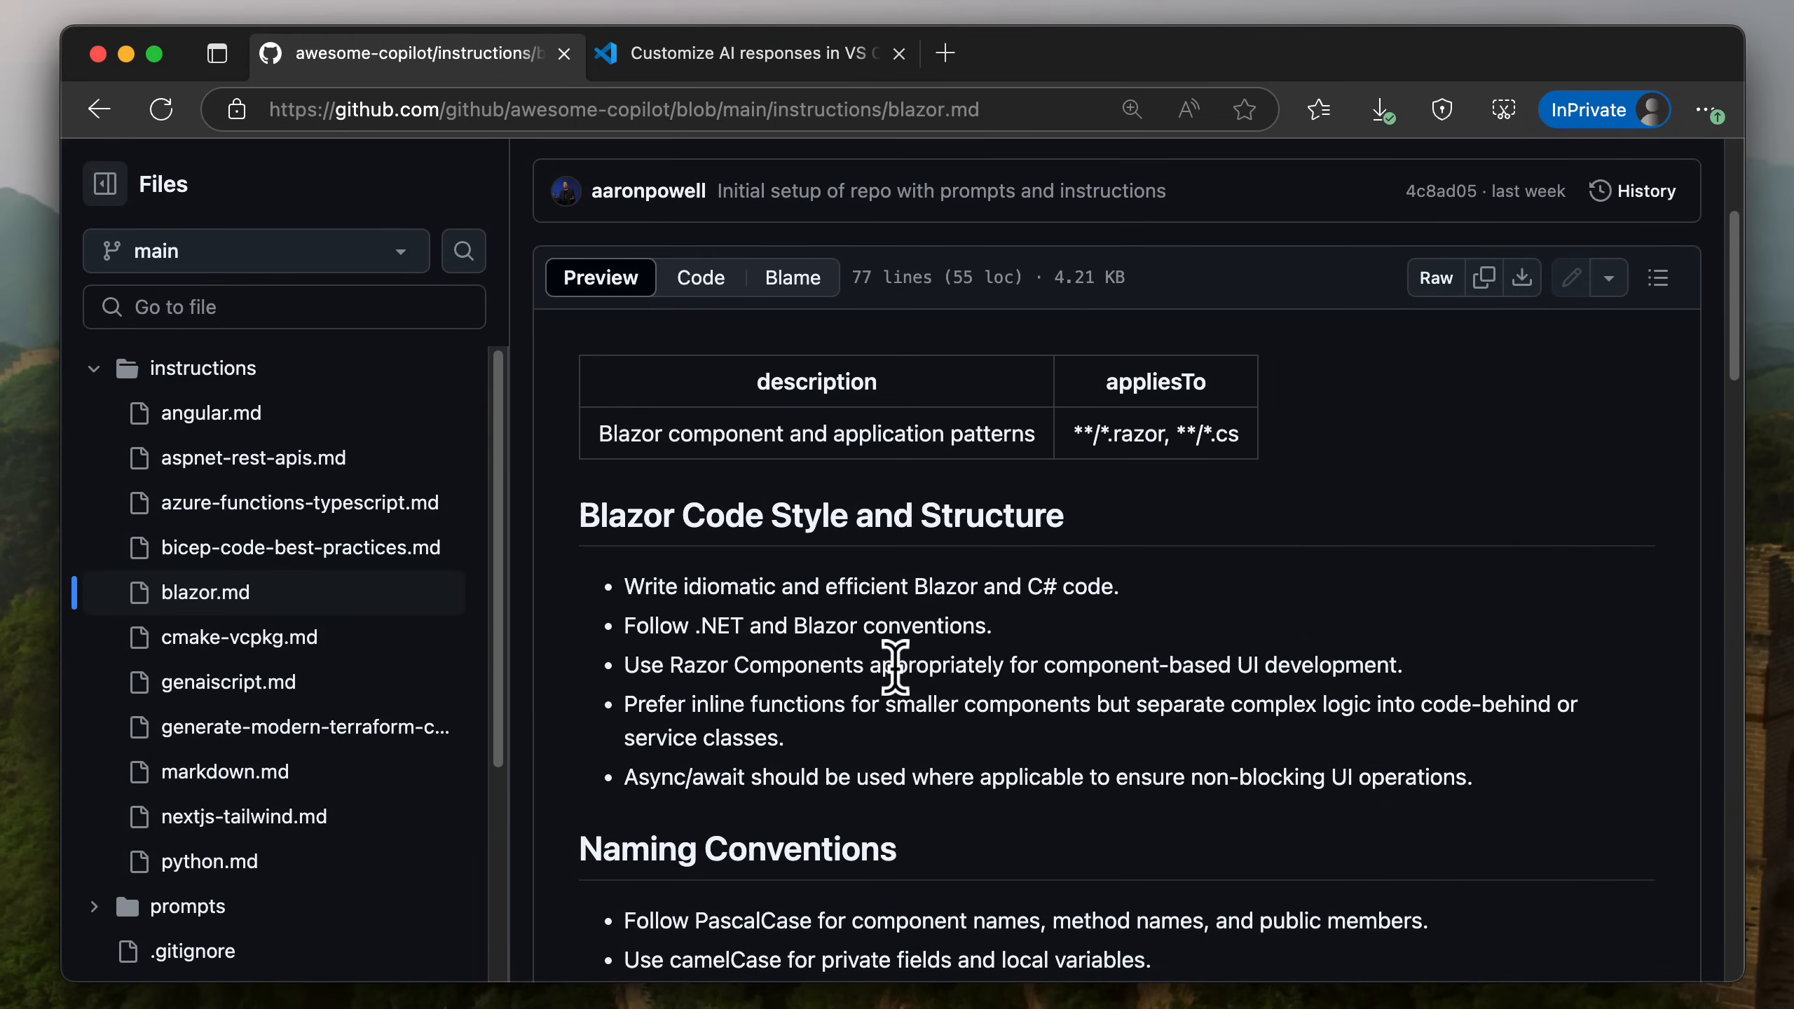
pyautogui.scroll(-3)
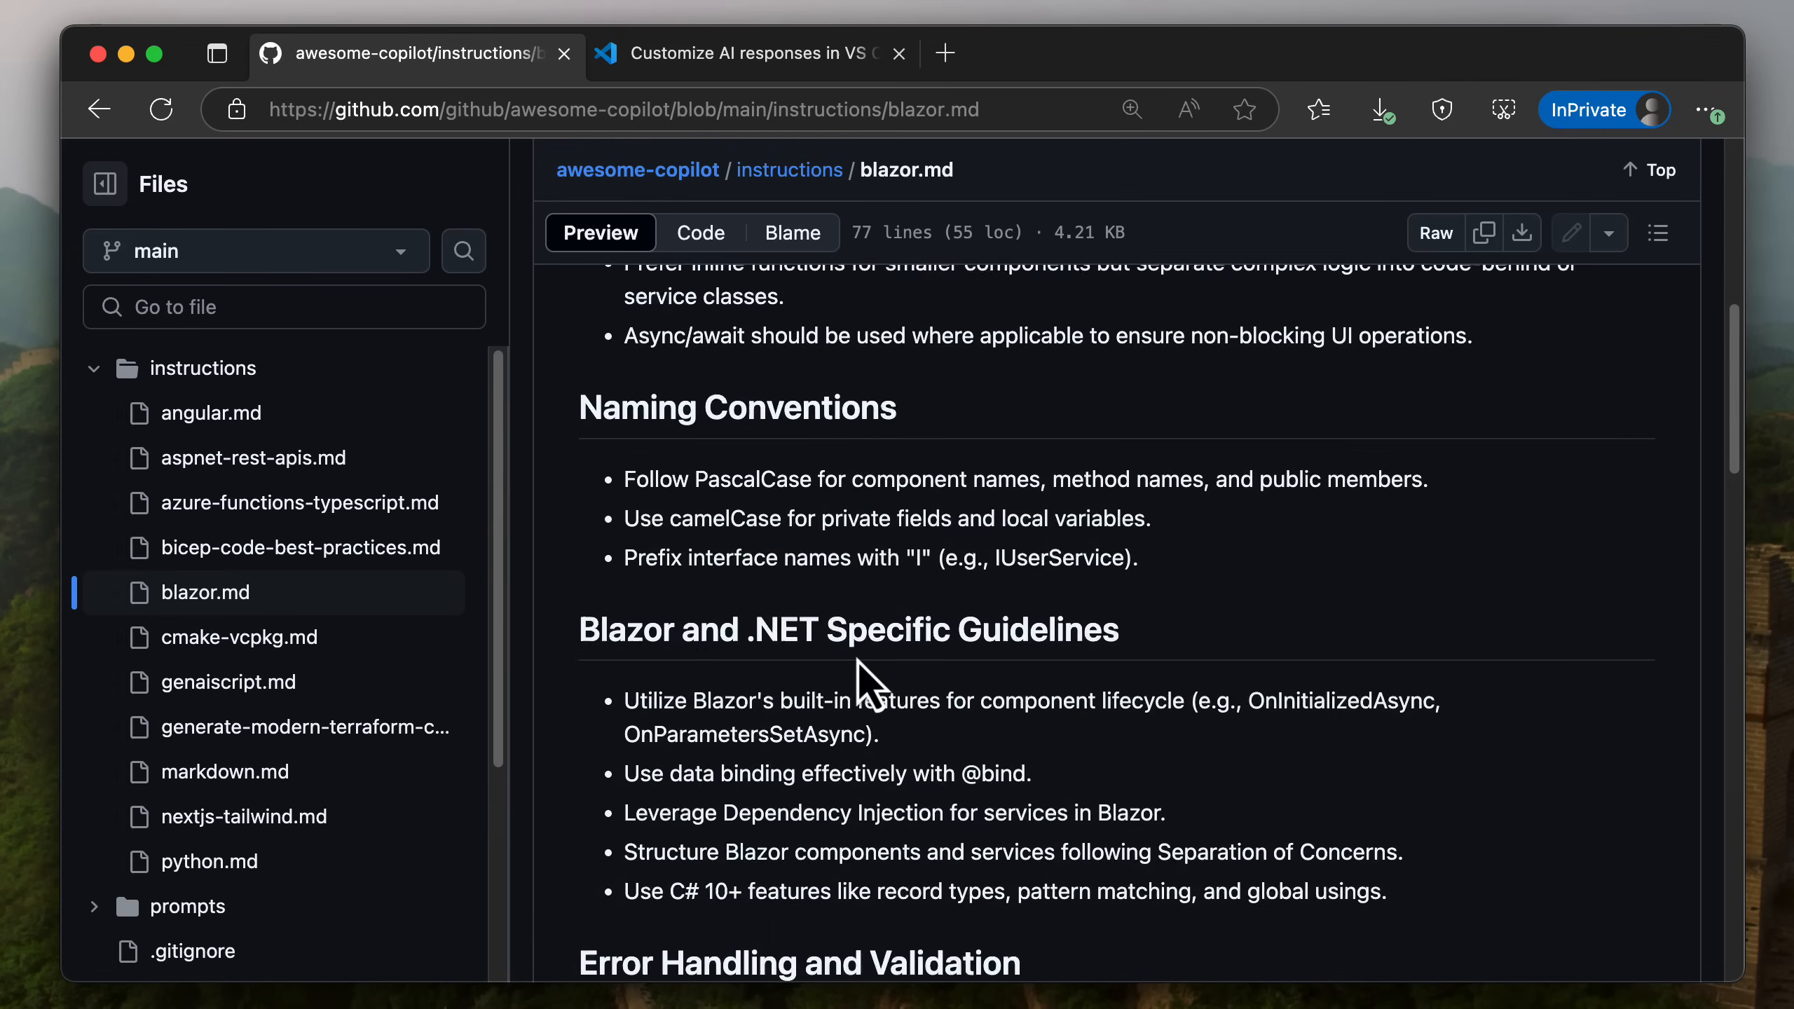
pyautogui.scroll(-3)
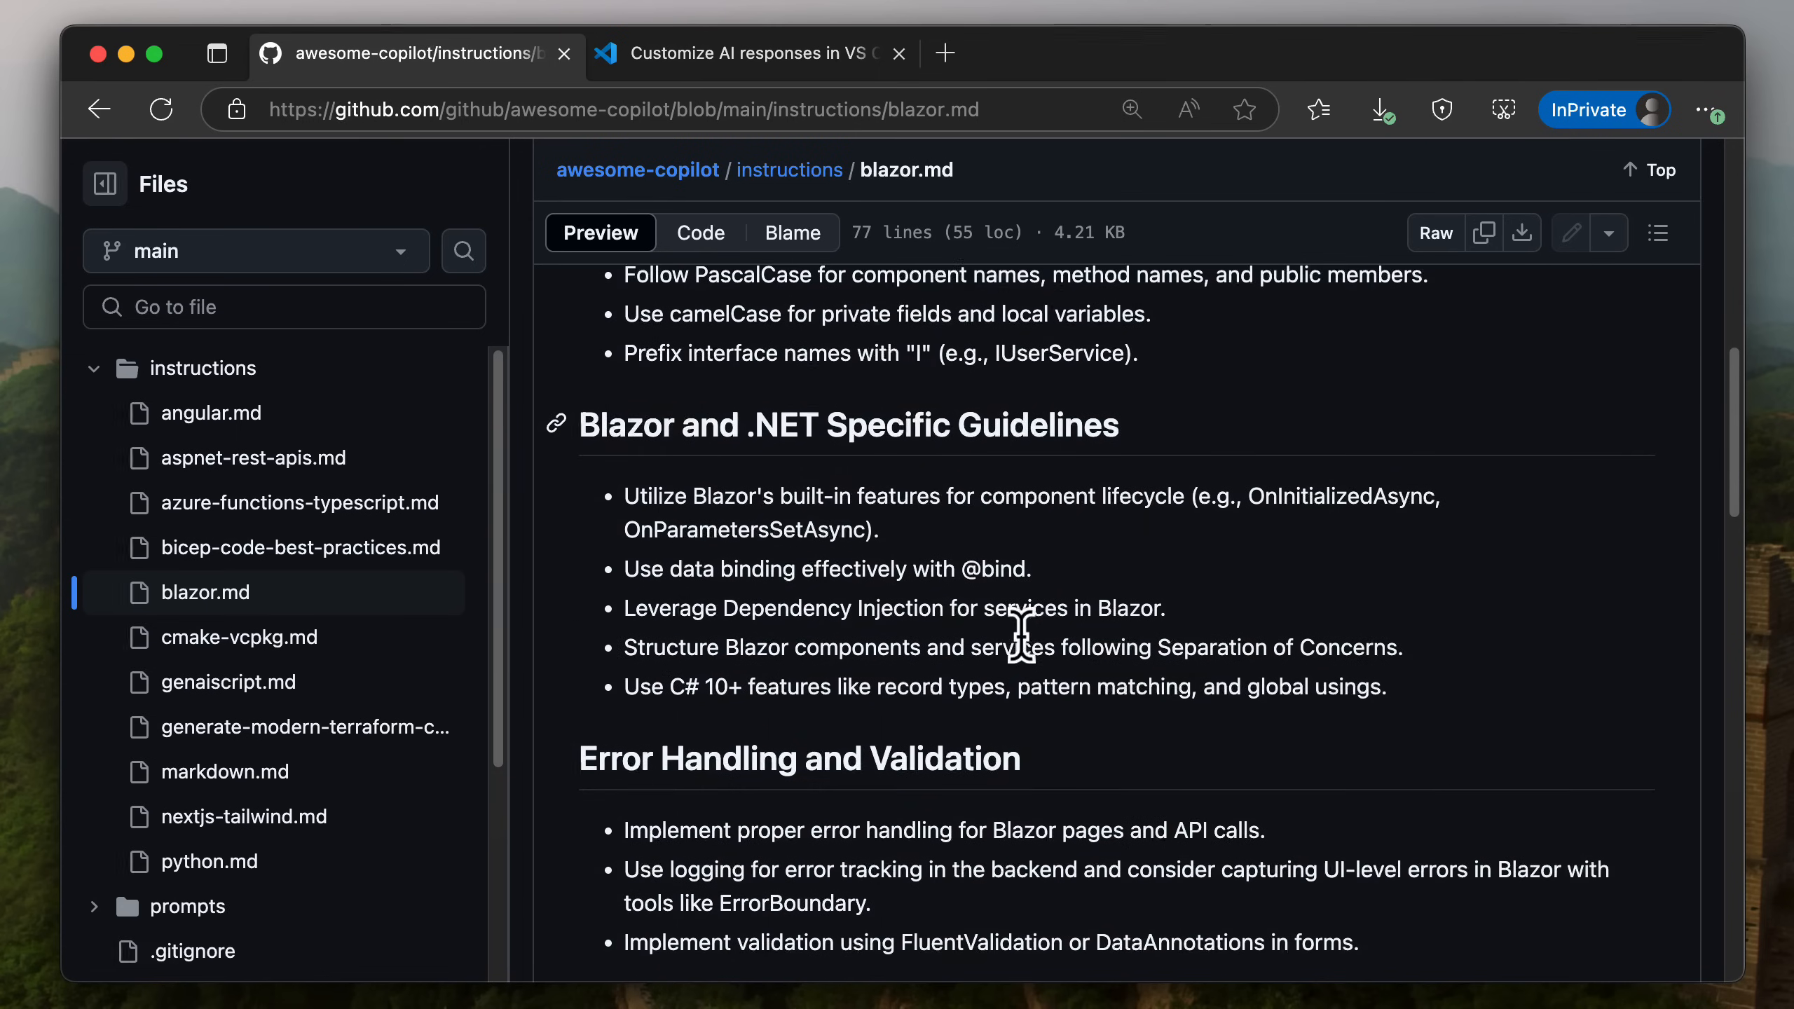
pyautogui.scroll(-3)
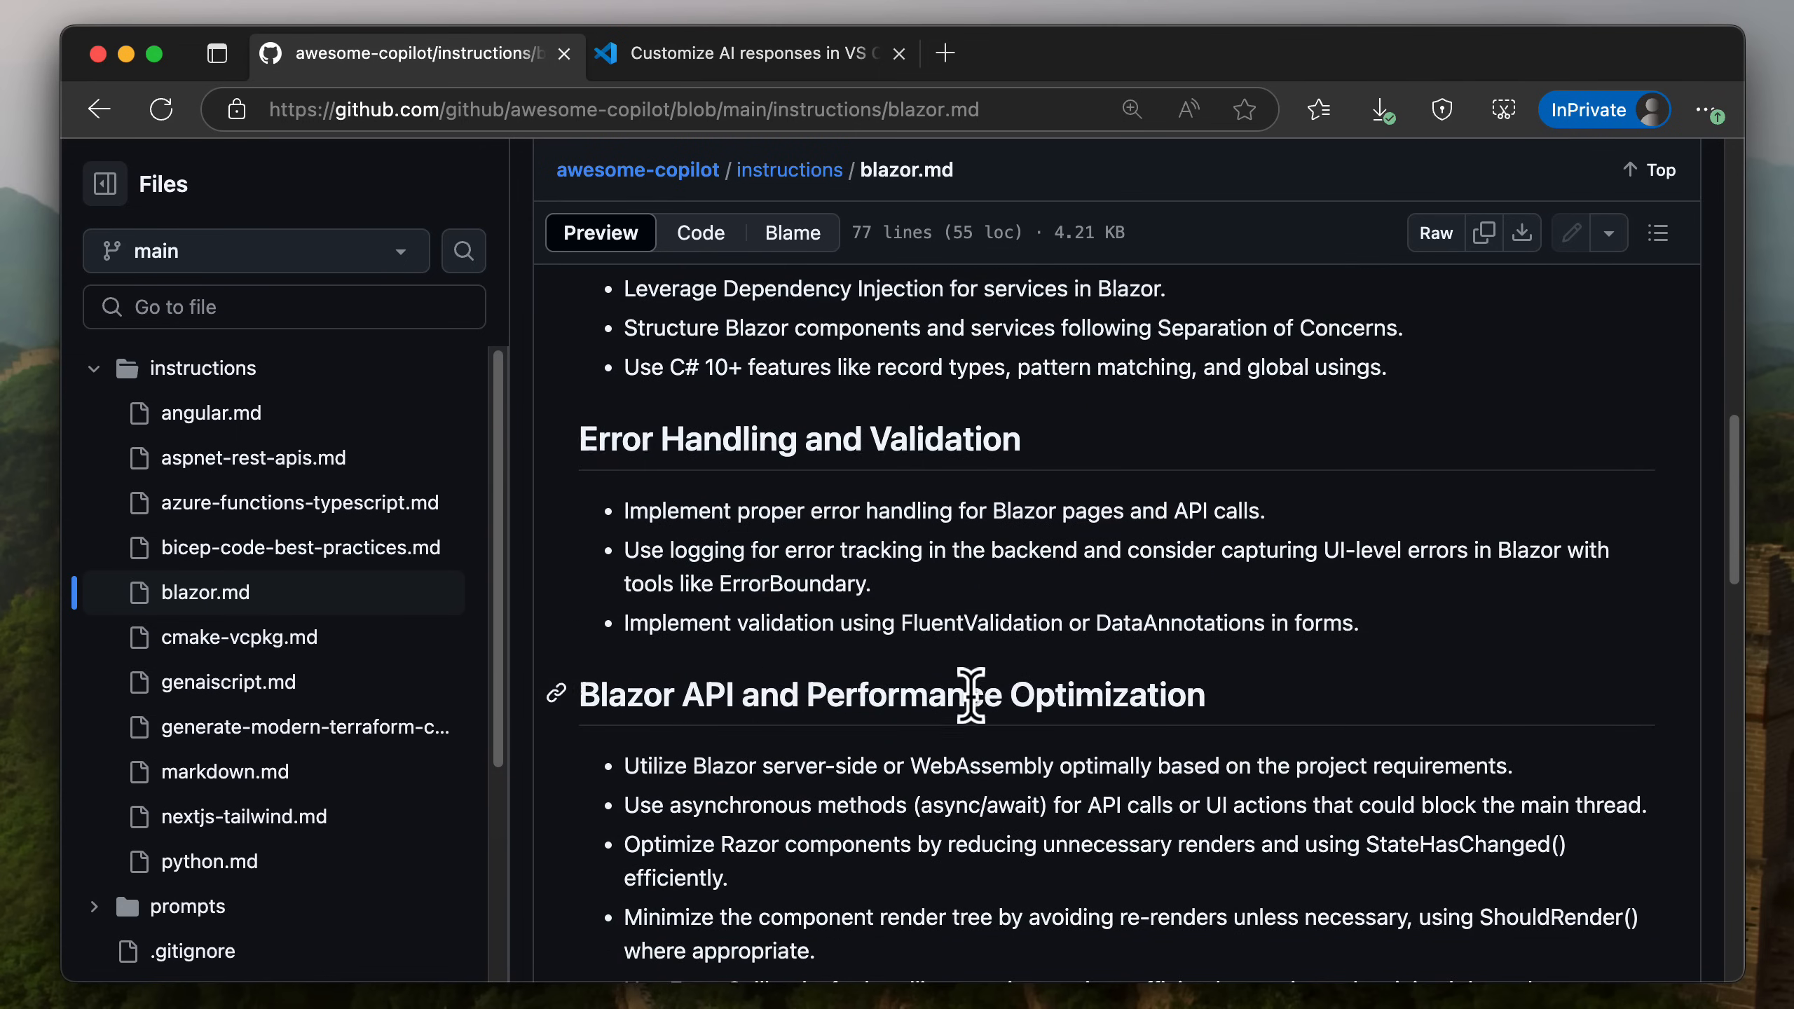
pyautogui.moveTo(852, 775)
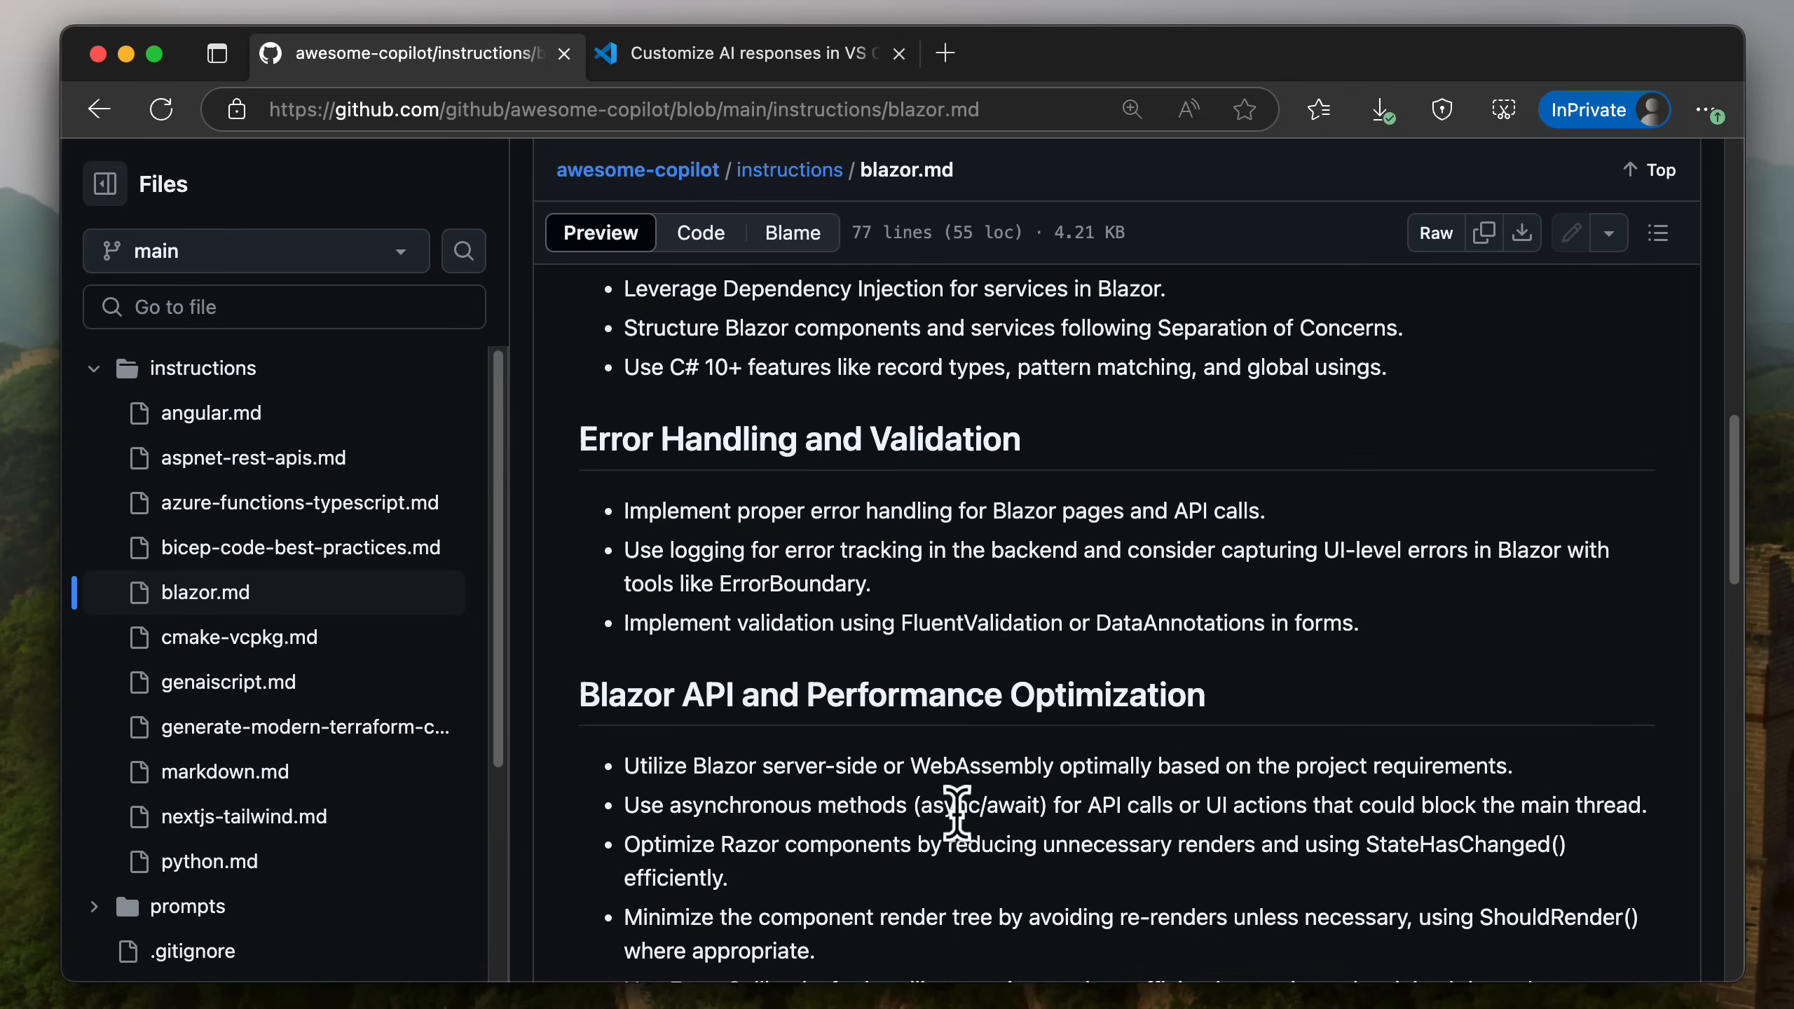
pyautogui.moveTo(958, 809)
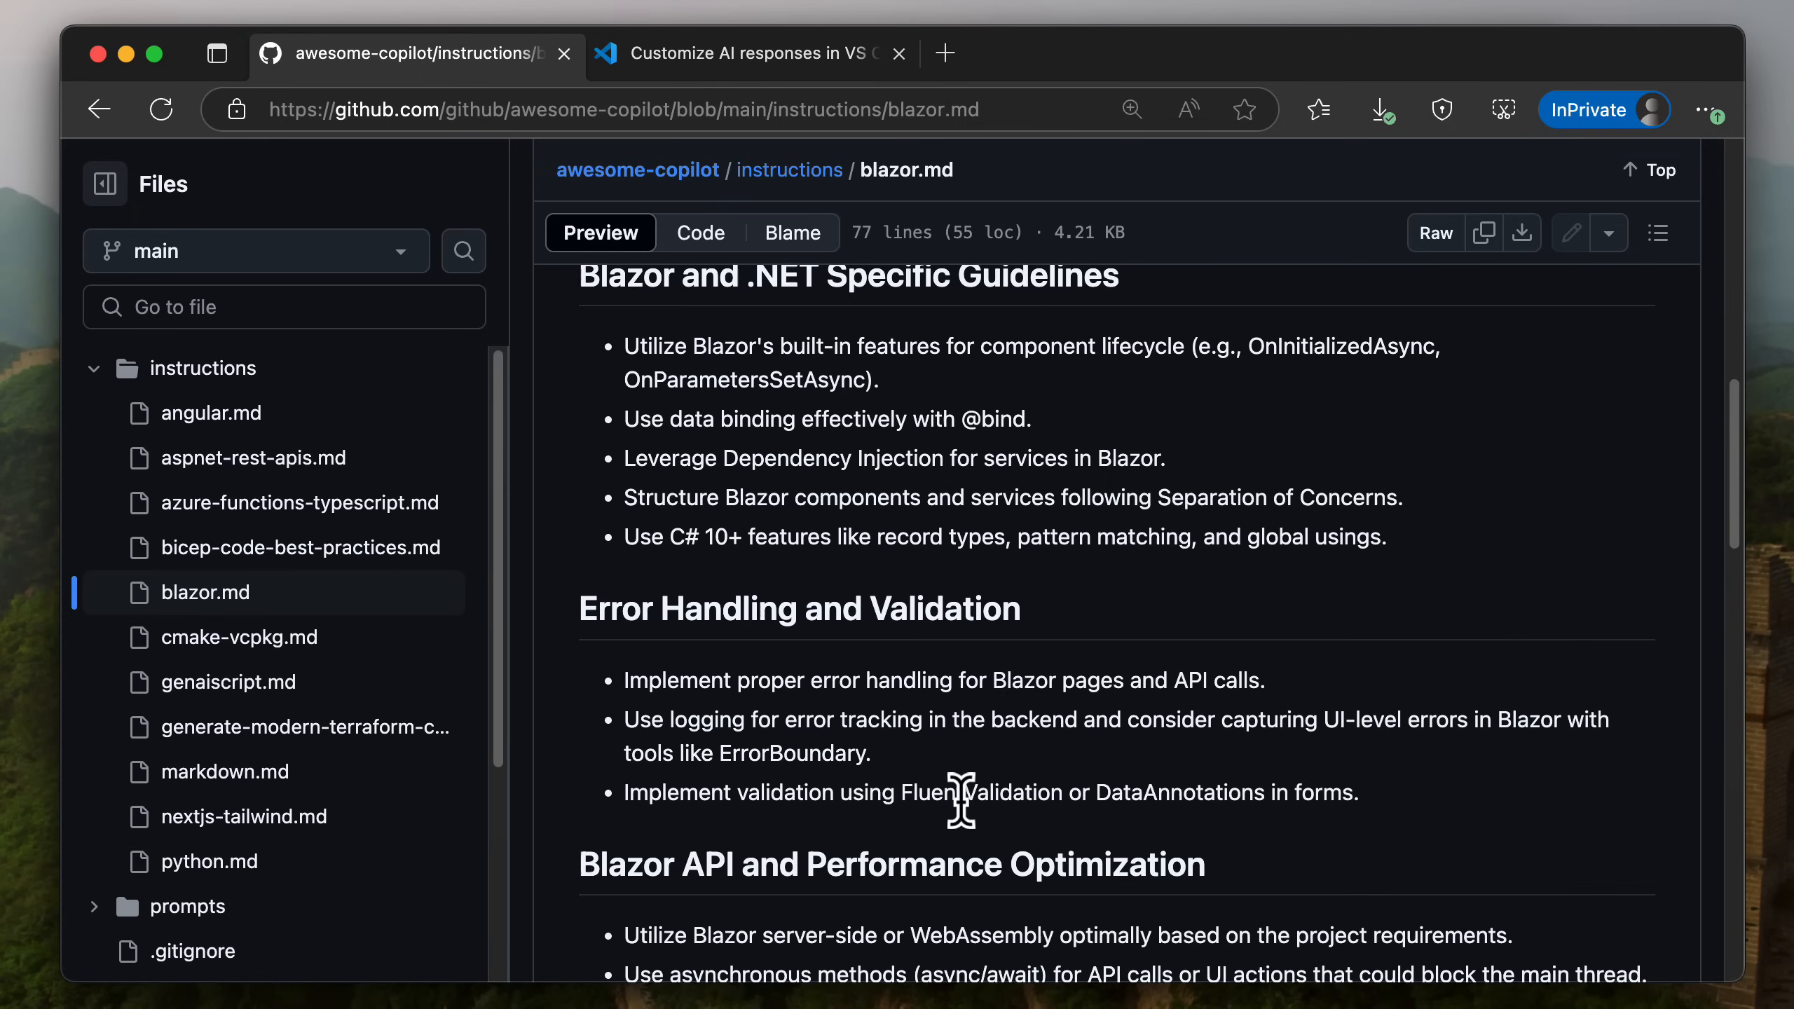
pyautogui.moveTo(637, 170)
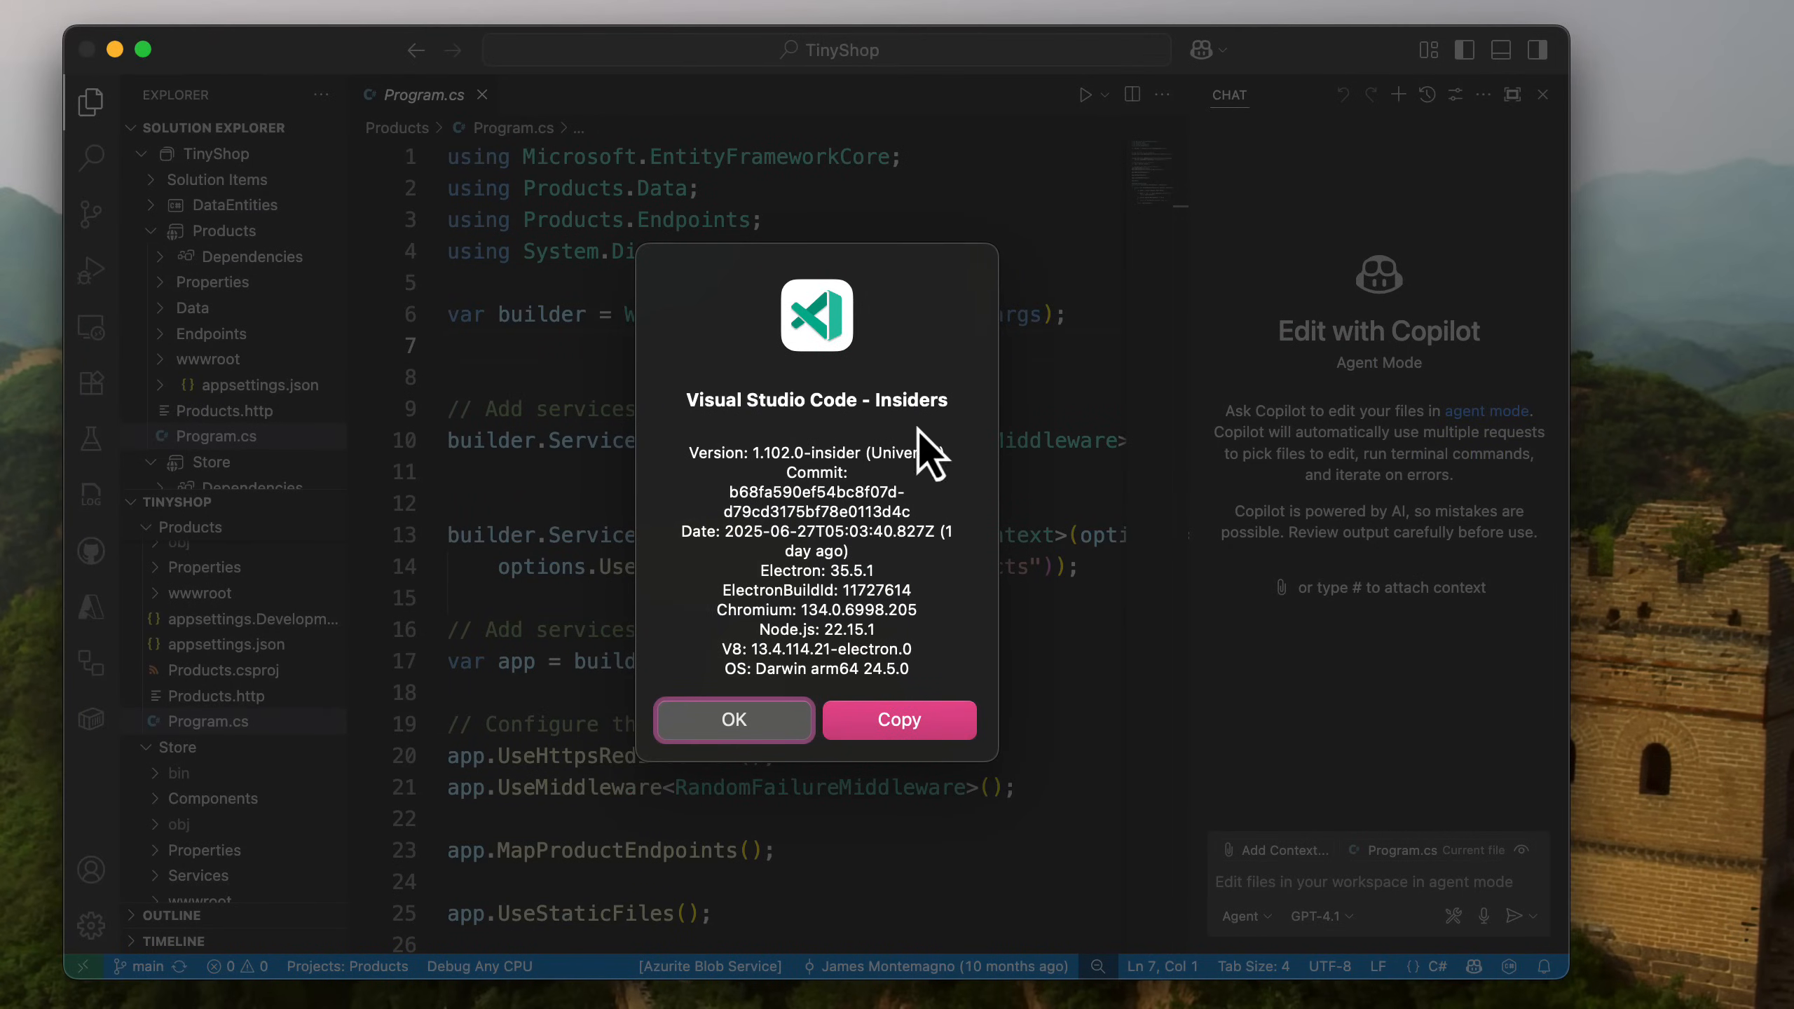
pyautogui.moveTo(734, 720)
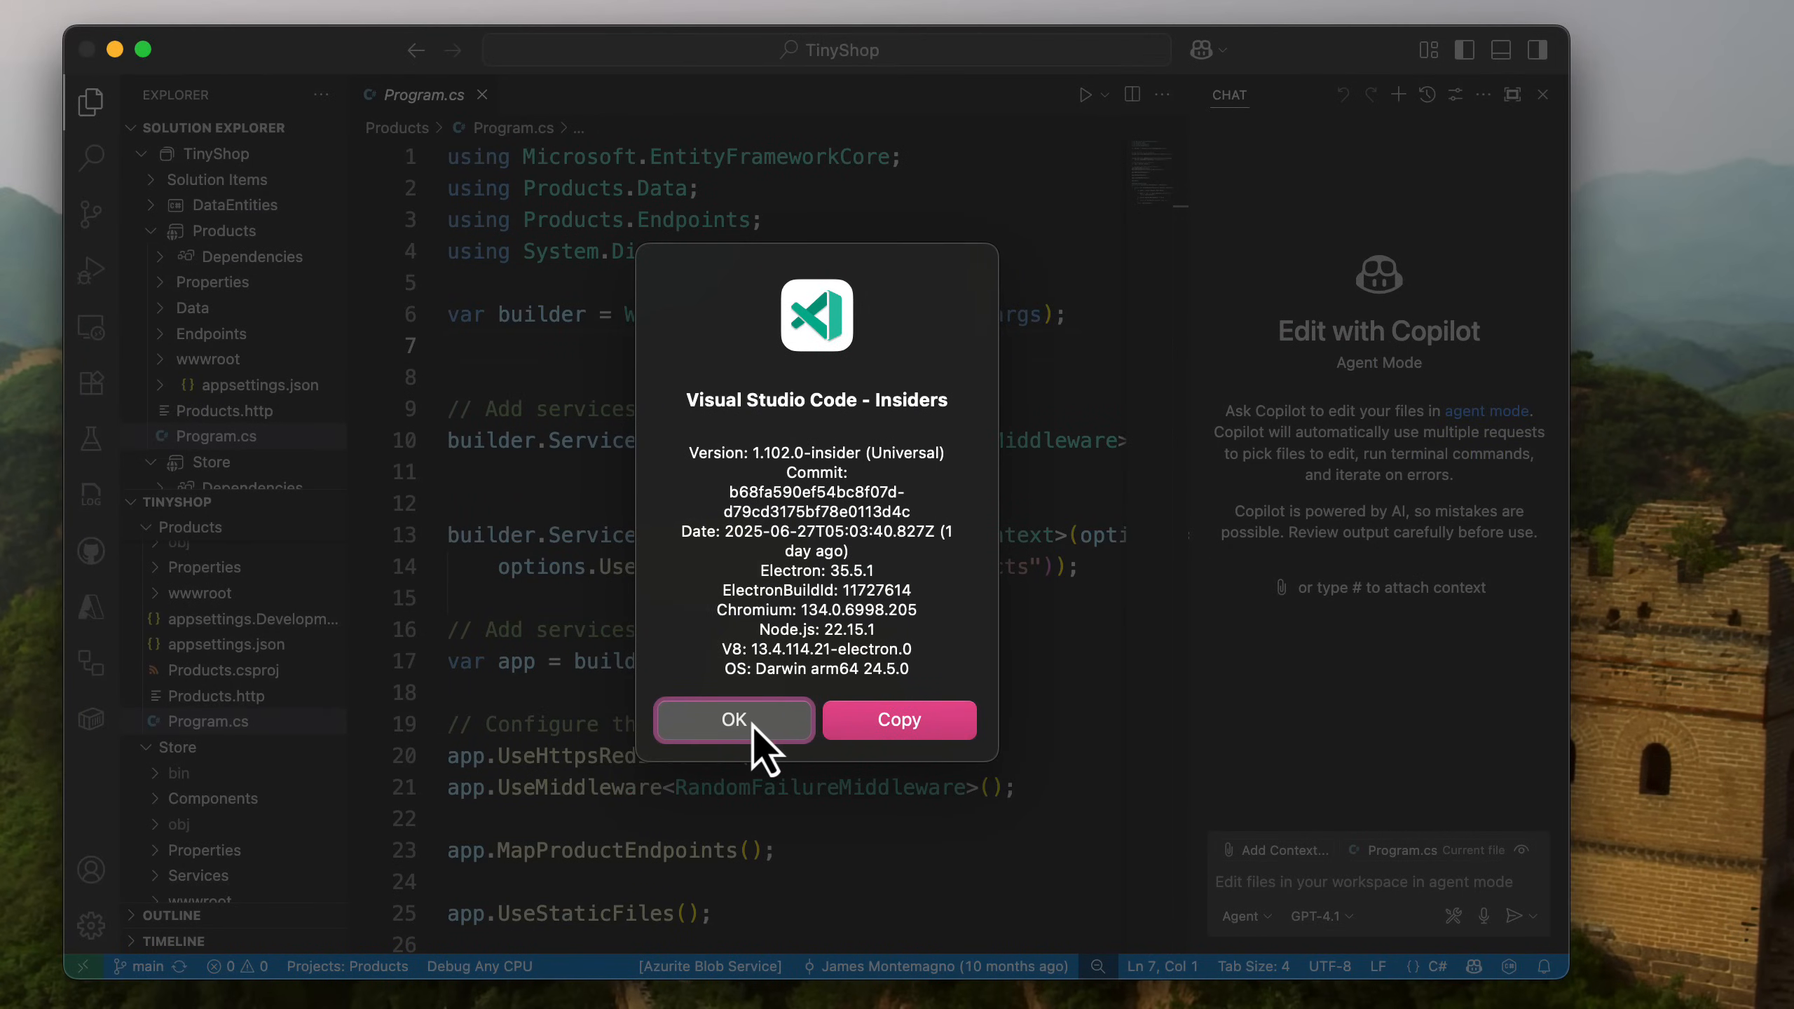
# Dismiss the About dialog, then select and right-click the .github folder.
pyautogui.click(733, 720)
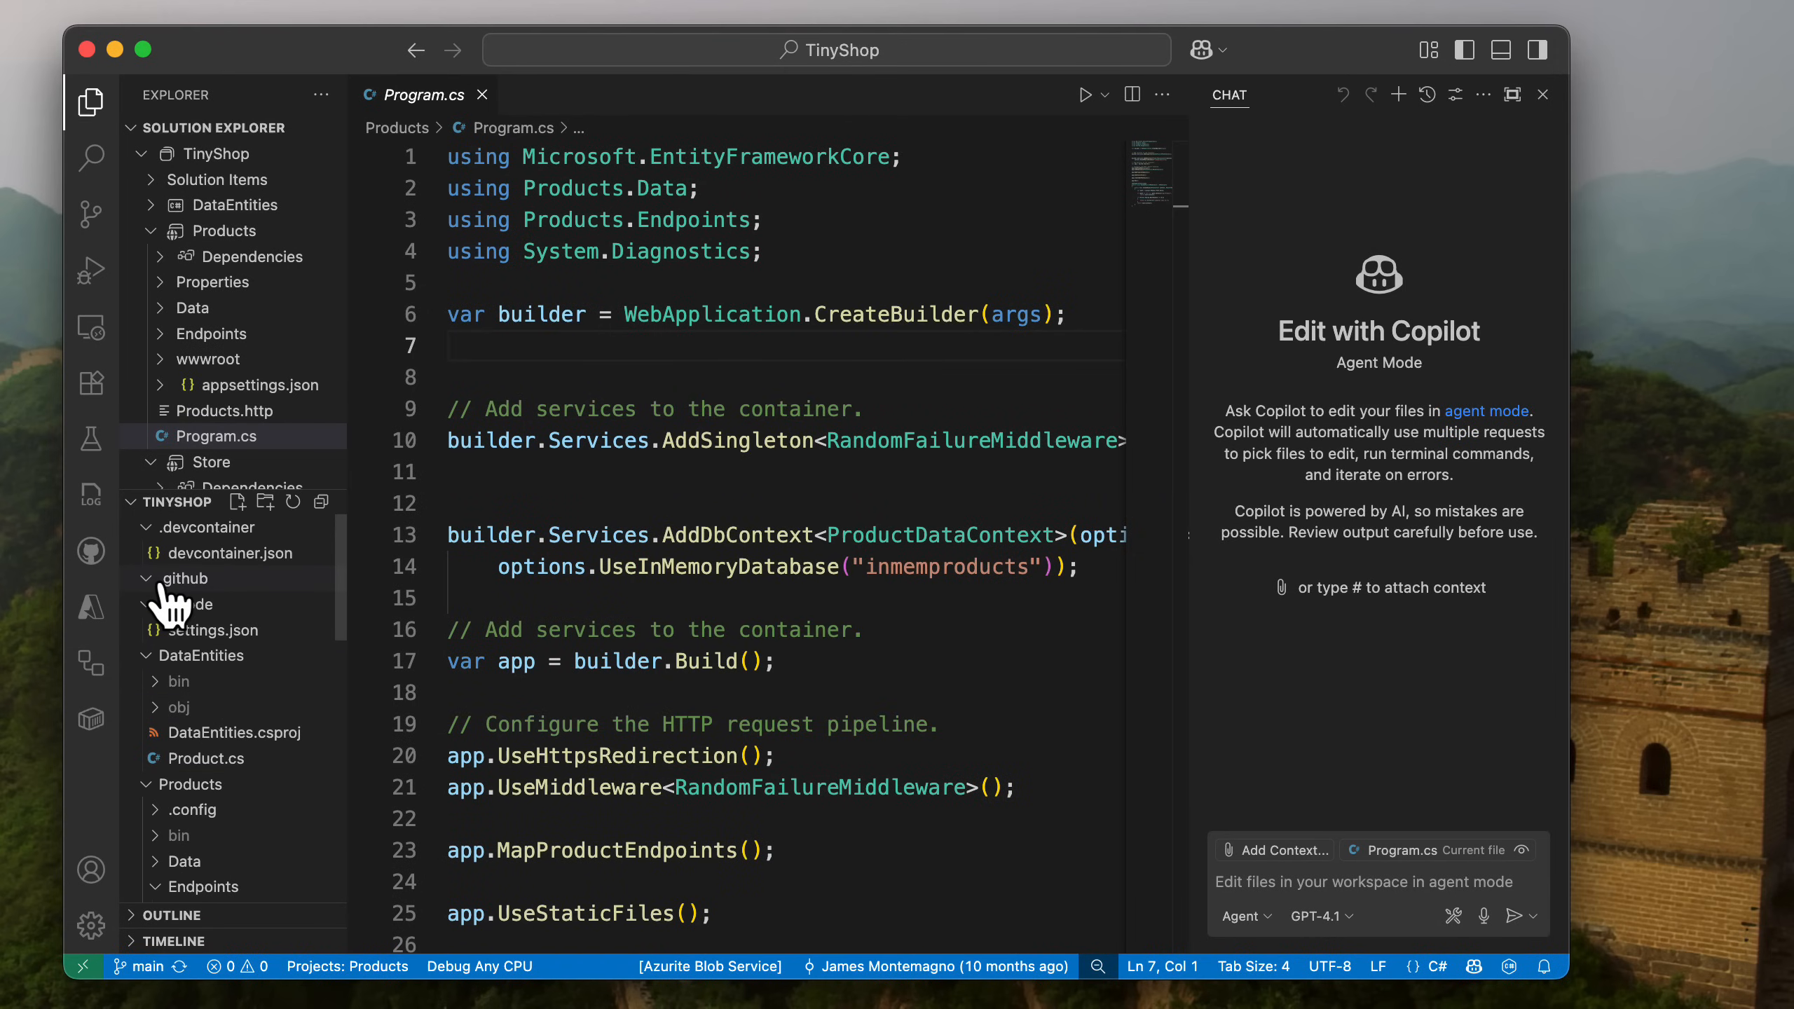
pyautogui.click(186, 578)
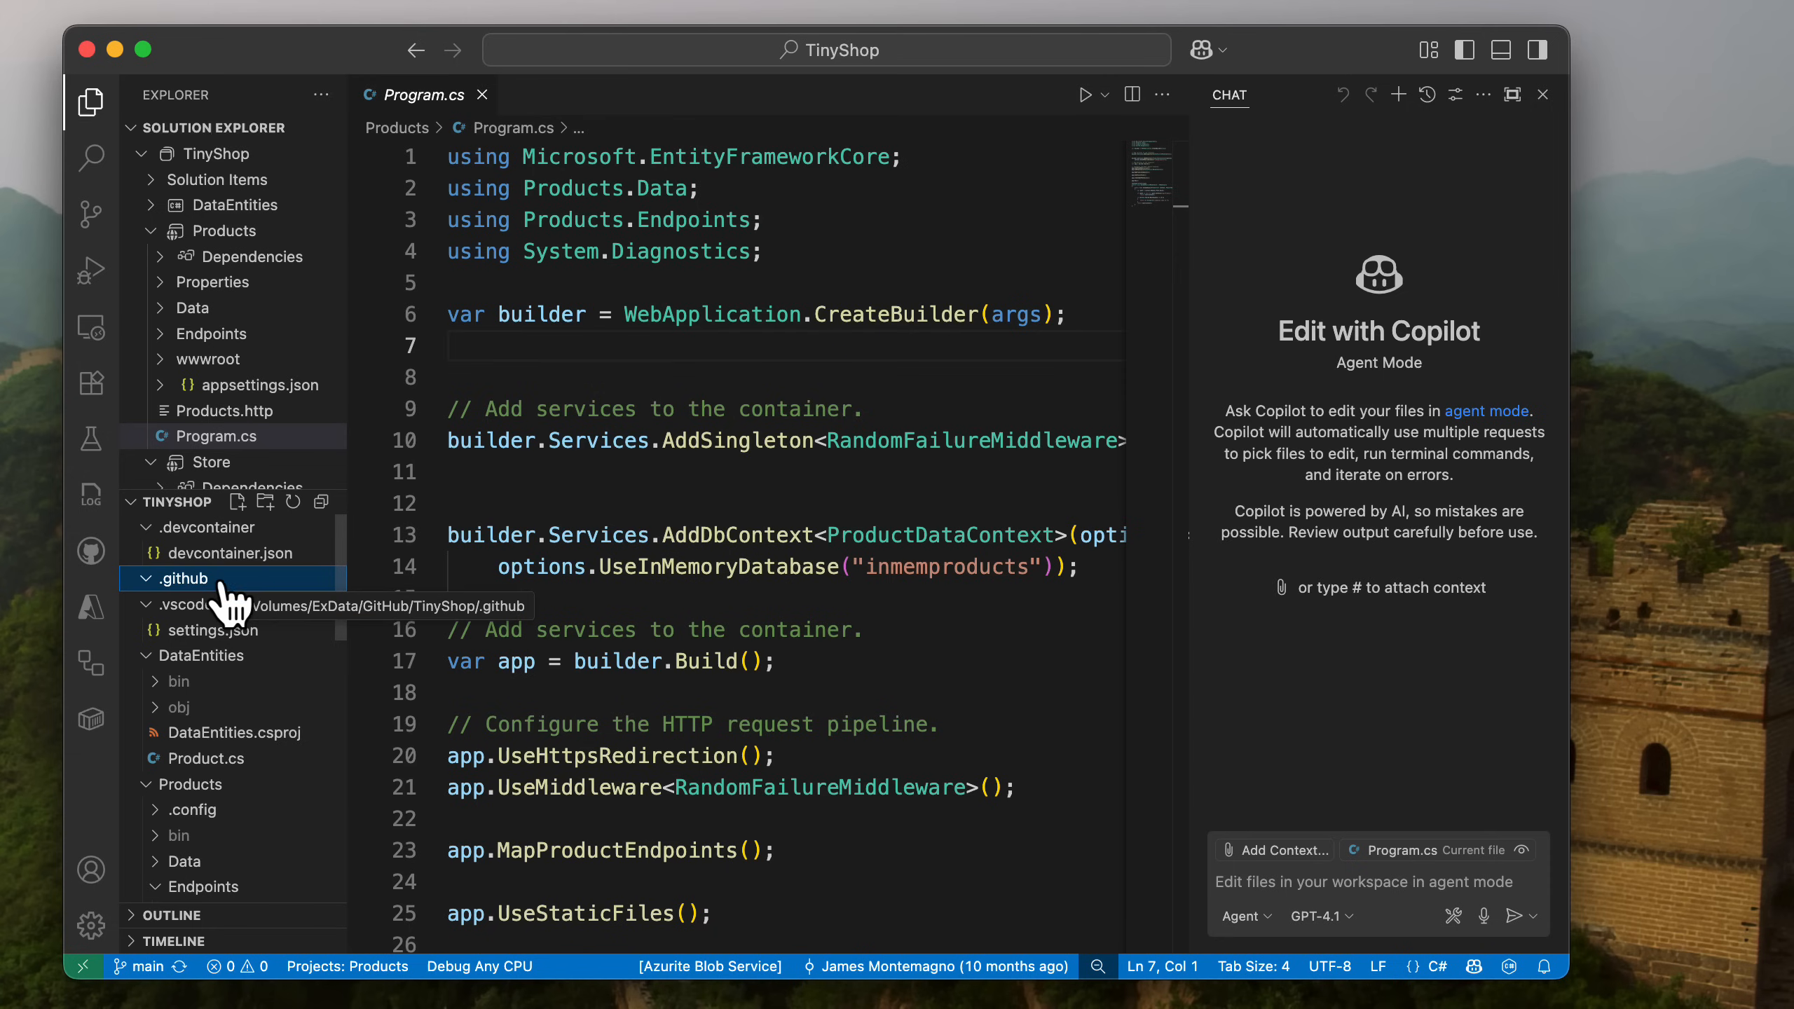
pyautogui.rightClick(185, 578)
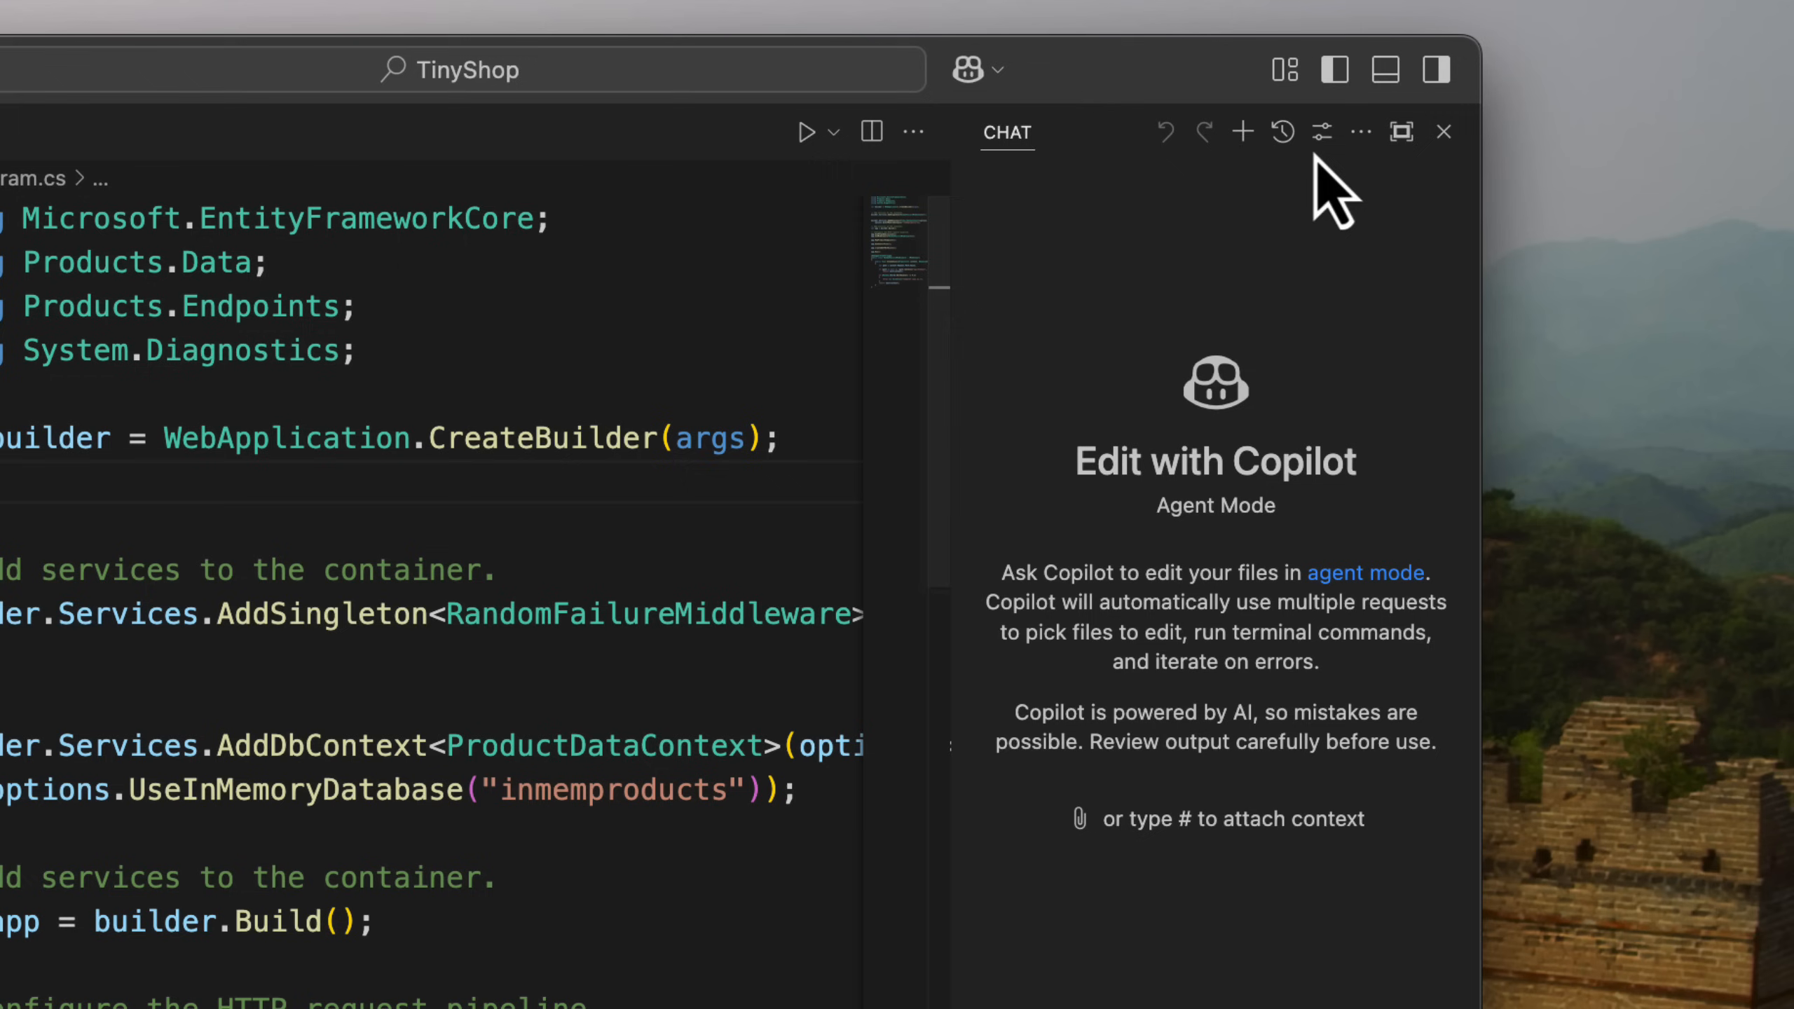
# Choose Auto-update Instructions from the Configure Chat menu.
pyautogui.click(1320, 132)
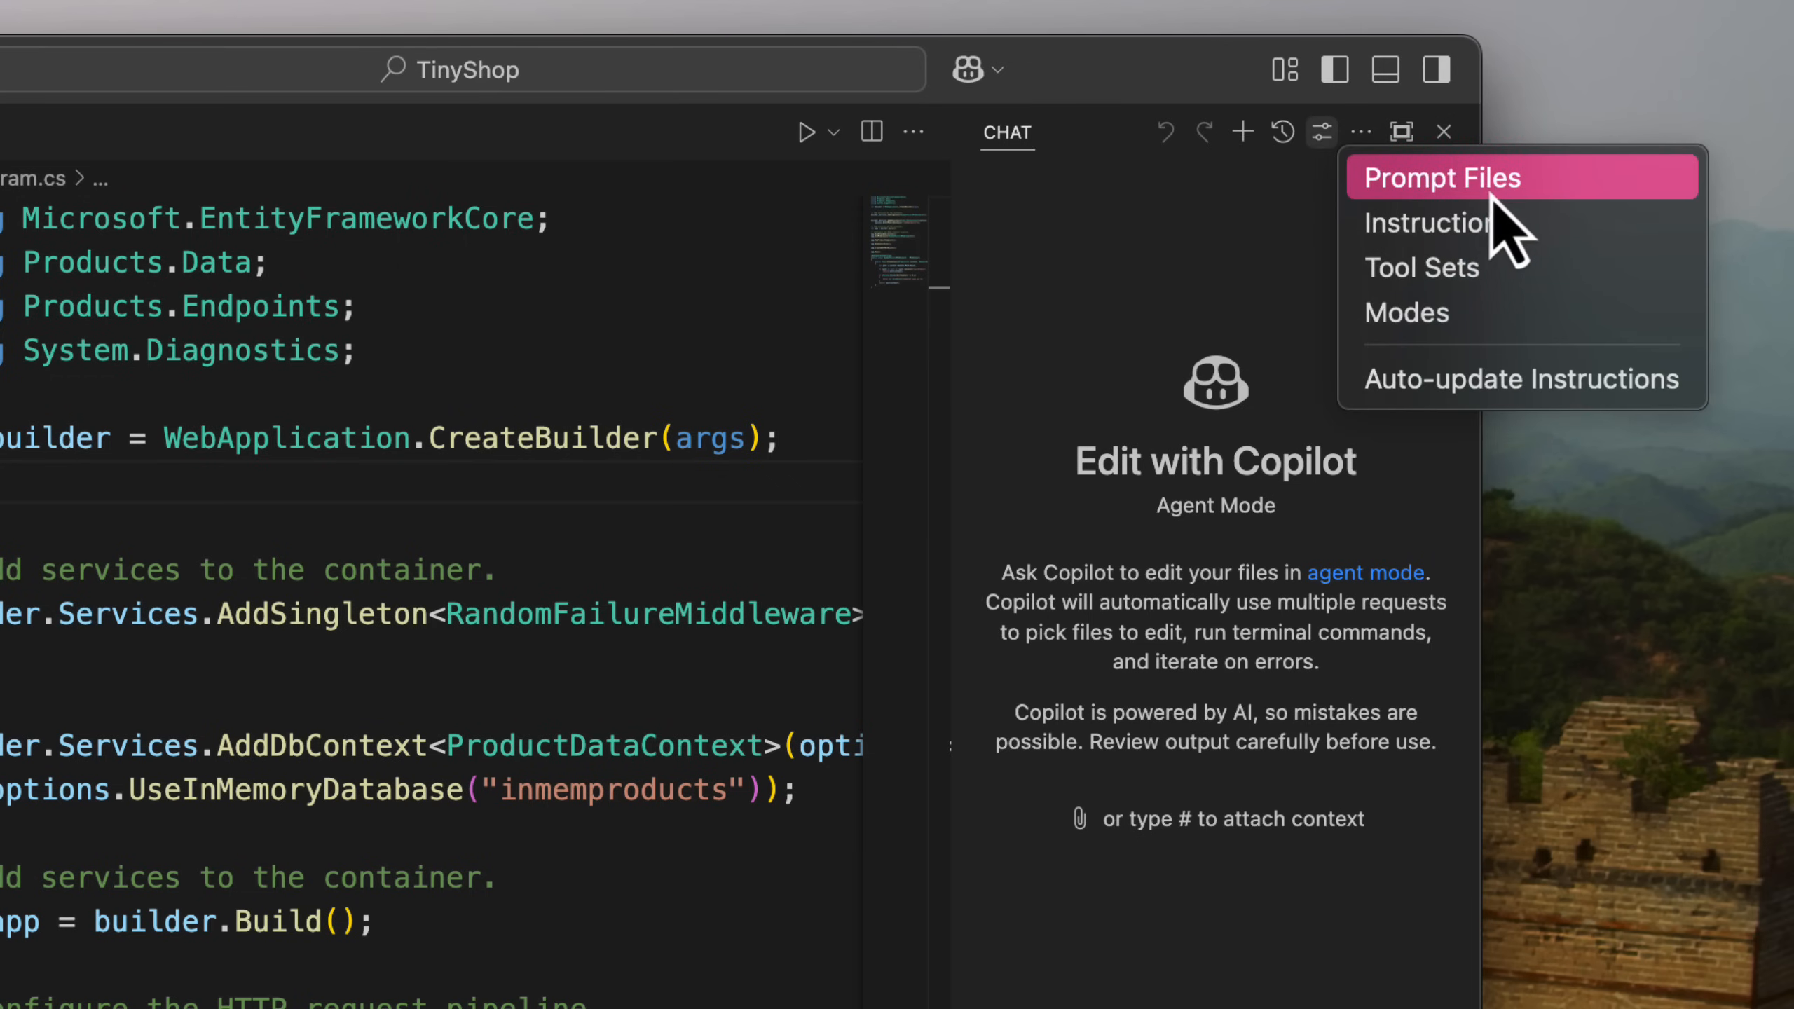
pyautogui.moveTo(1499, 331)
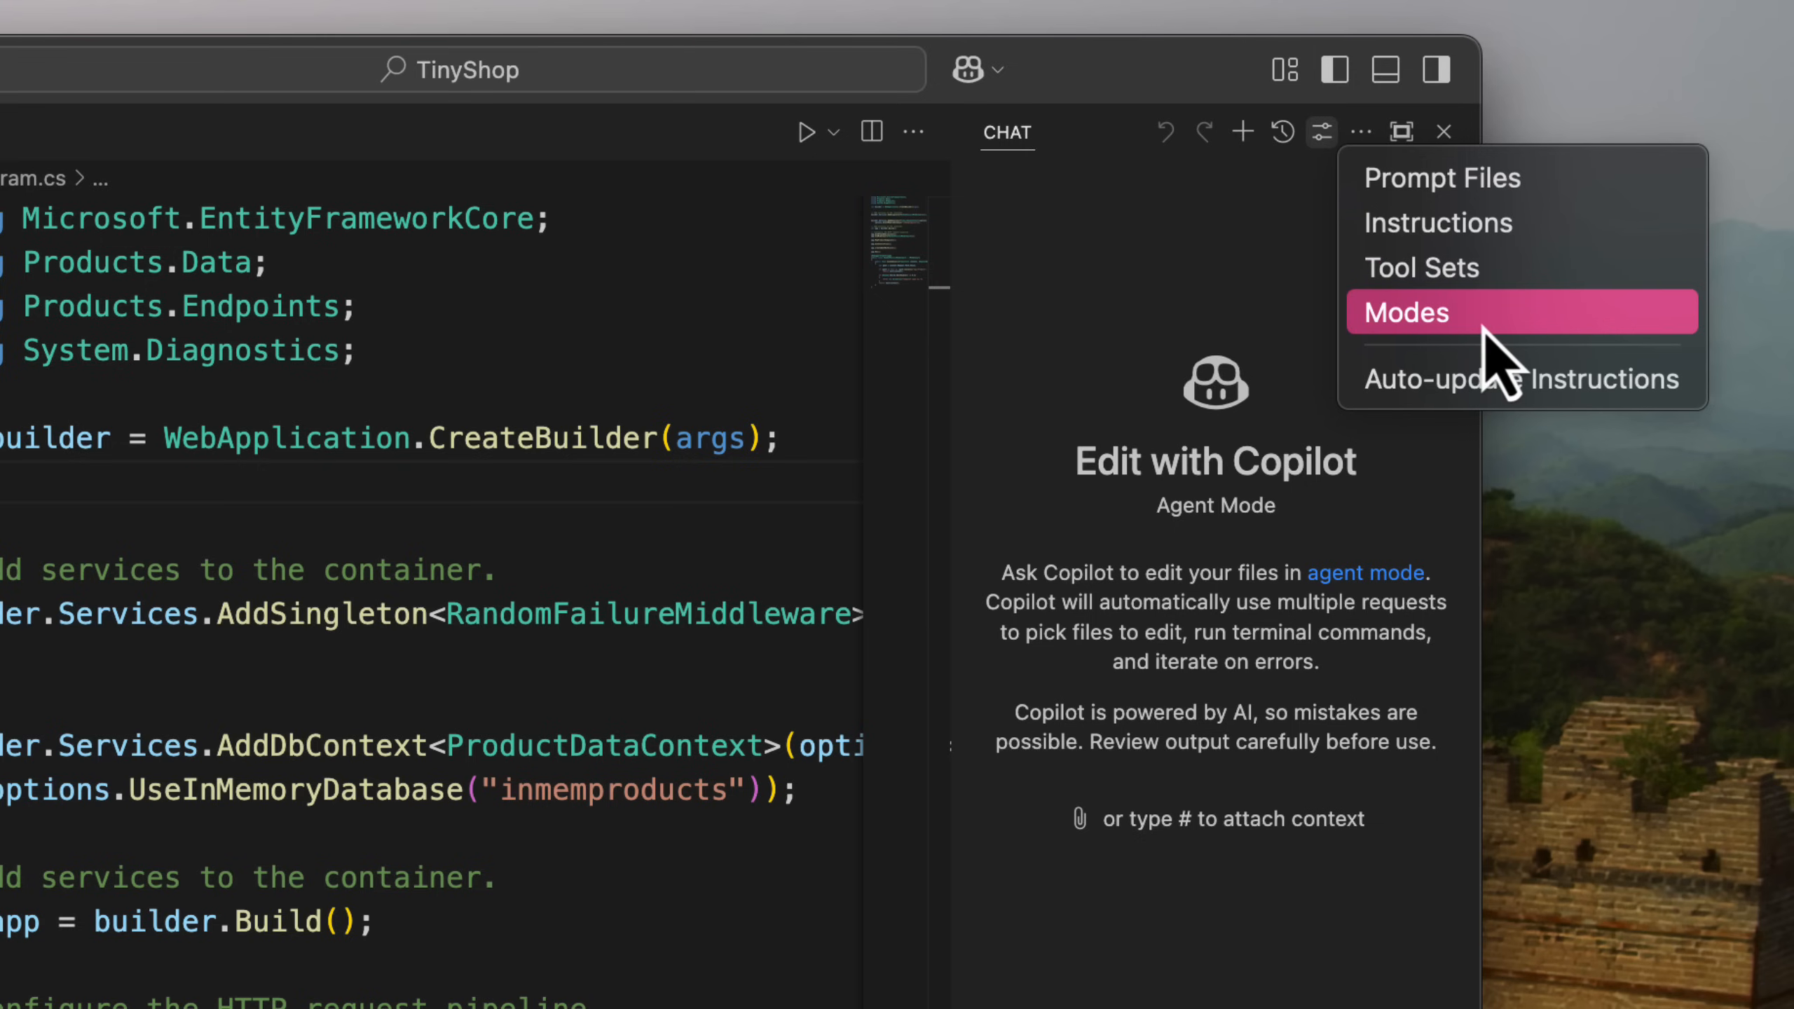
pyautogui.moveTo(1522, 378)
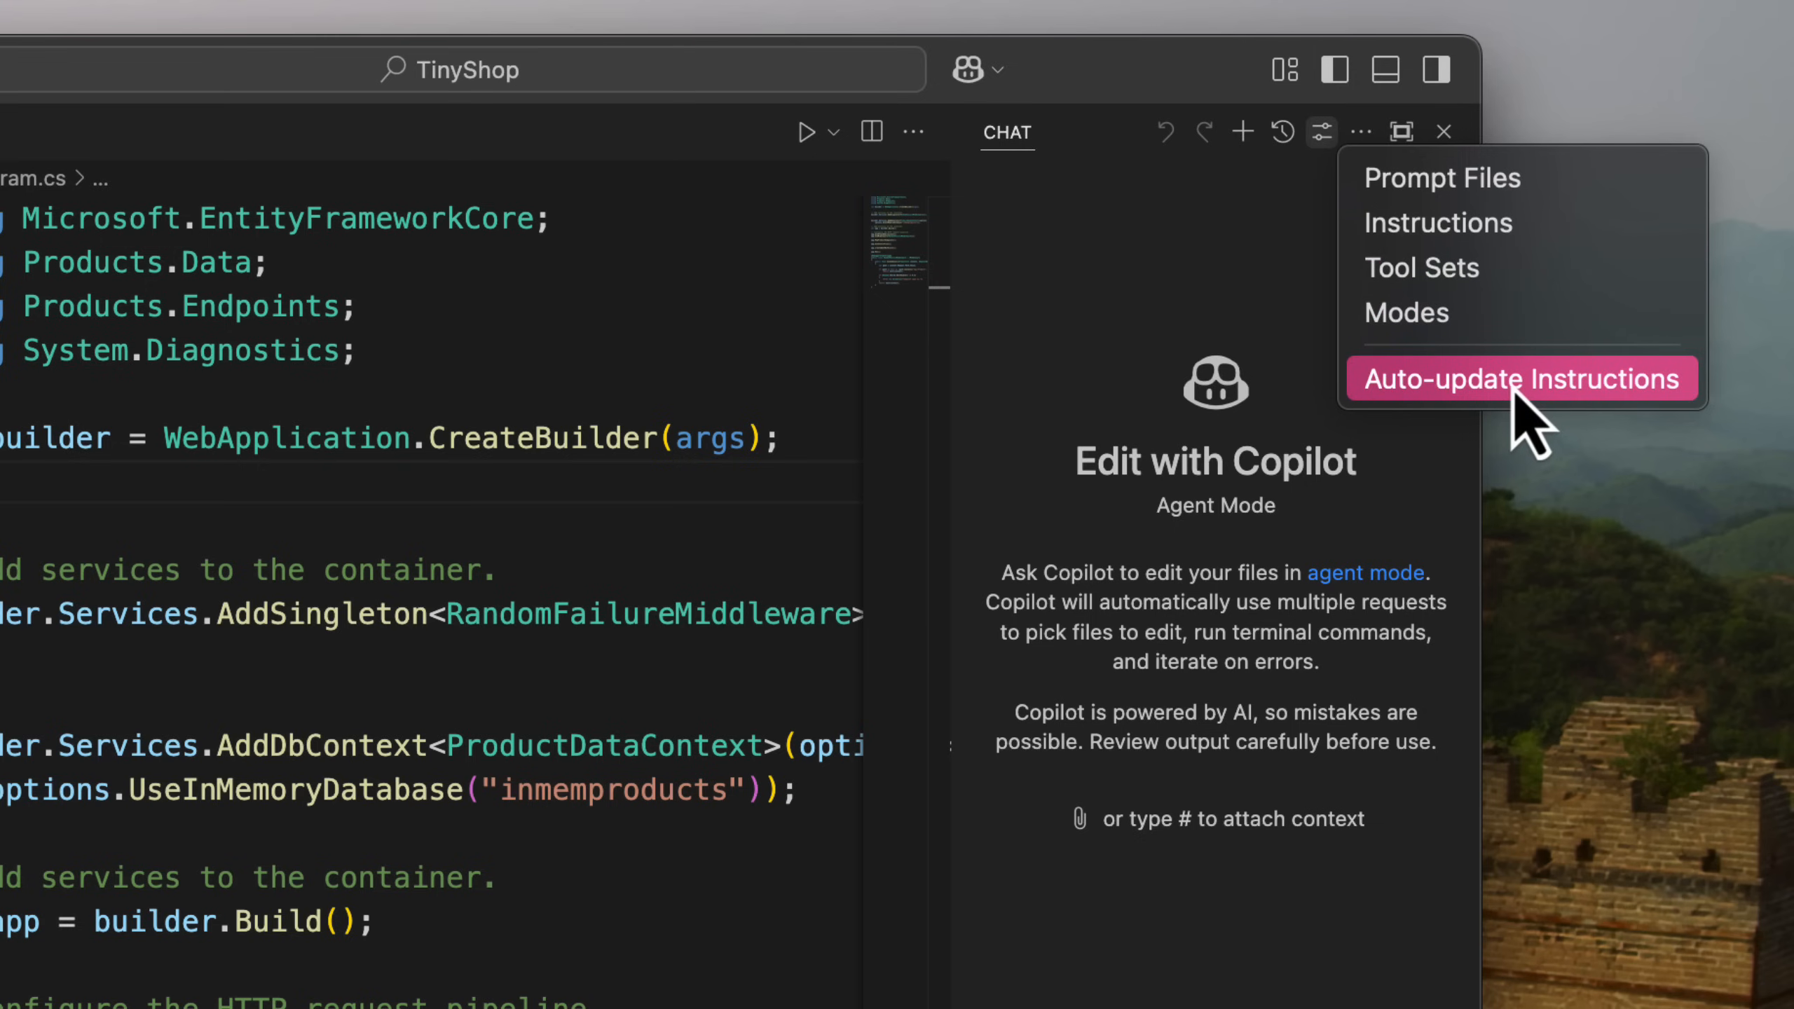
pyautogui.click(1522, 379)
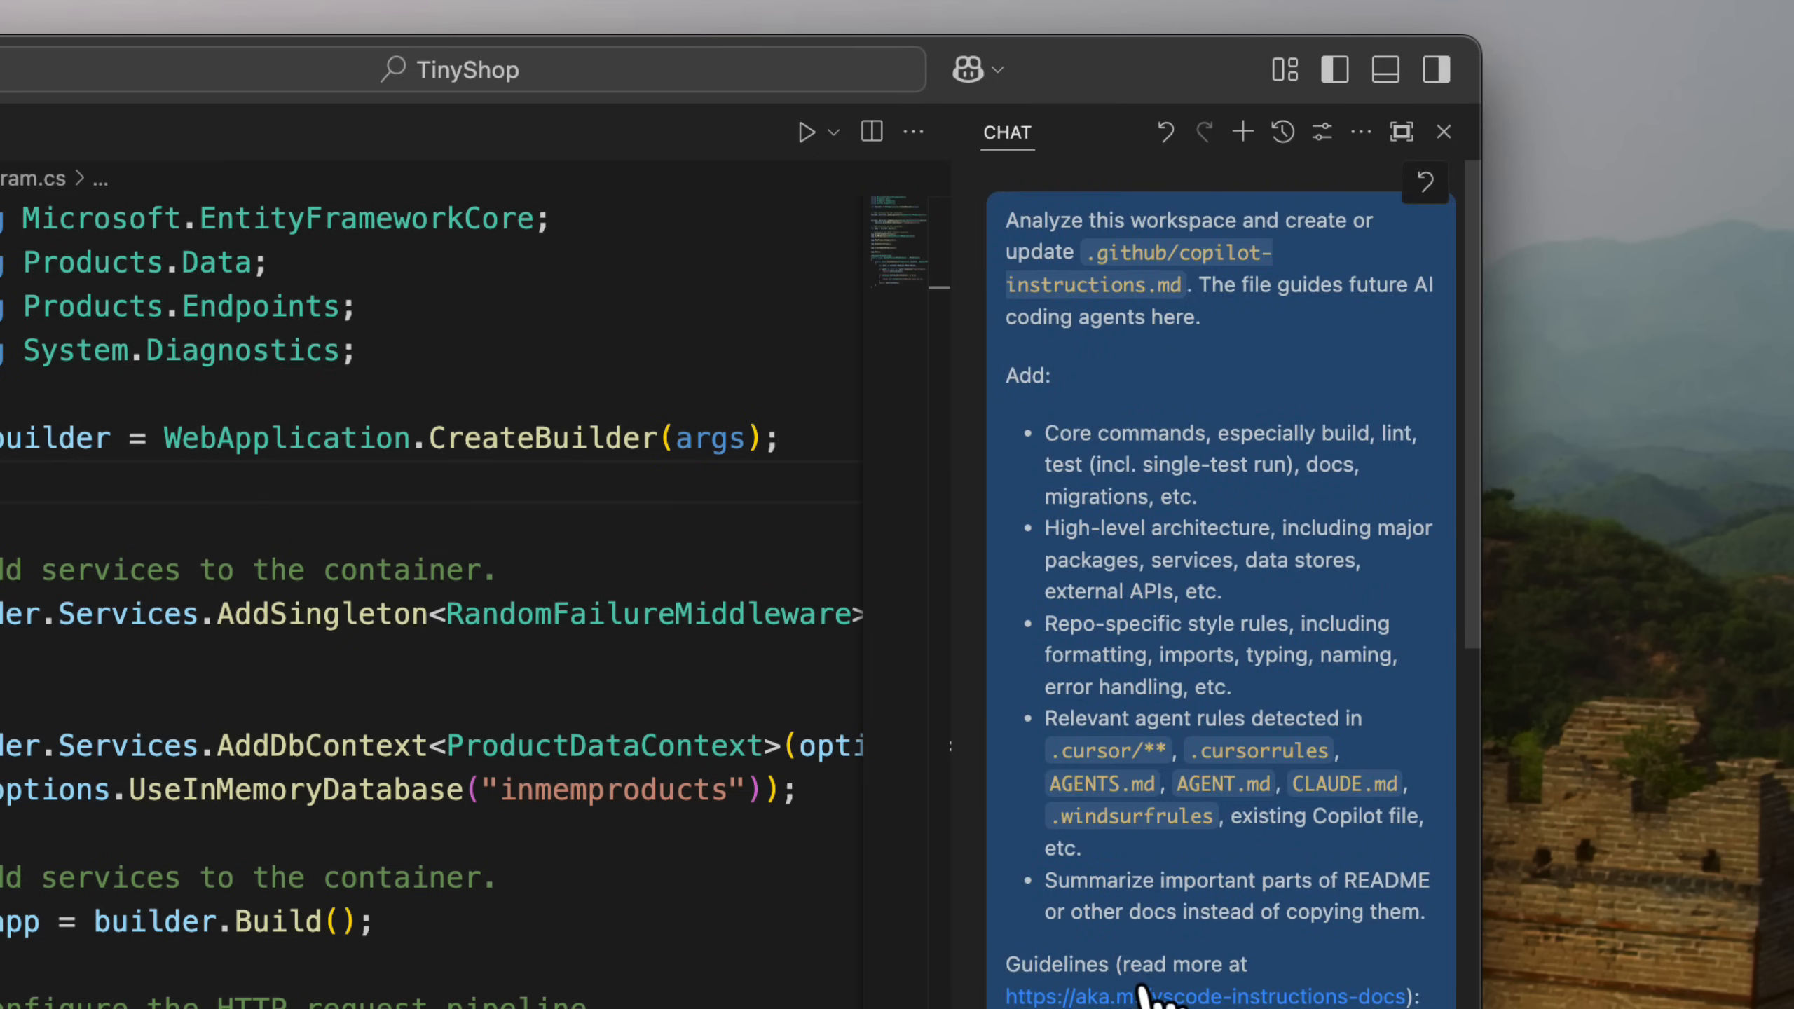
pyautogui.moveTo(1247, 241)
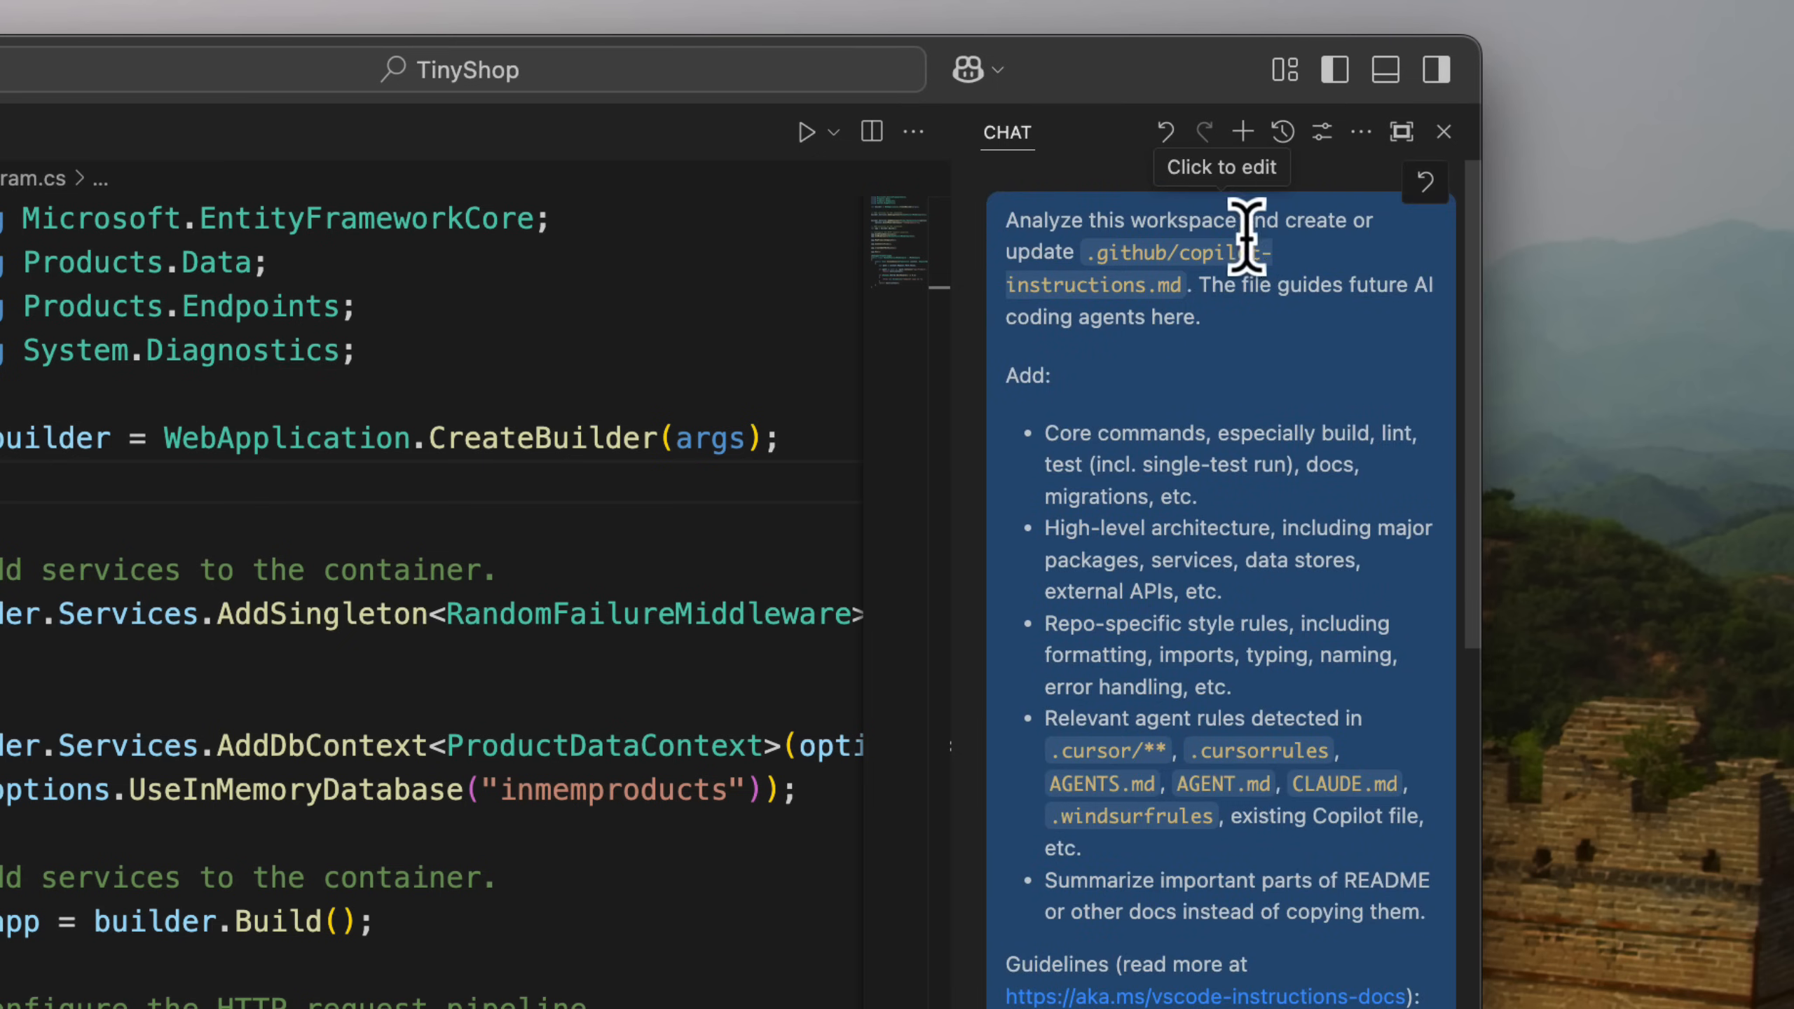
pyautogui.moveTo(1294, 304)
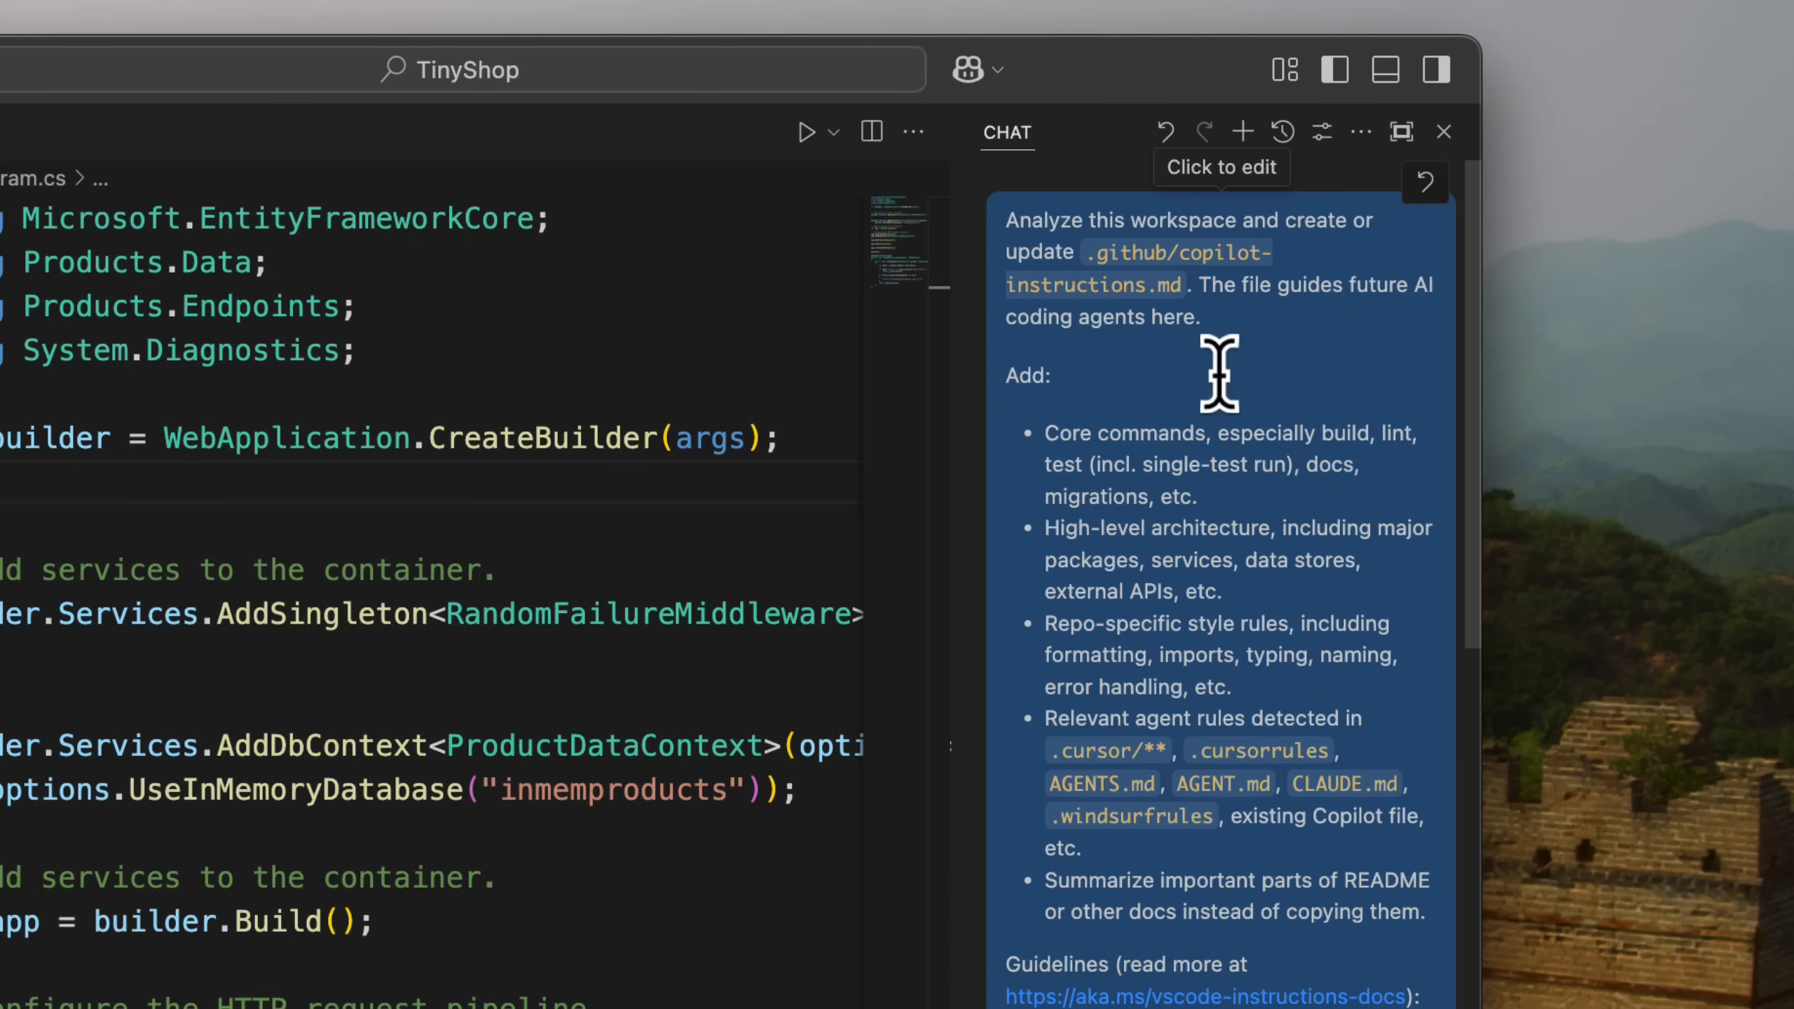
pyautogui.moveTo(1042, 447)
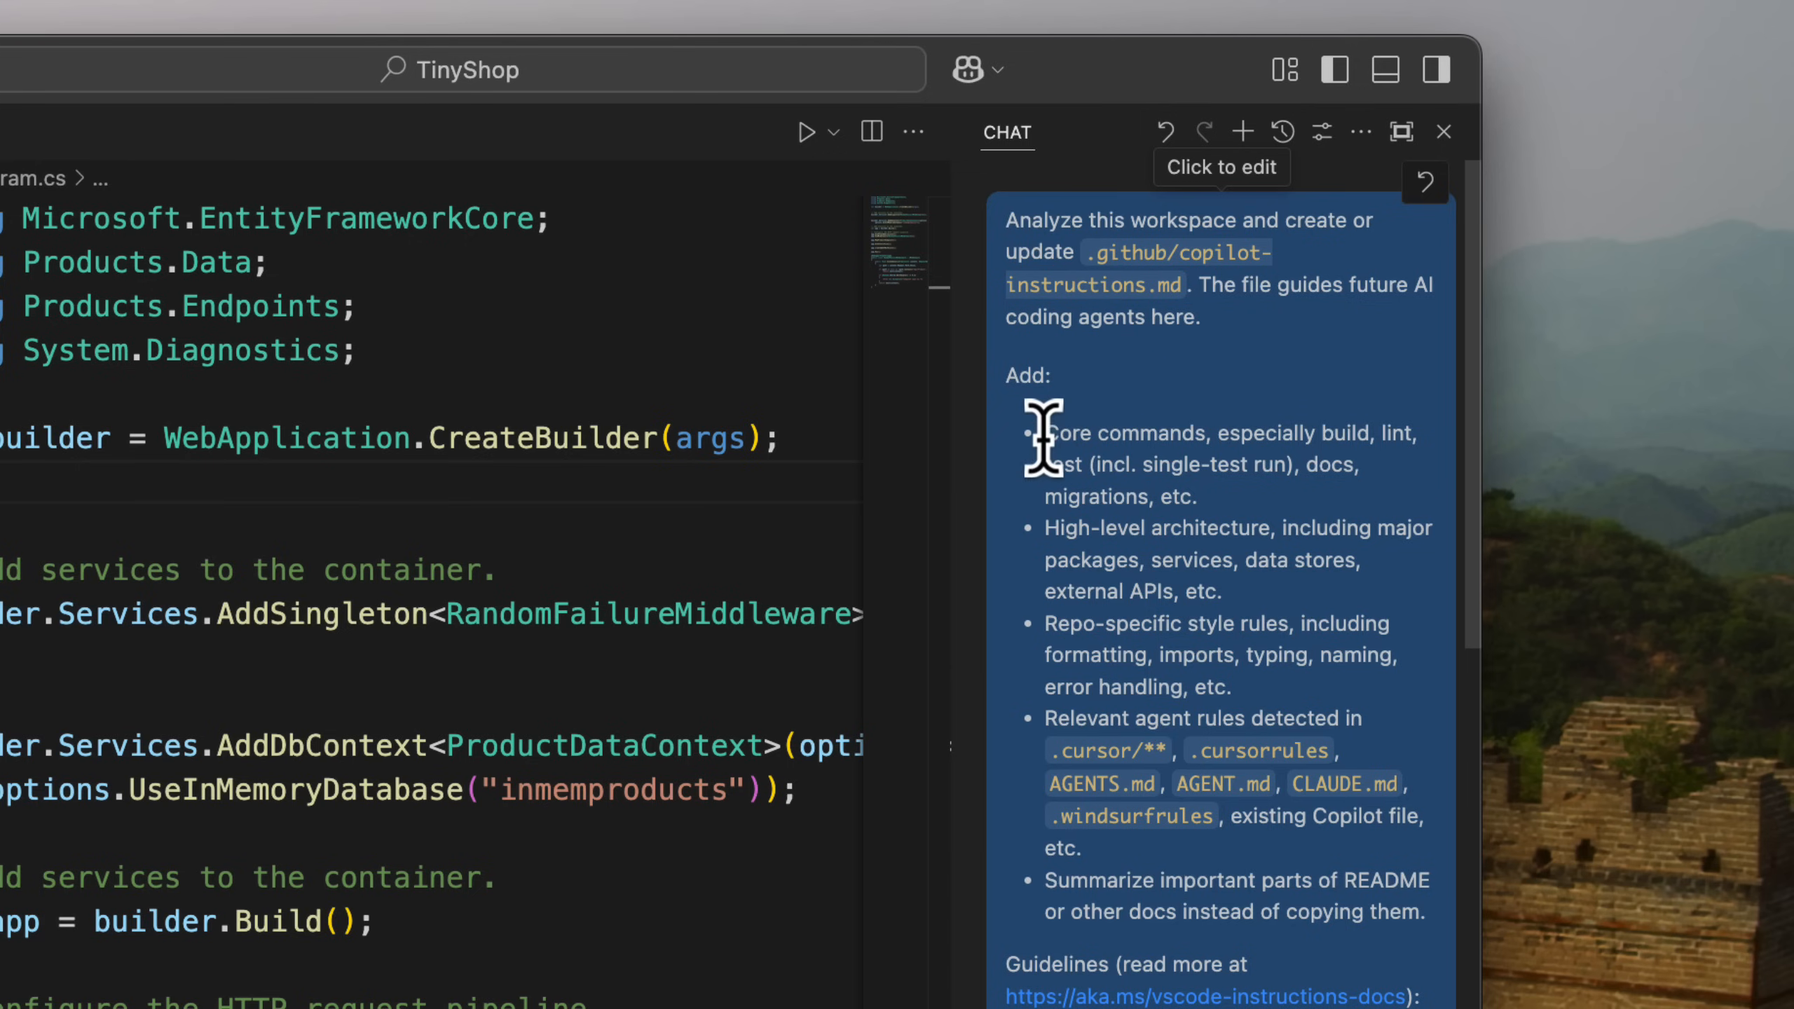
pyautogui.moveTo(1043, 433); pyautogui.dragTo(1361, 464)
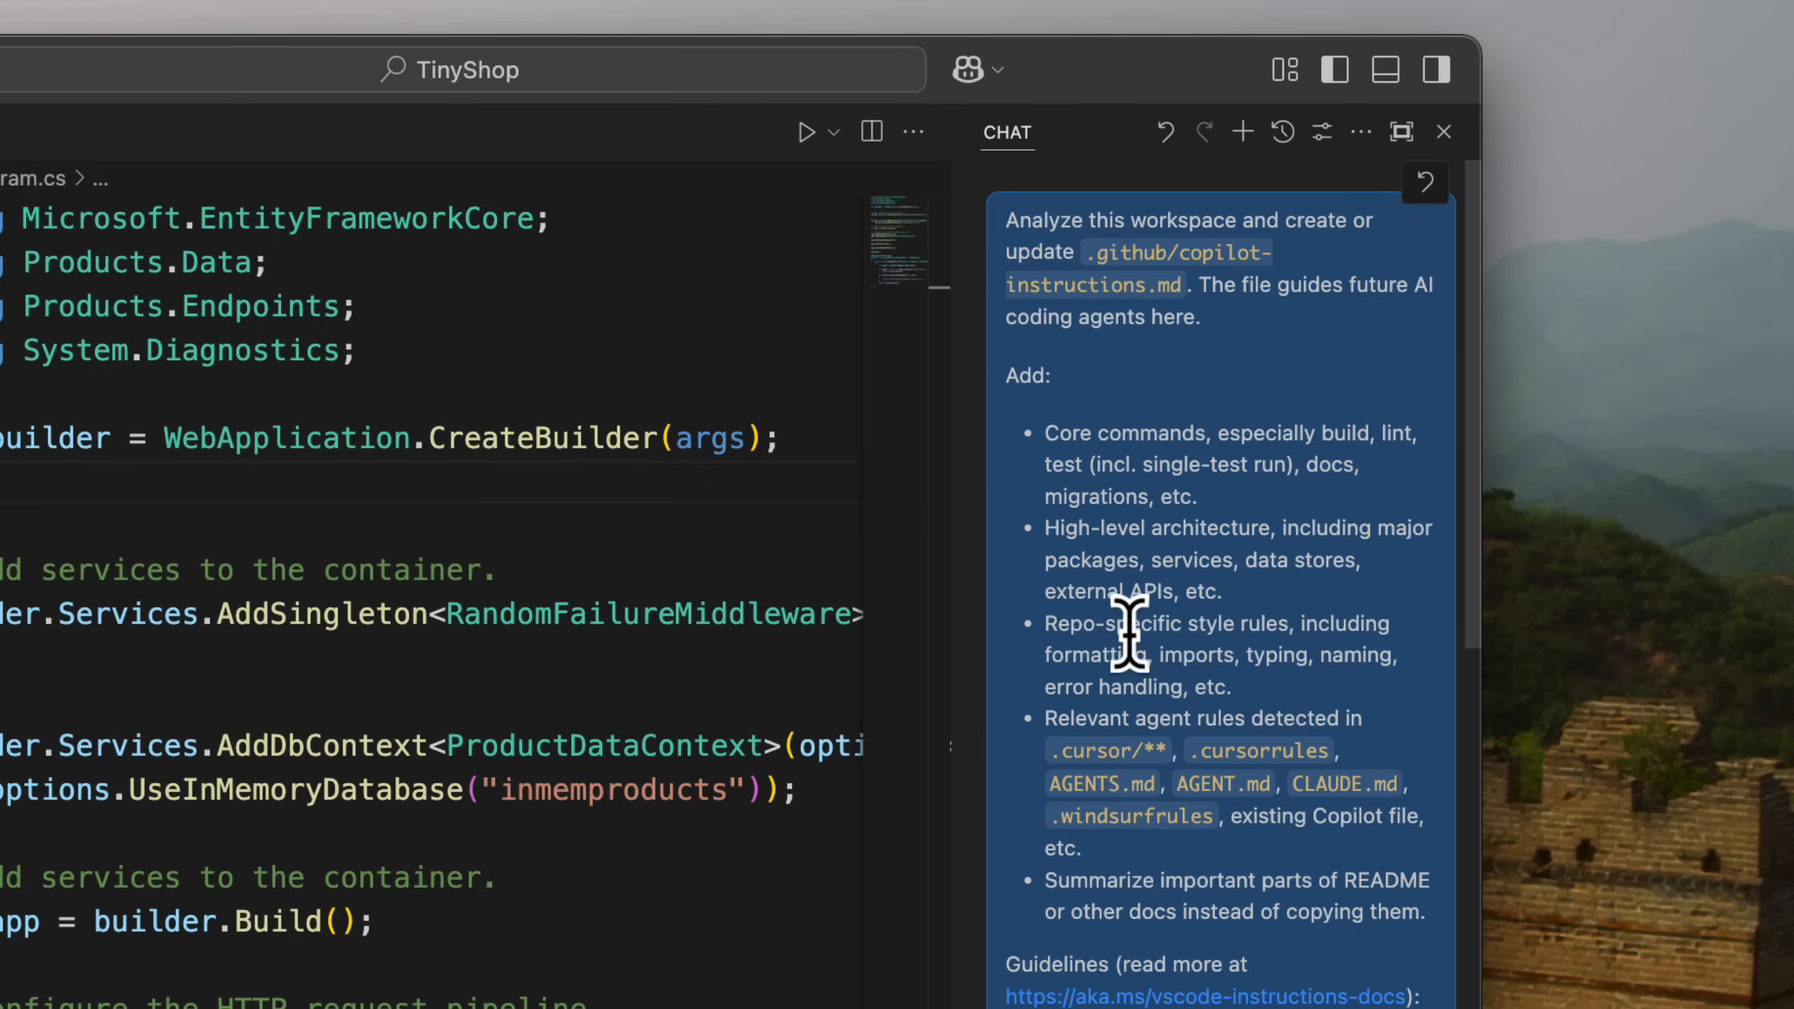
pyautogui.moveTo(1154, 663)
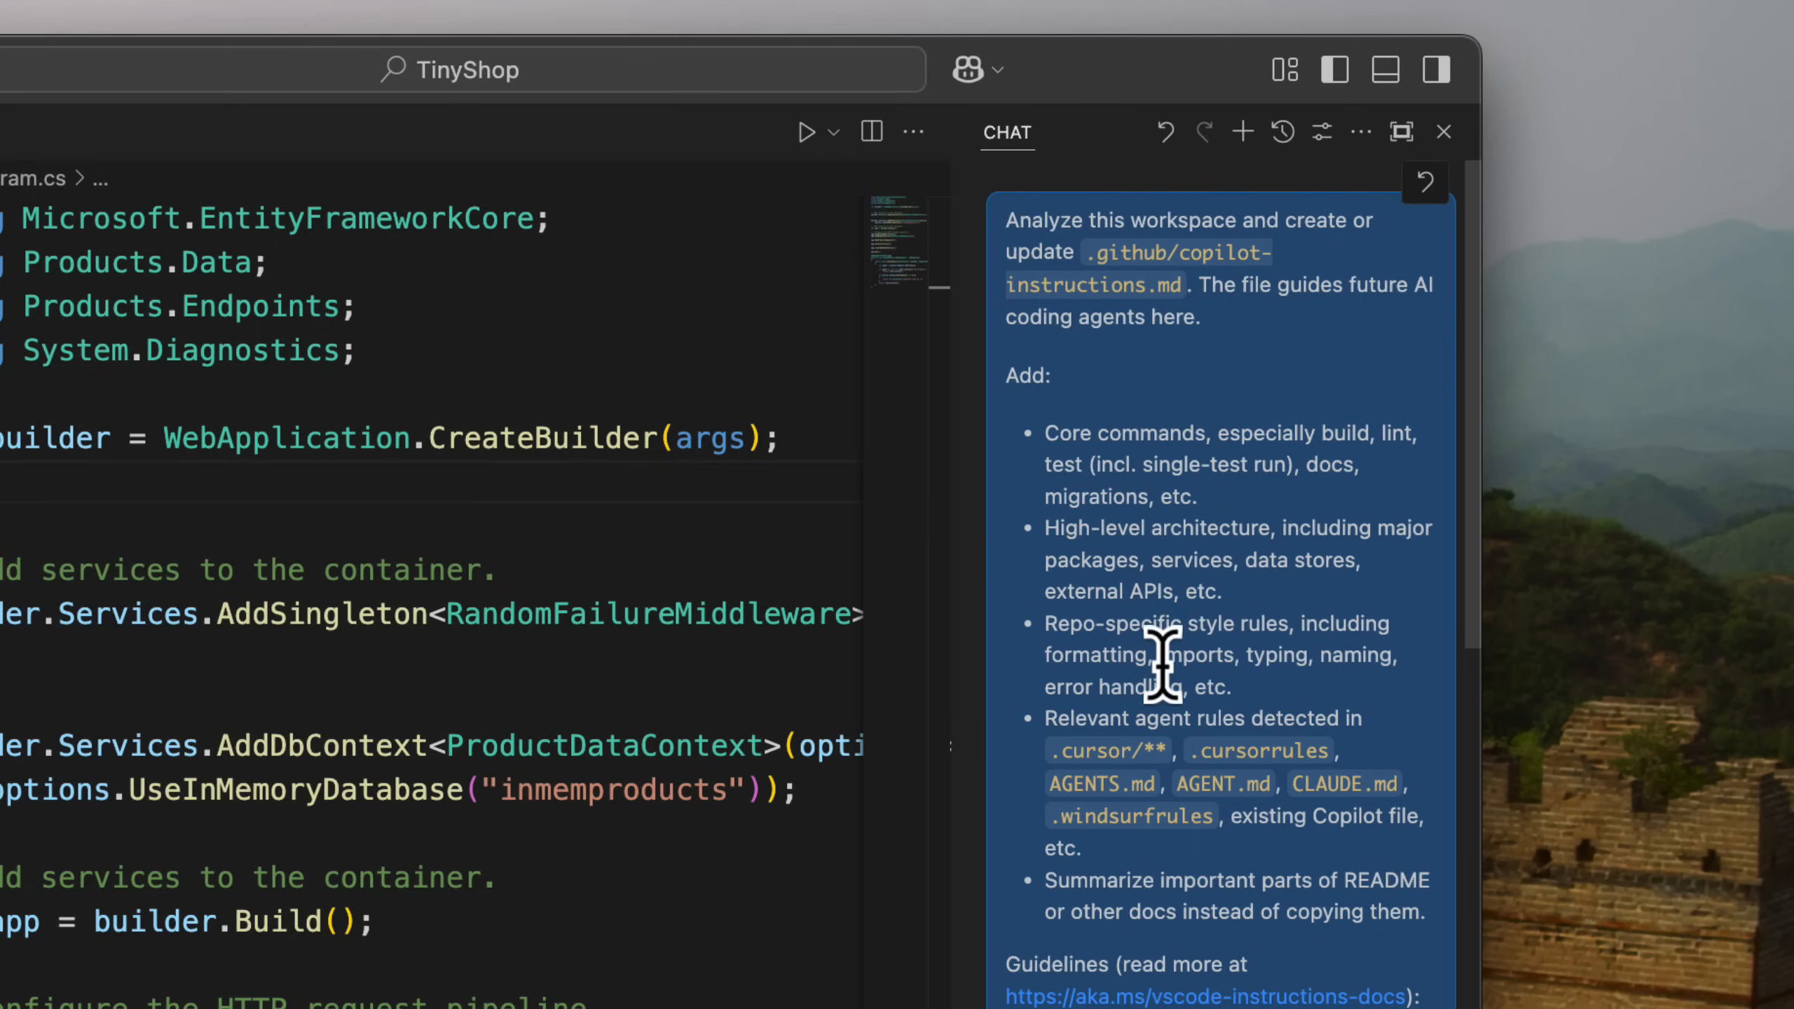
pyautogui.moveTo(1428, 669)
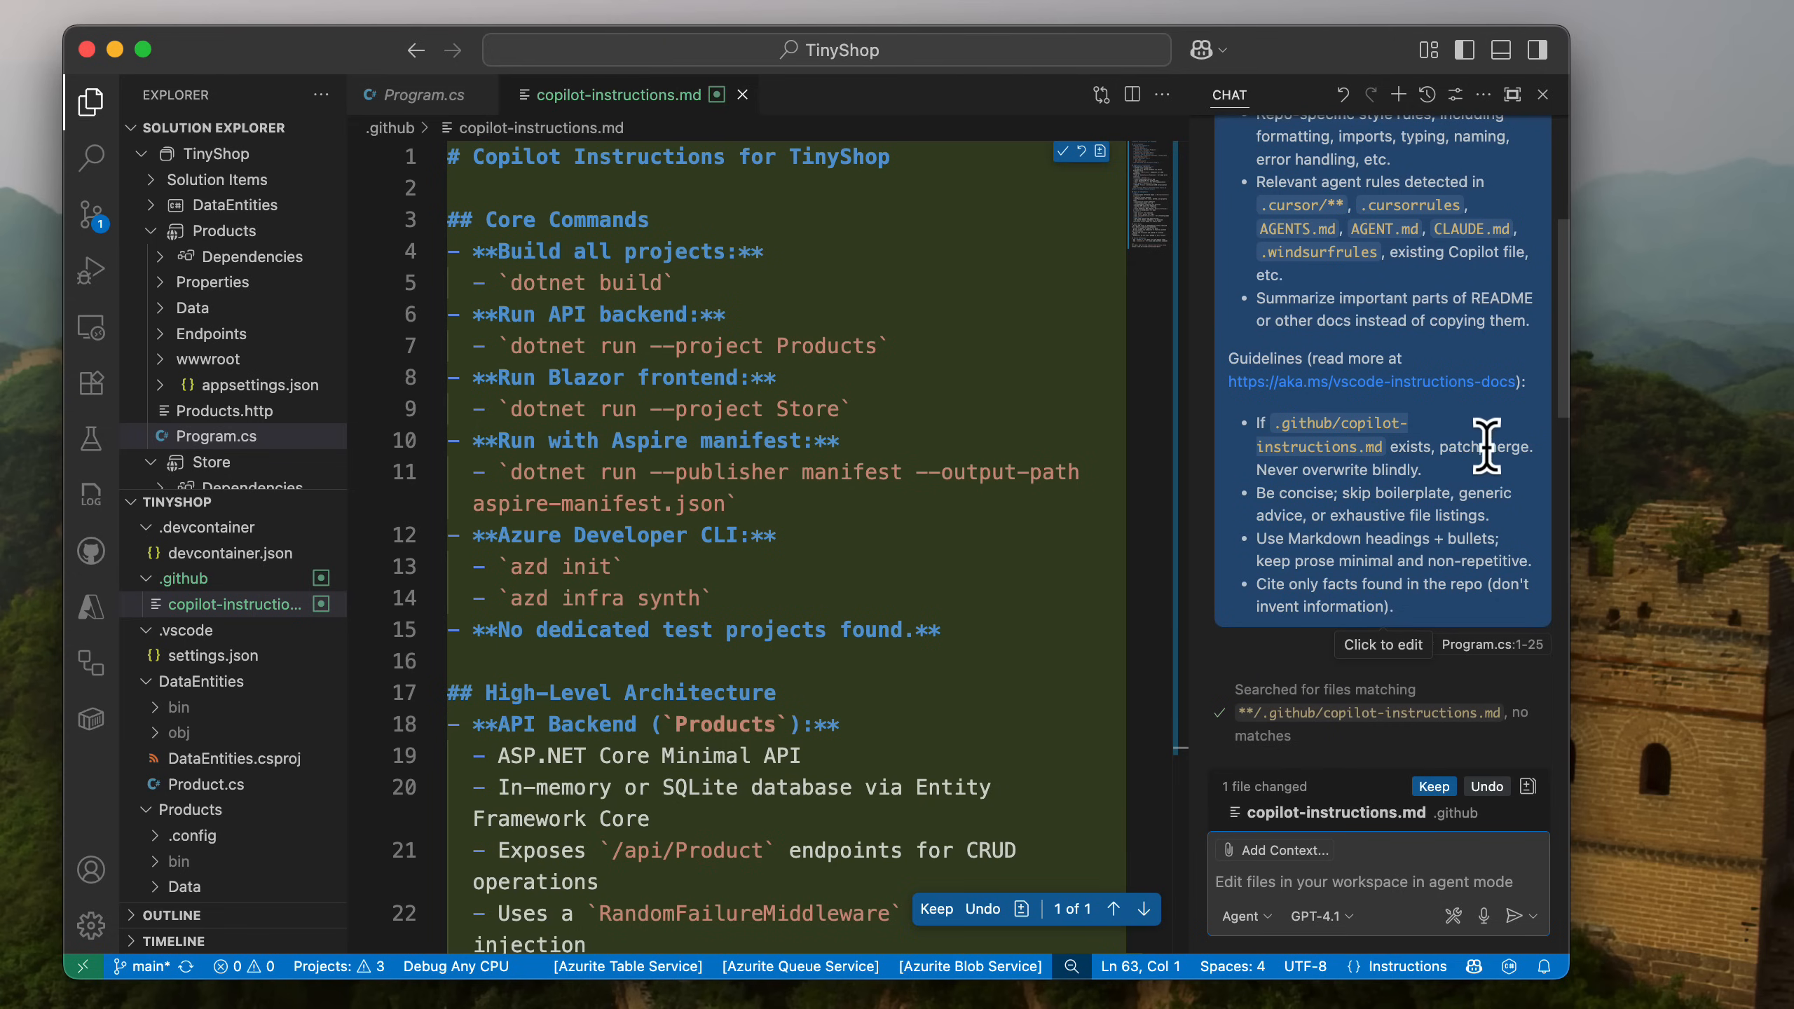
pyautogui.moveTo(1476, 515)
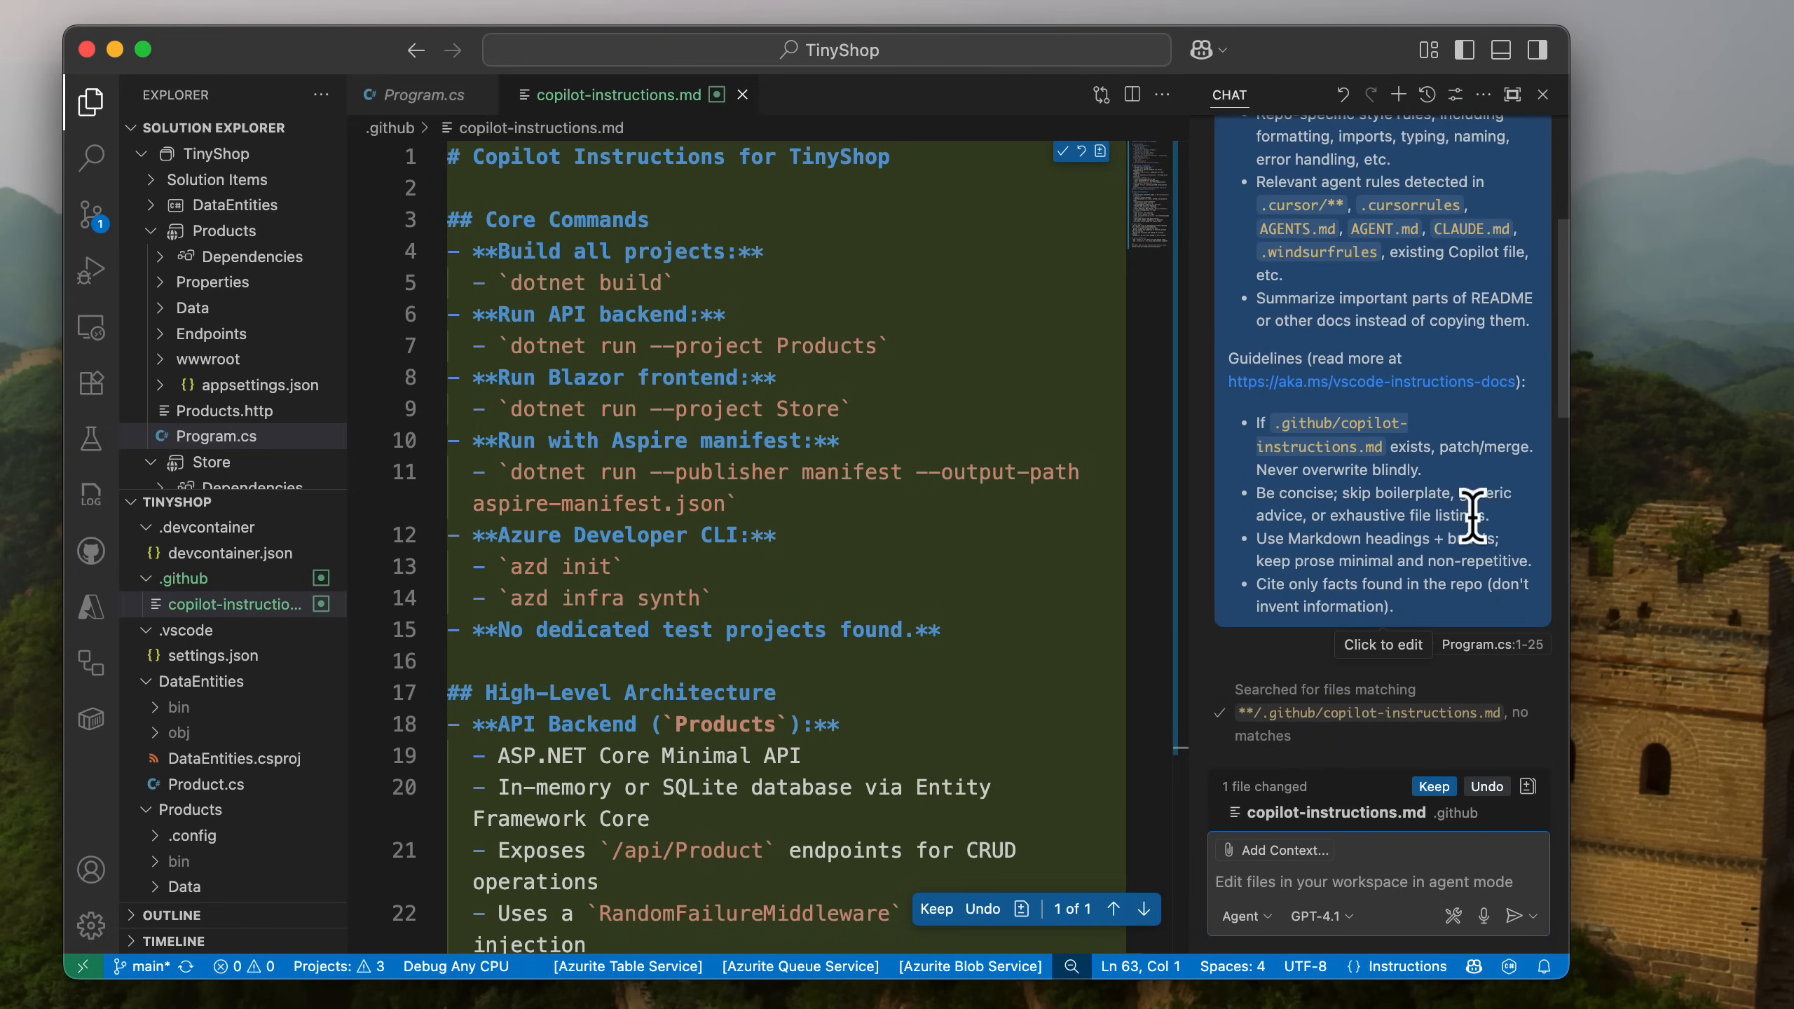
pyautogui.moveTo(1348, 546)
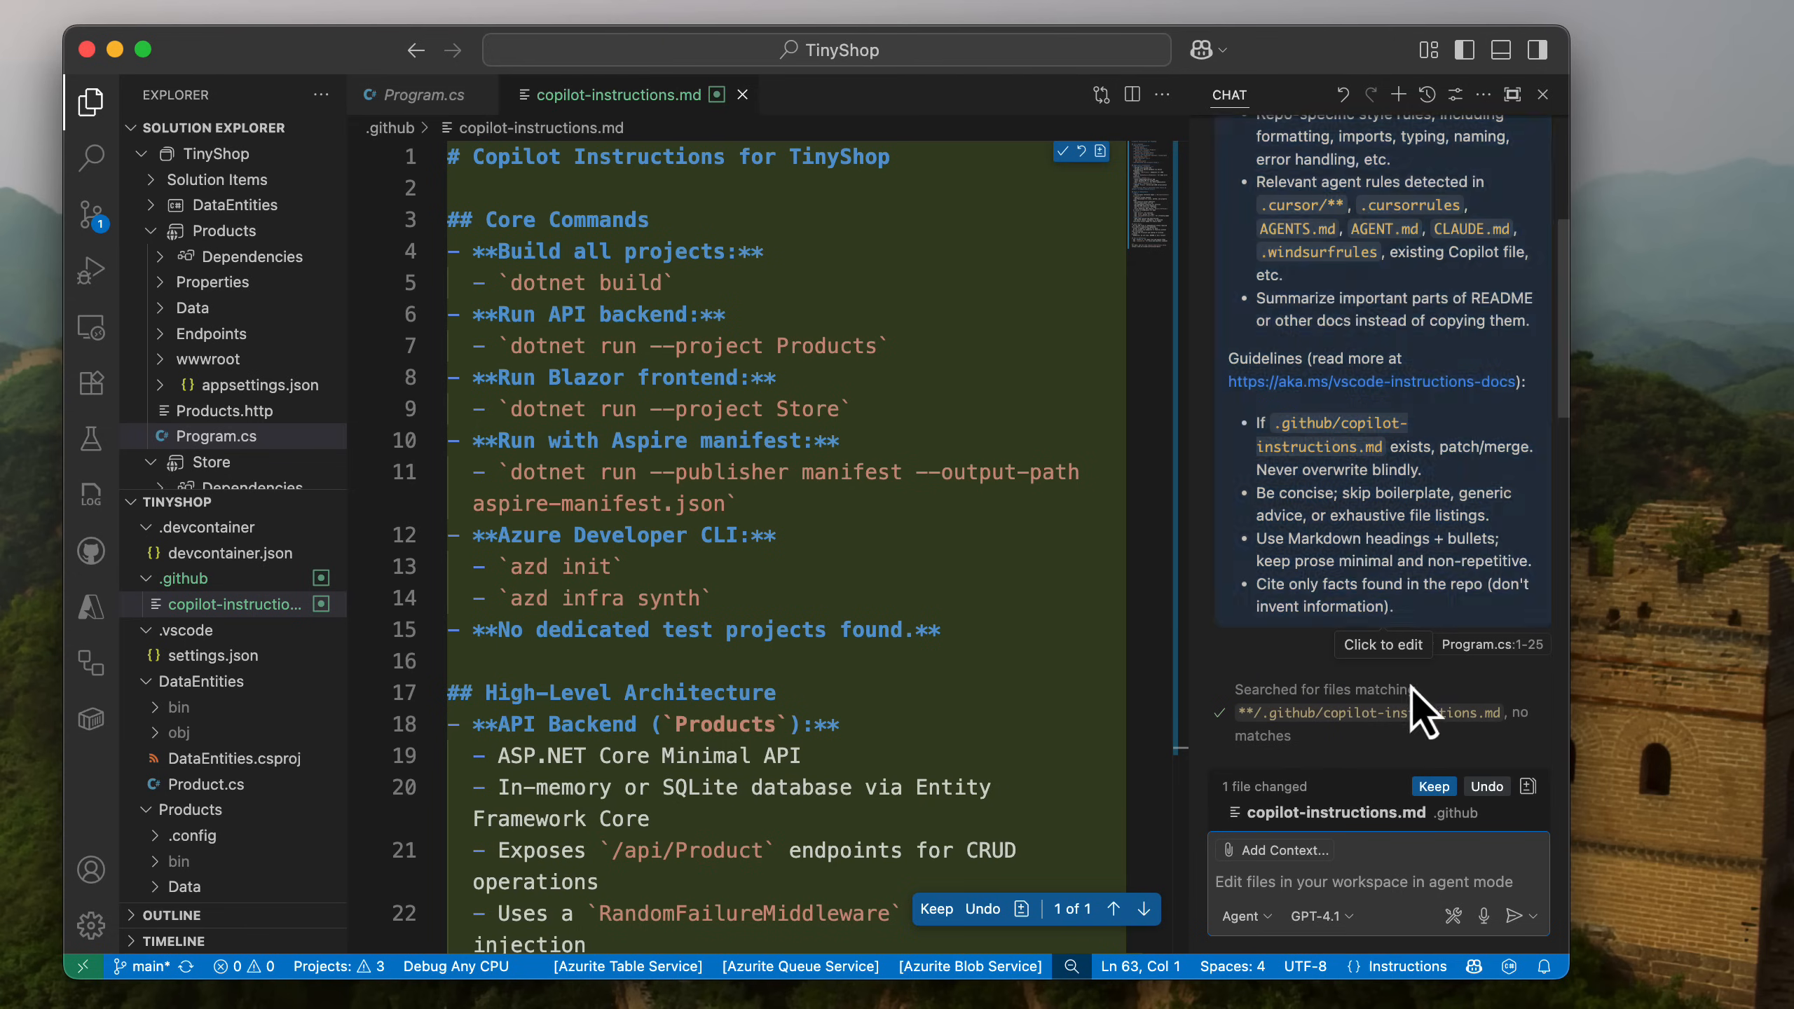
# Scroll the chat response about the generated copilot-instructions.md.
pyautogui.scroll(-3)
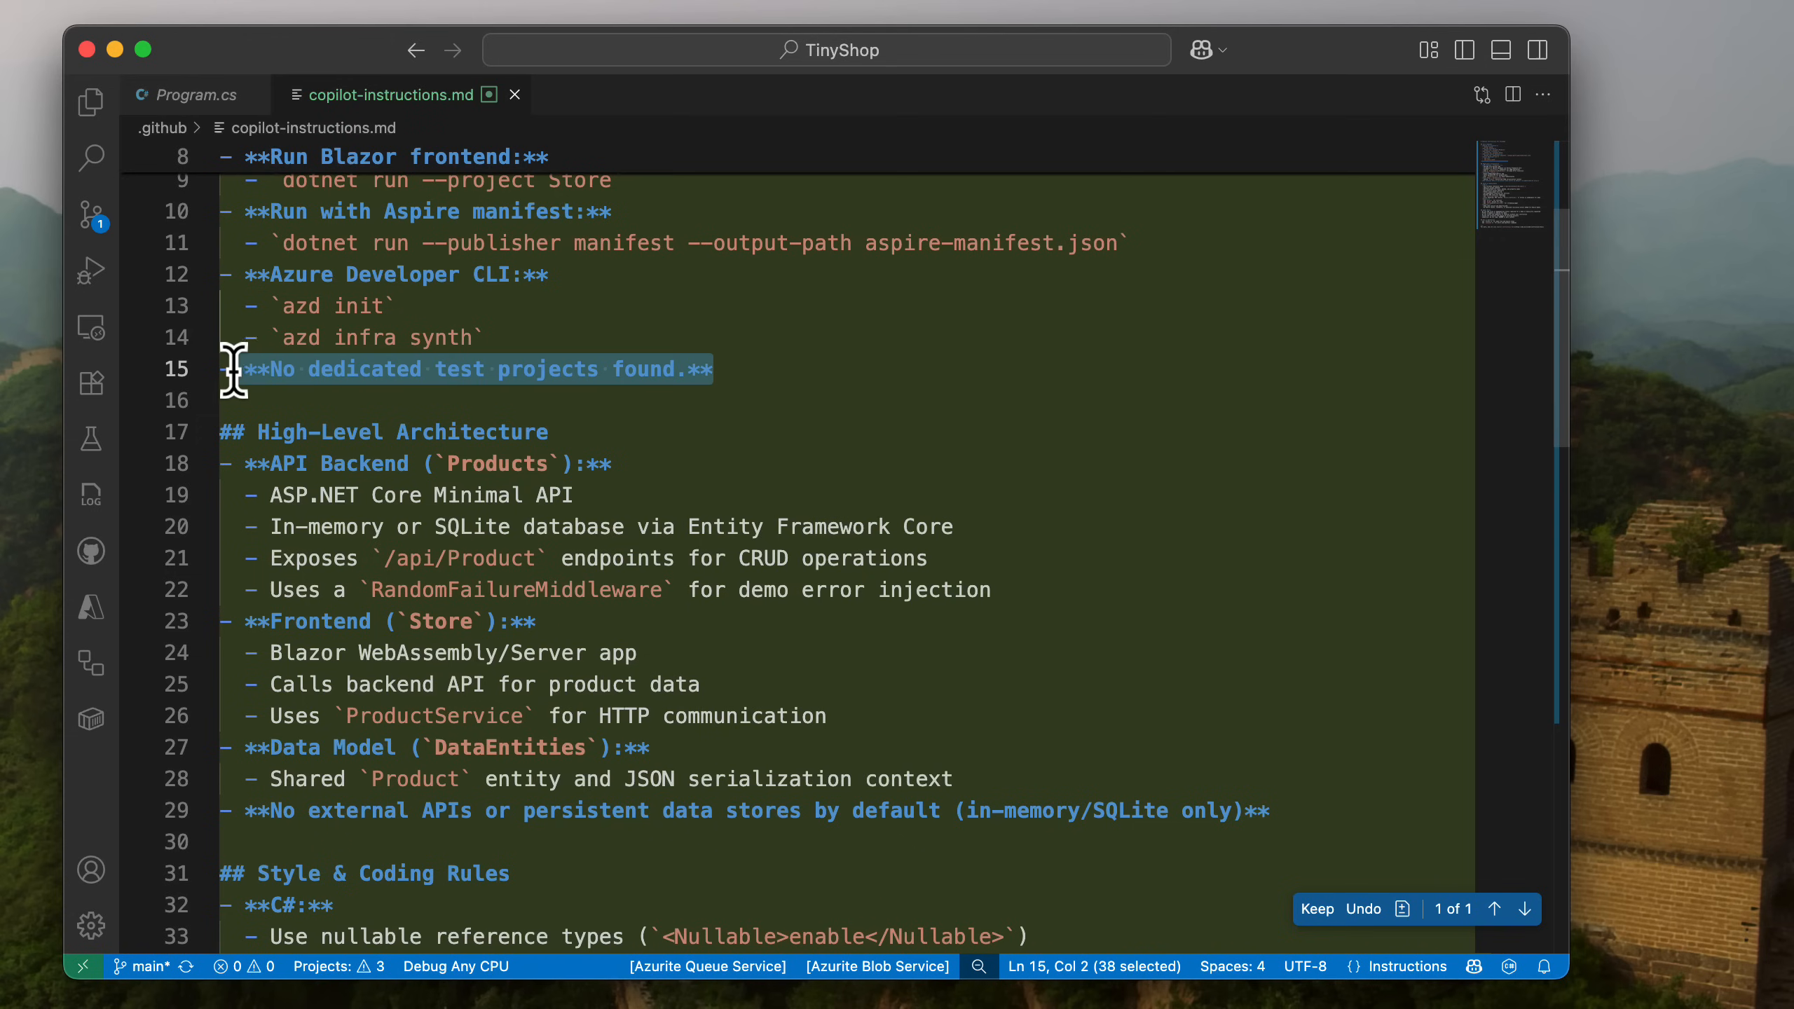
pyautogui.doubleClick(472, 432)
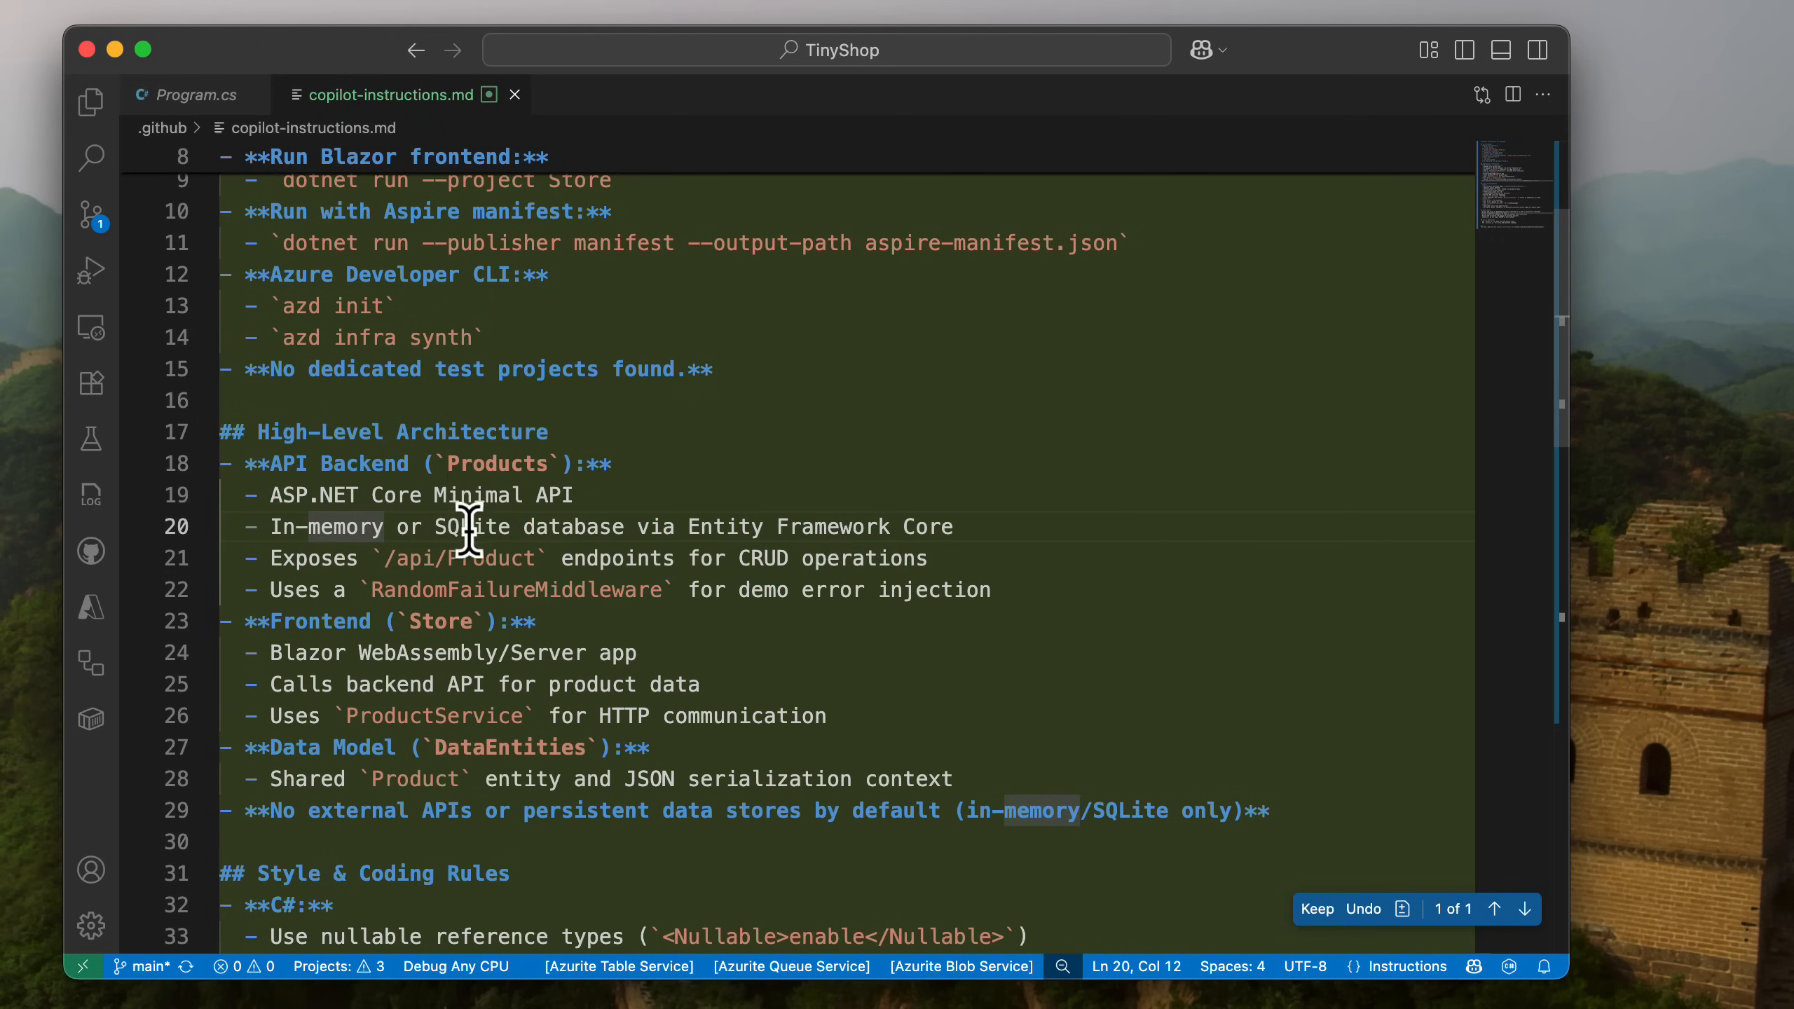
pyautogui.moveTo(398, 566)
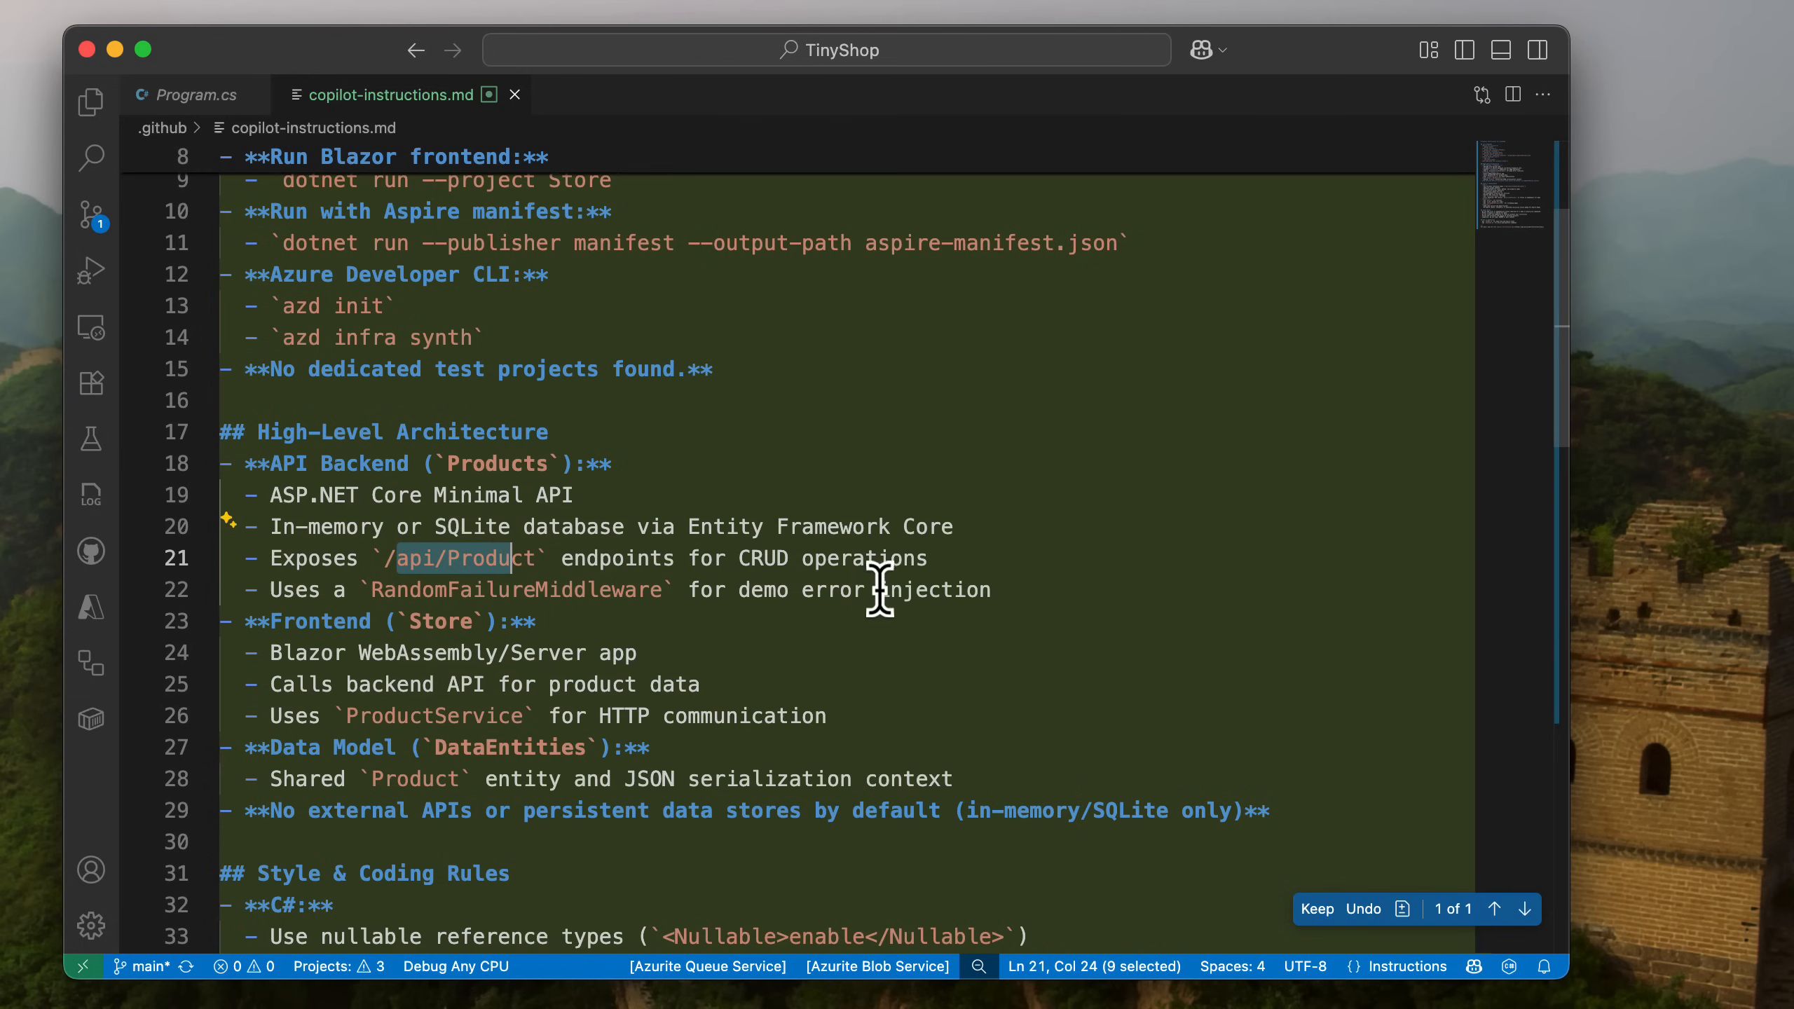
pyautogui.scroll(-3)
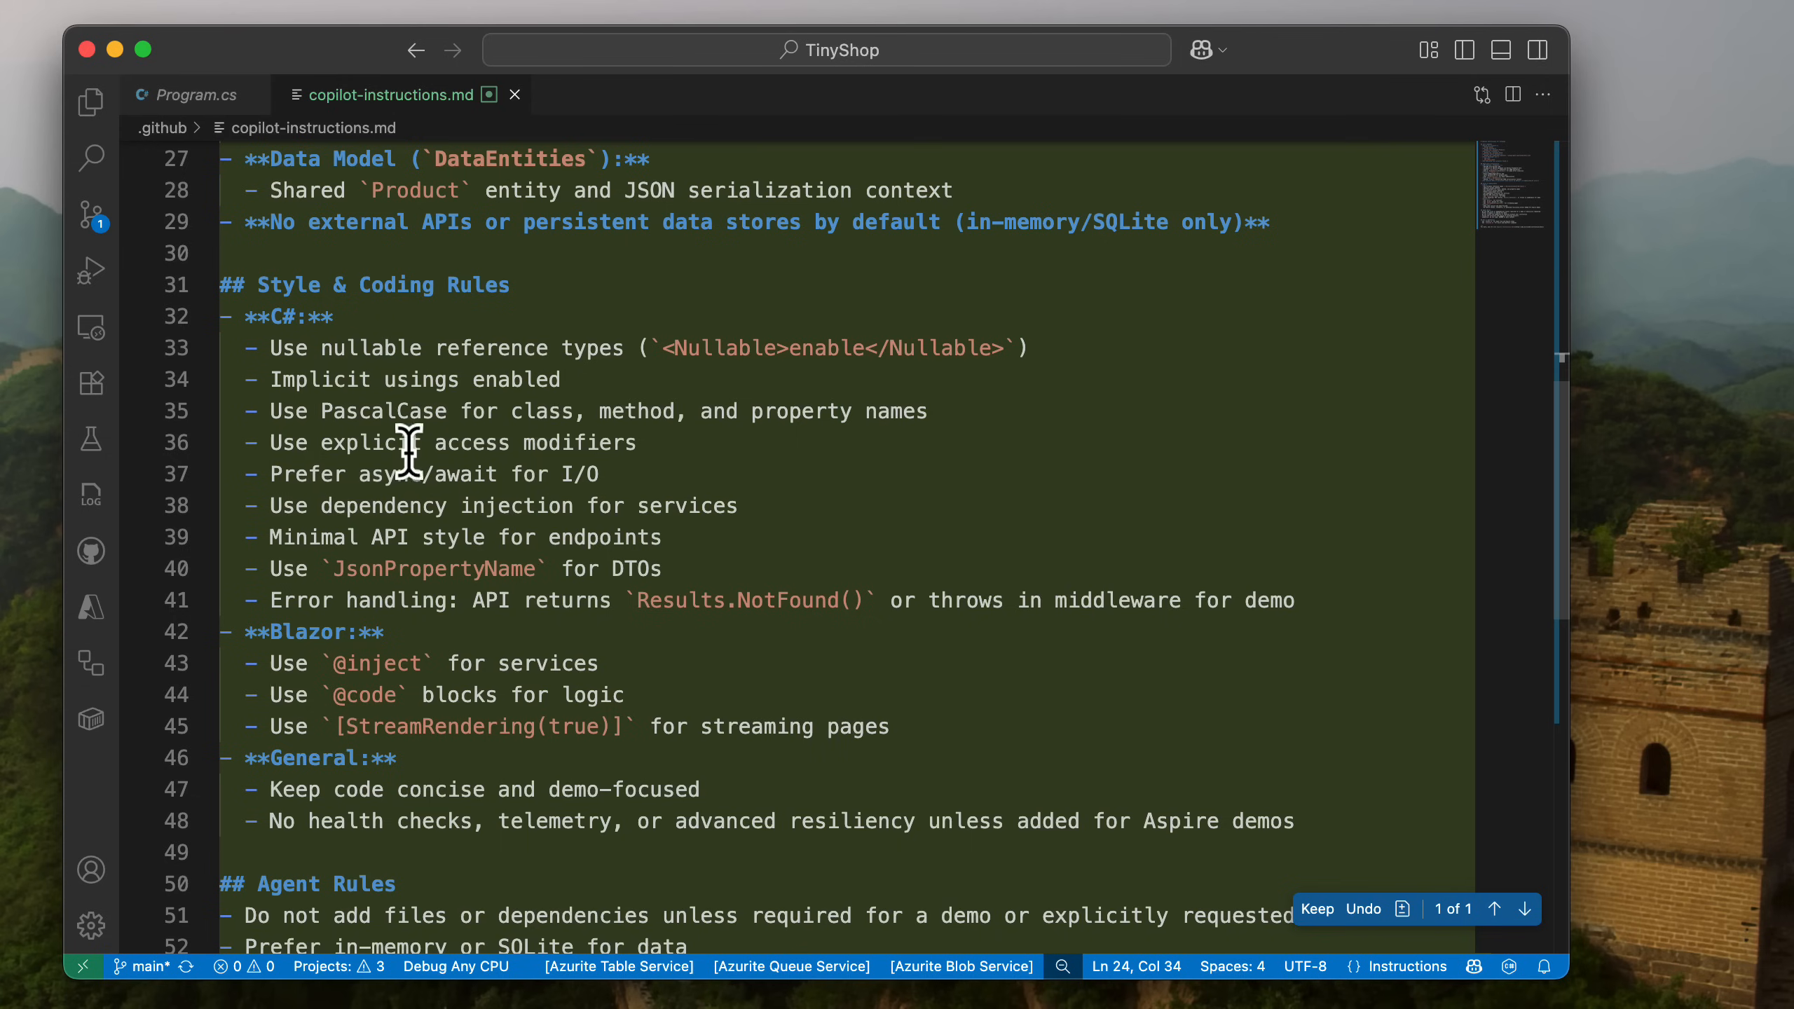
pyautogui.moveTo(603, 577)
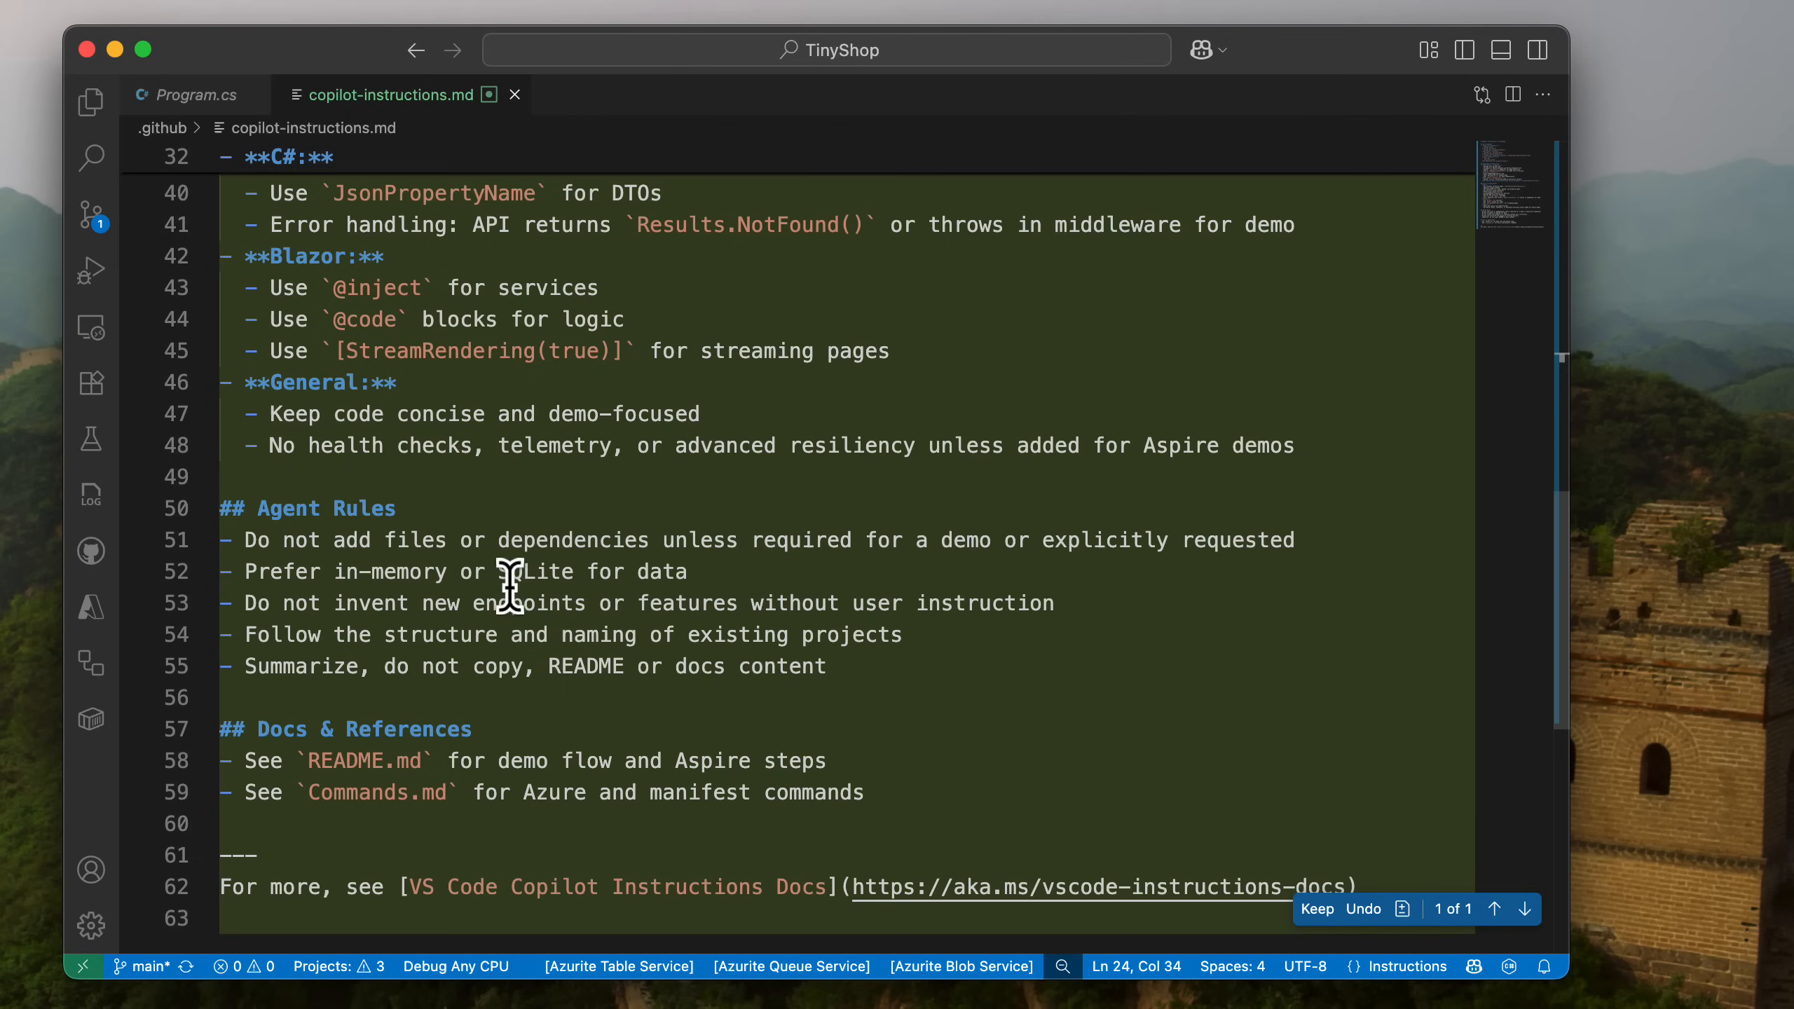
pyautogui.doubleClick(544, 571)
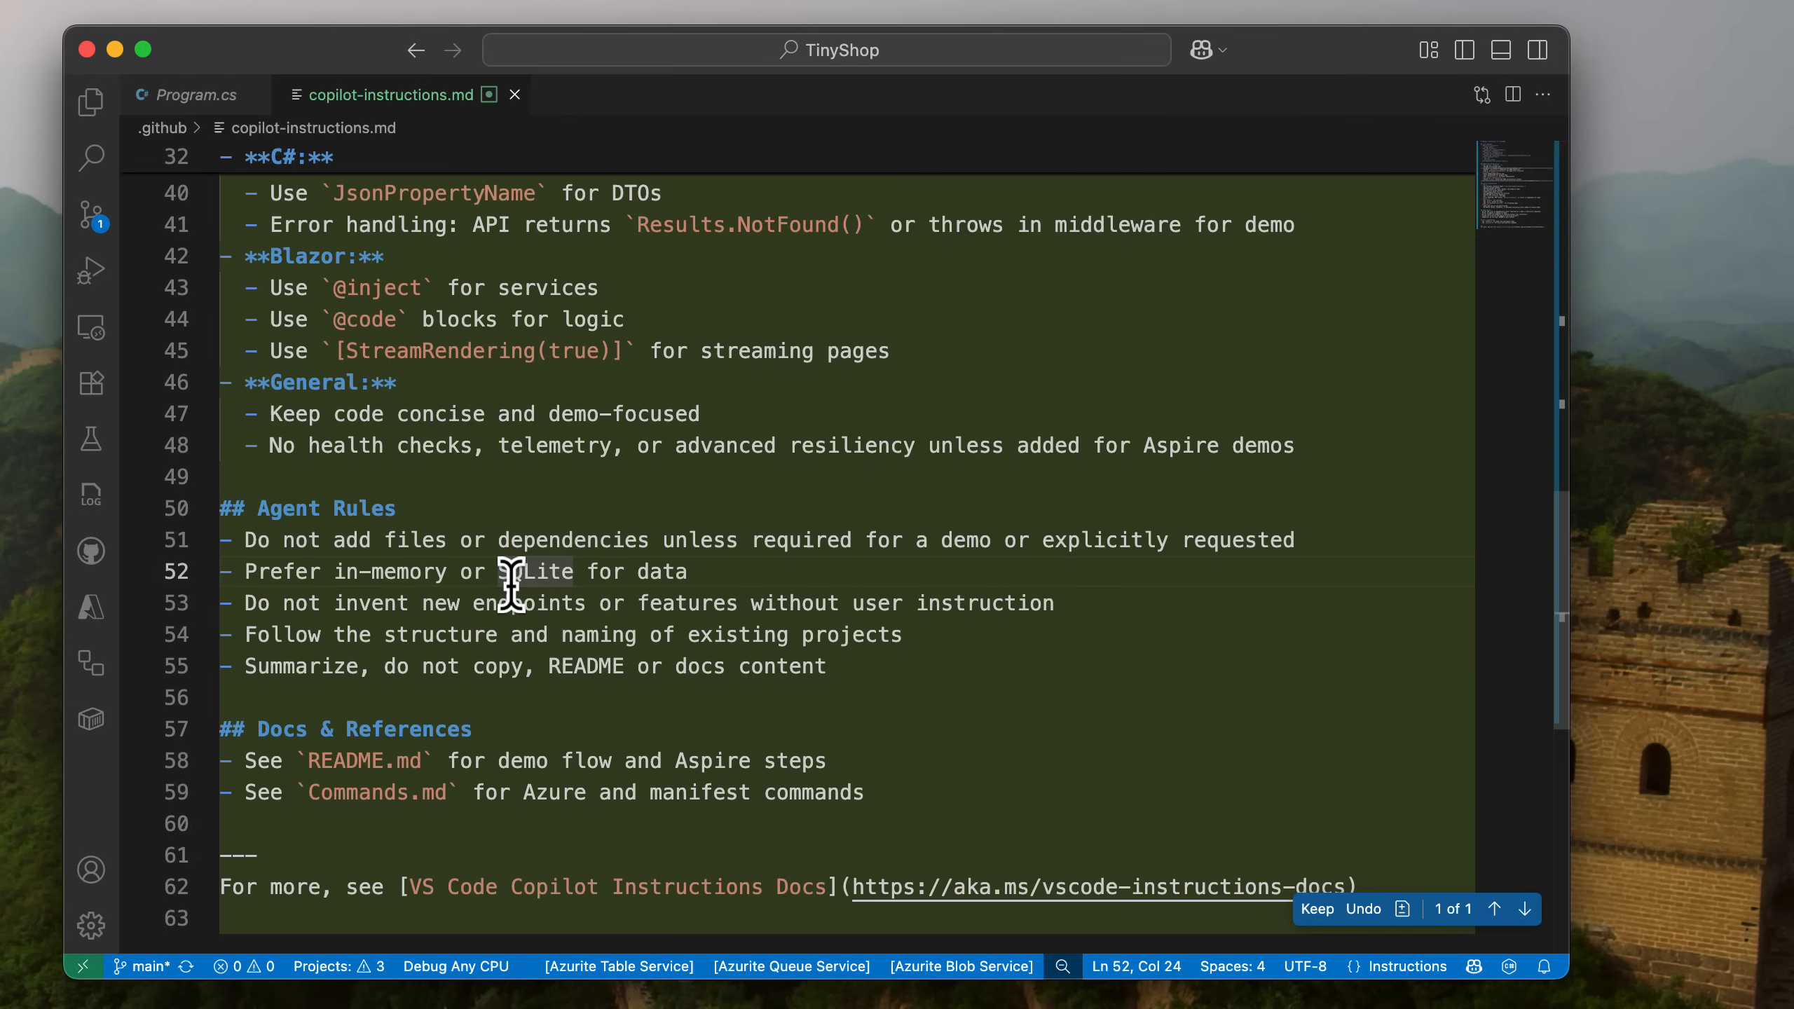
# Start a new Copilot chat and begin typing 'Let's add a new API endpoint'.
pyautogui.click(1221, 49)
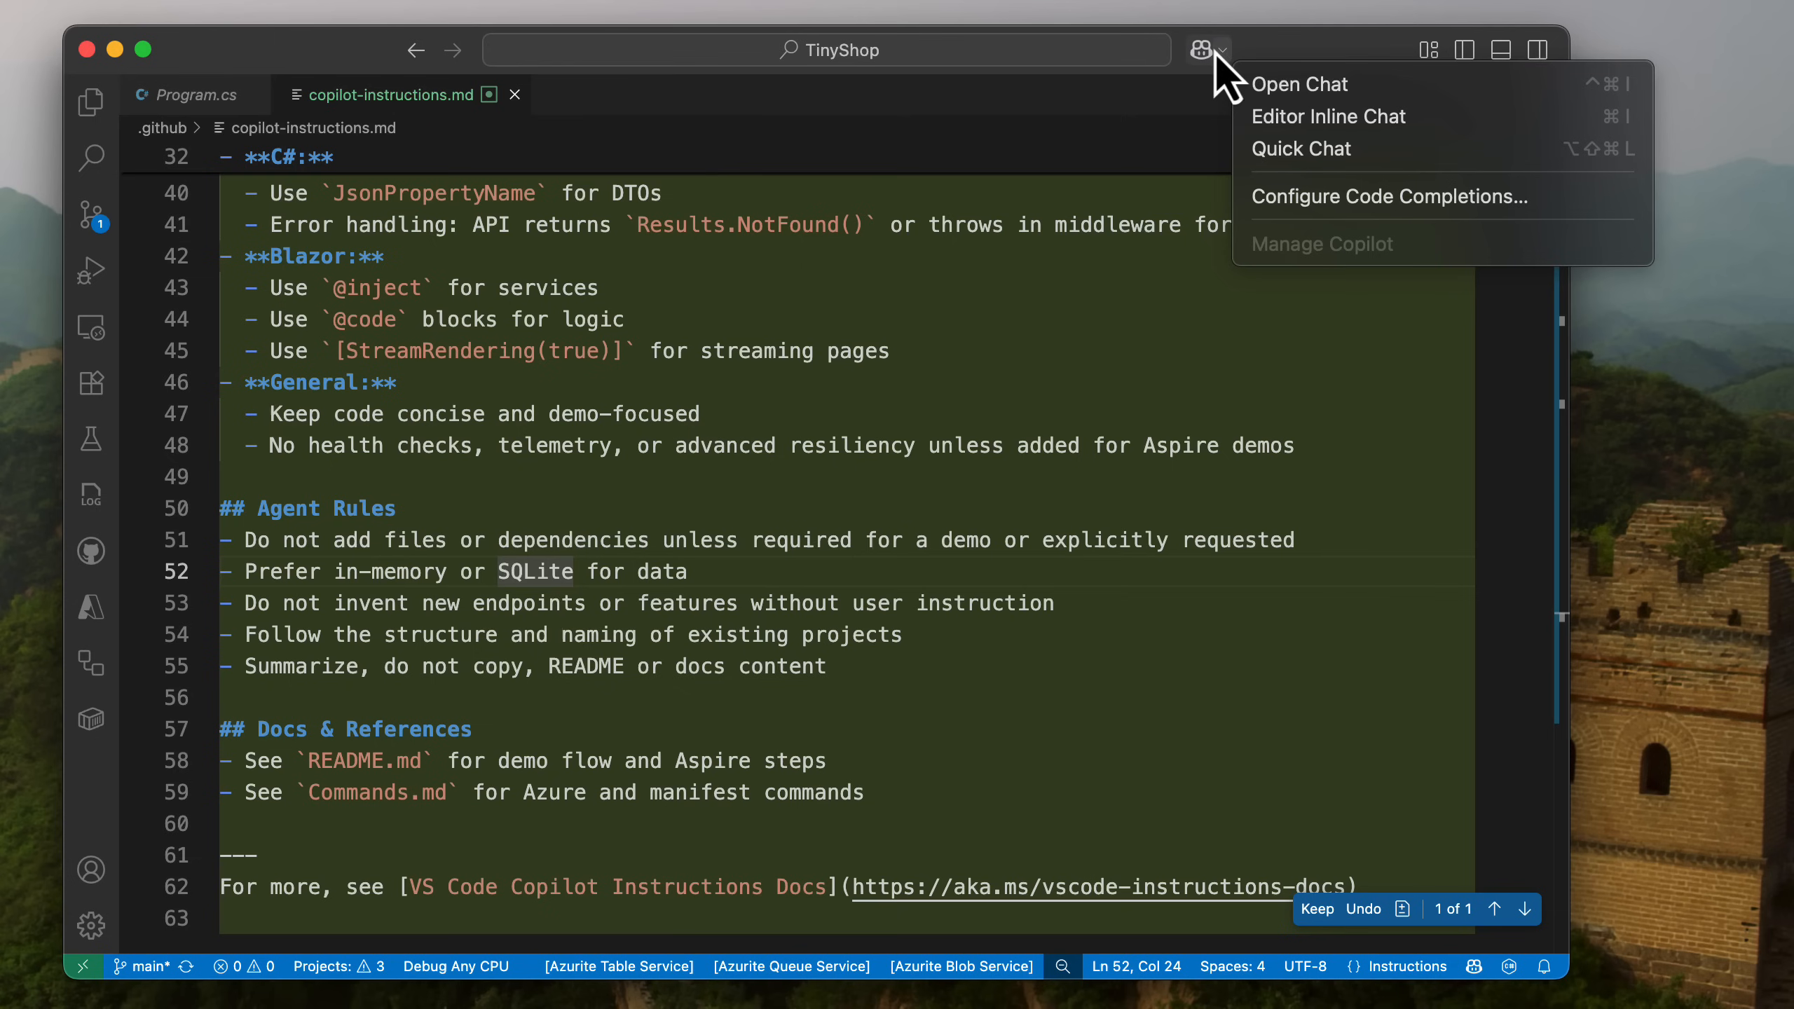
pyautogui.click(1298, 83)
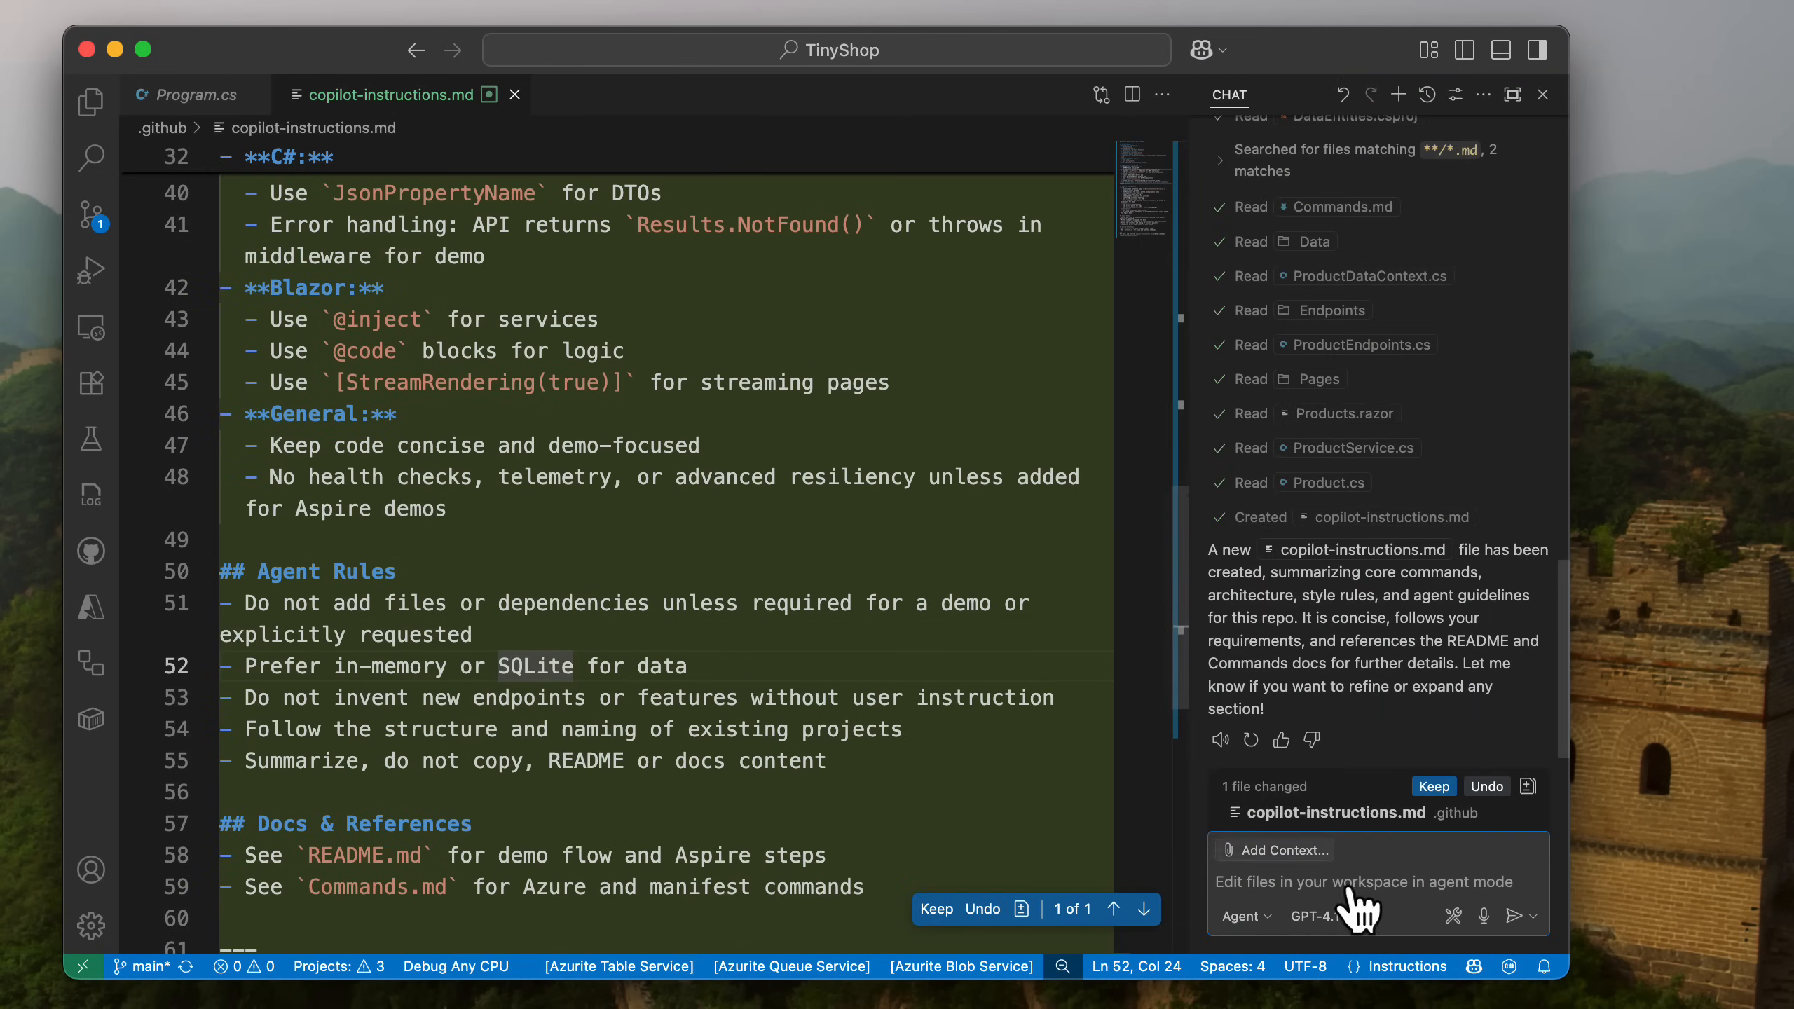
pyautogui.click(1396, 94)
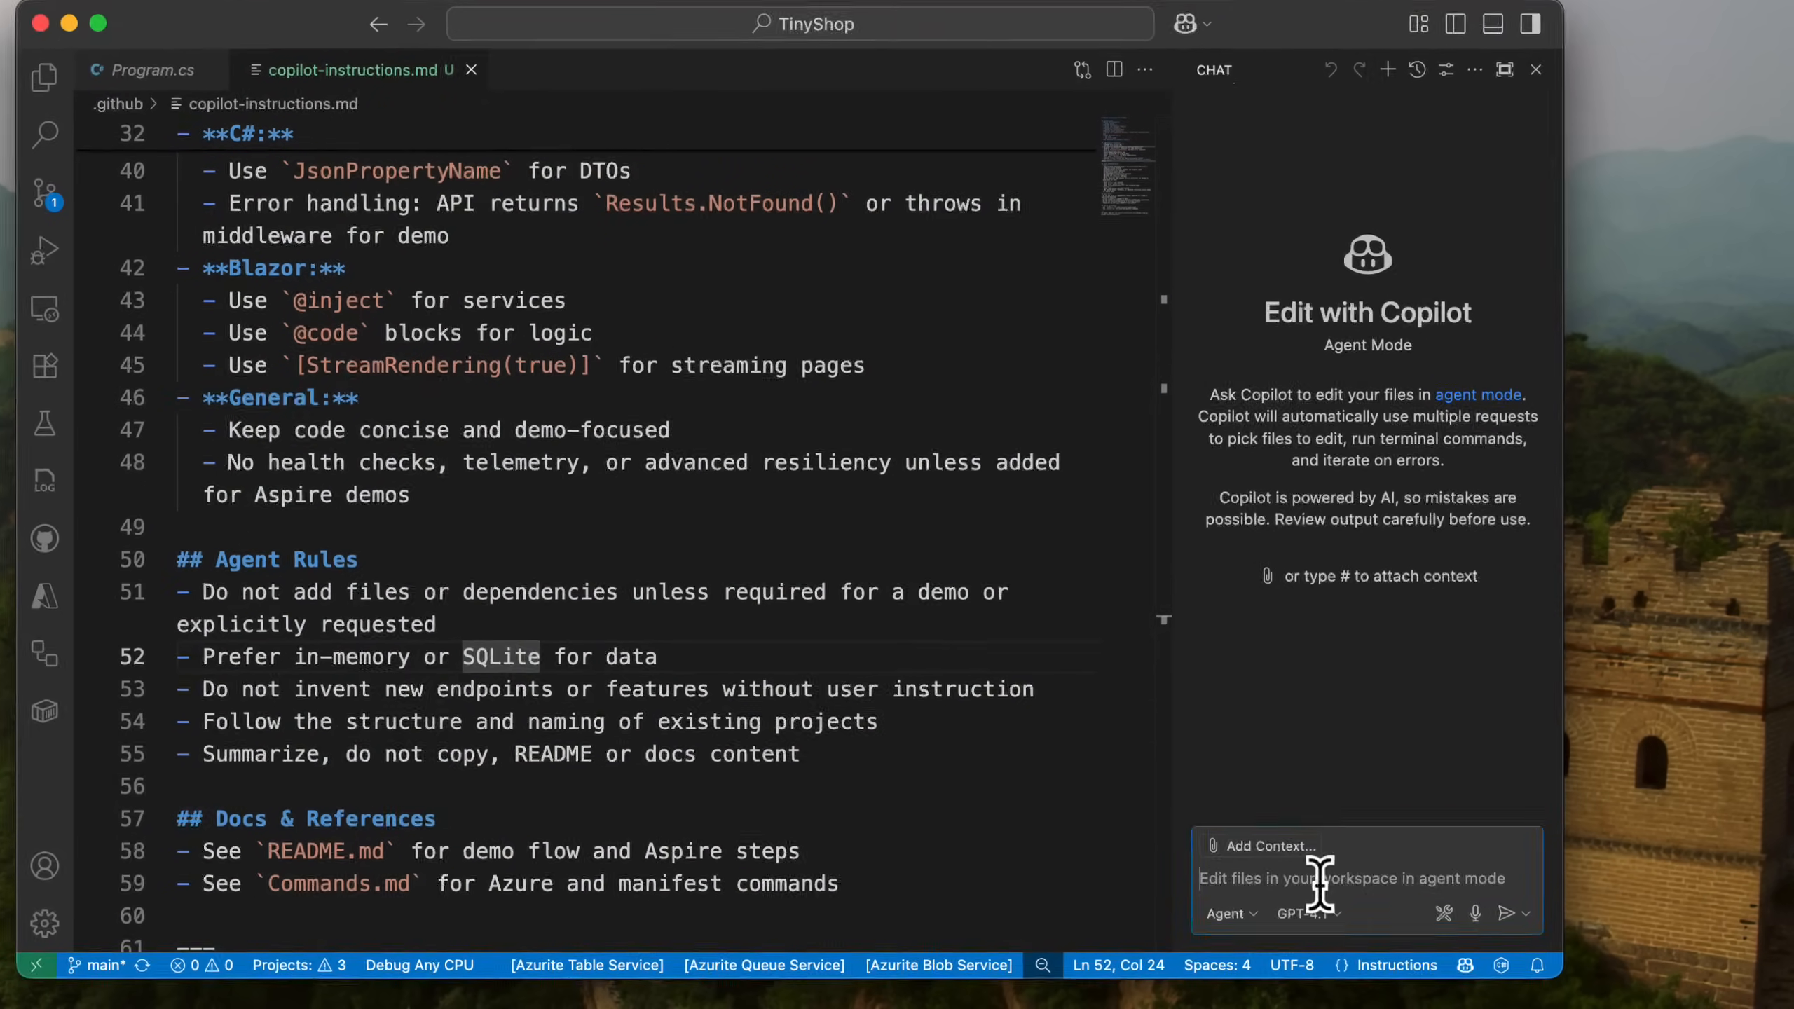
pyautogui.write("Let's add a new")
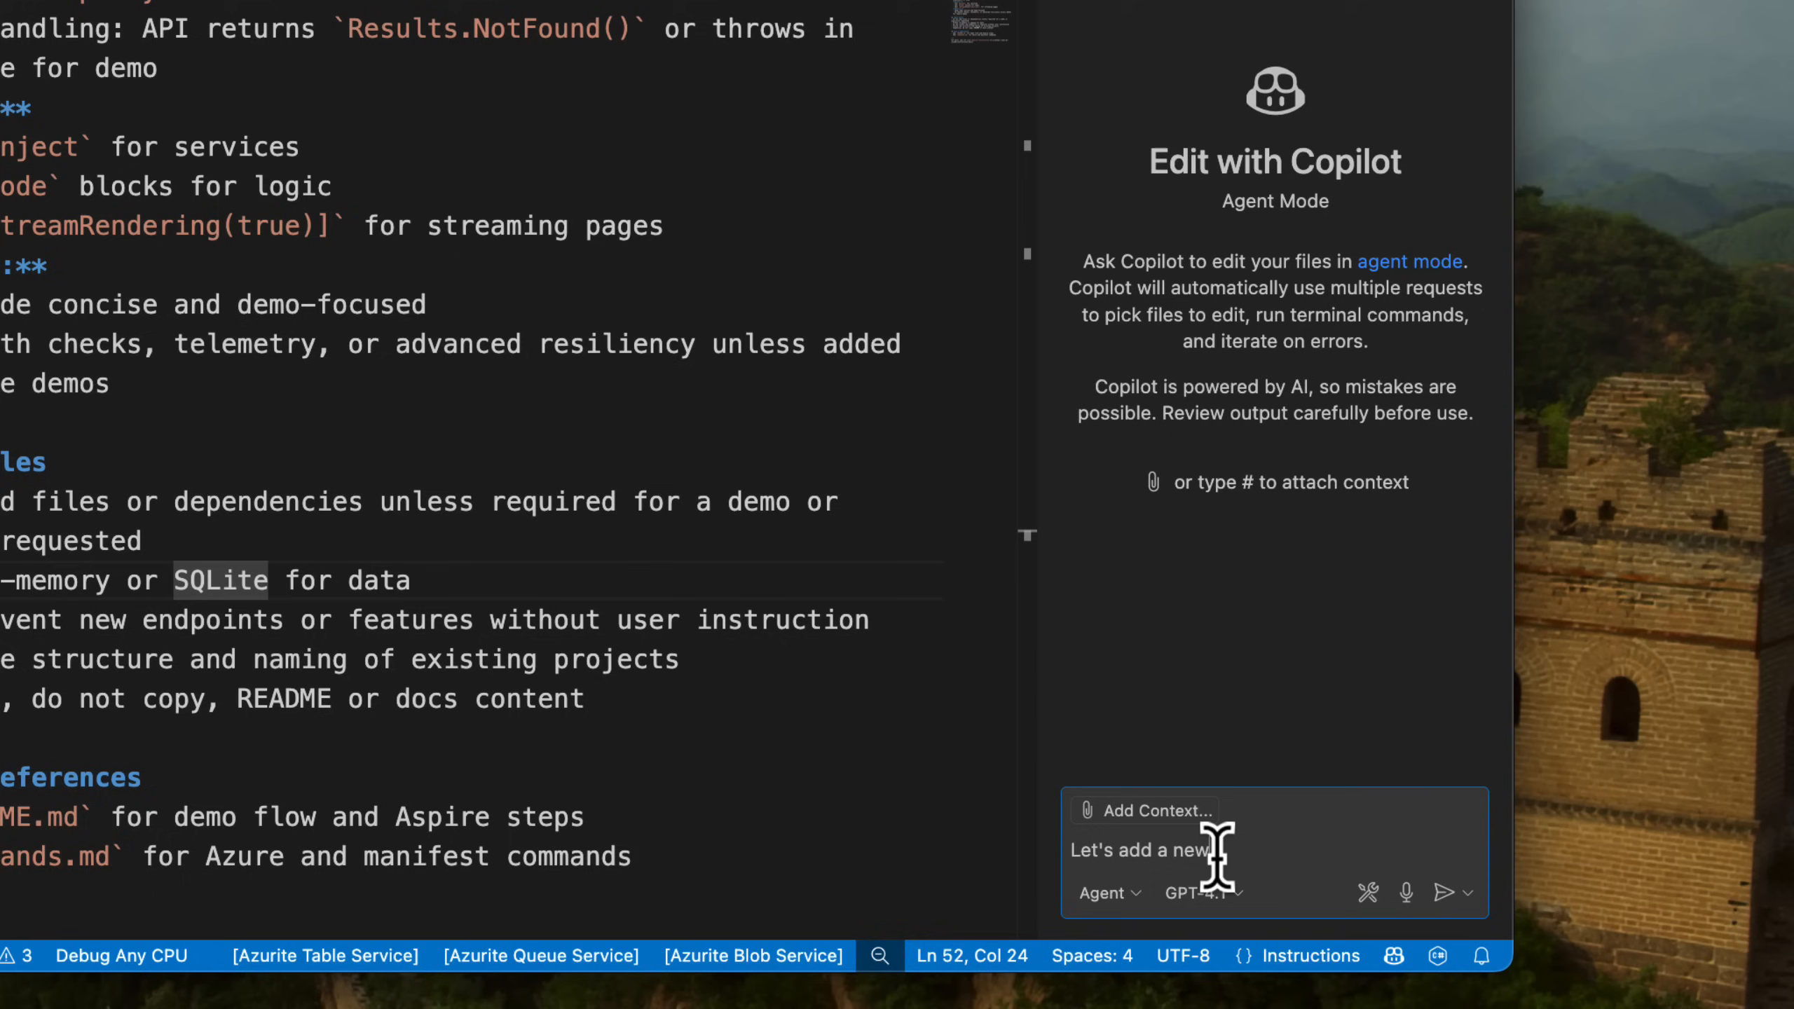
pyautogui.write('pi endo')
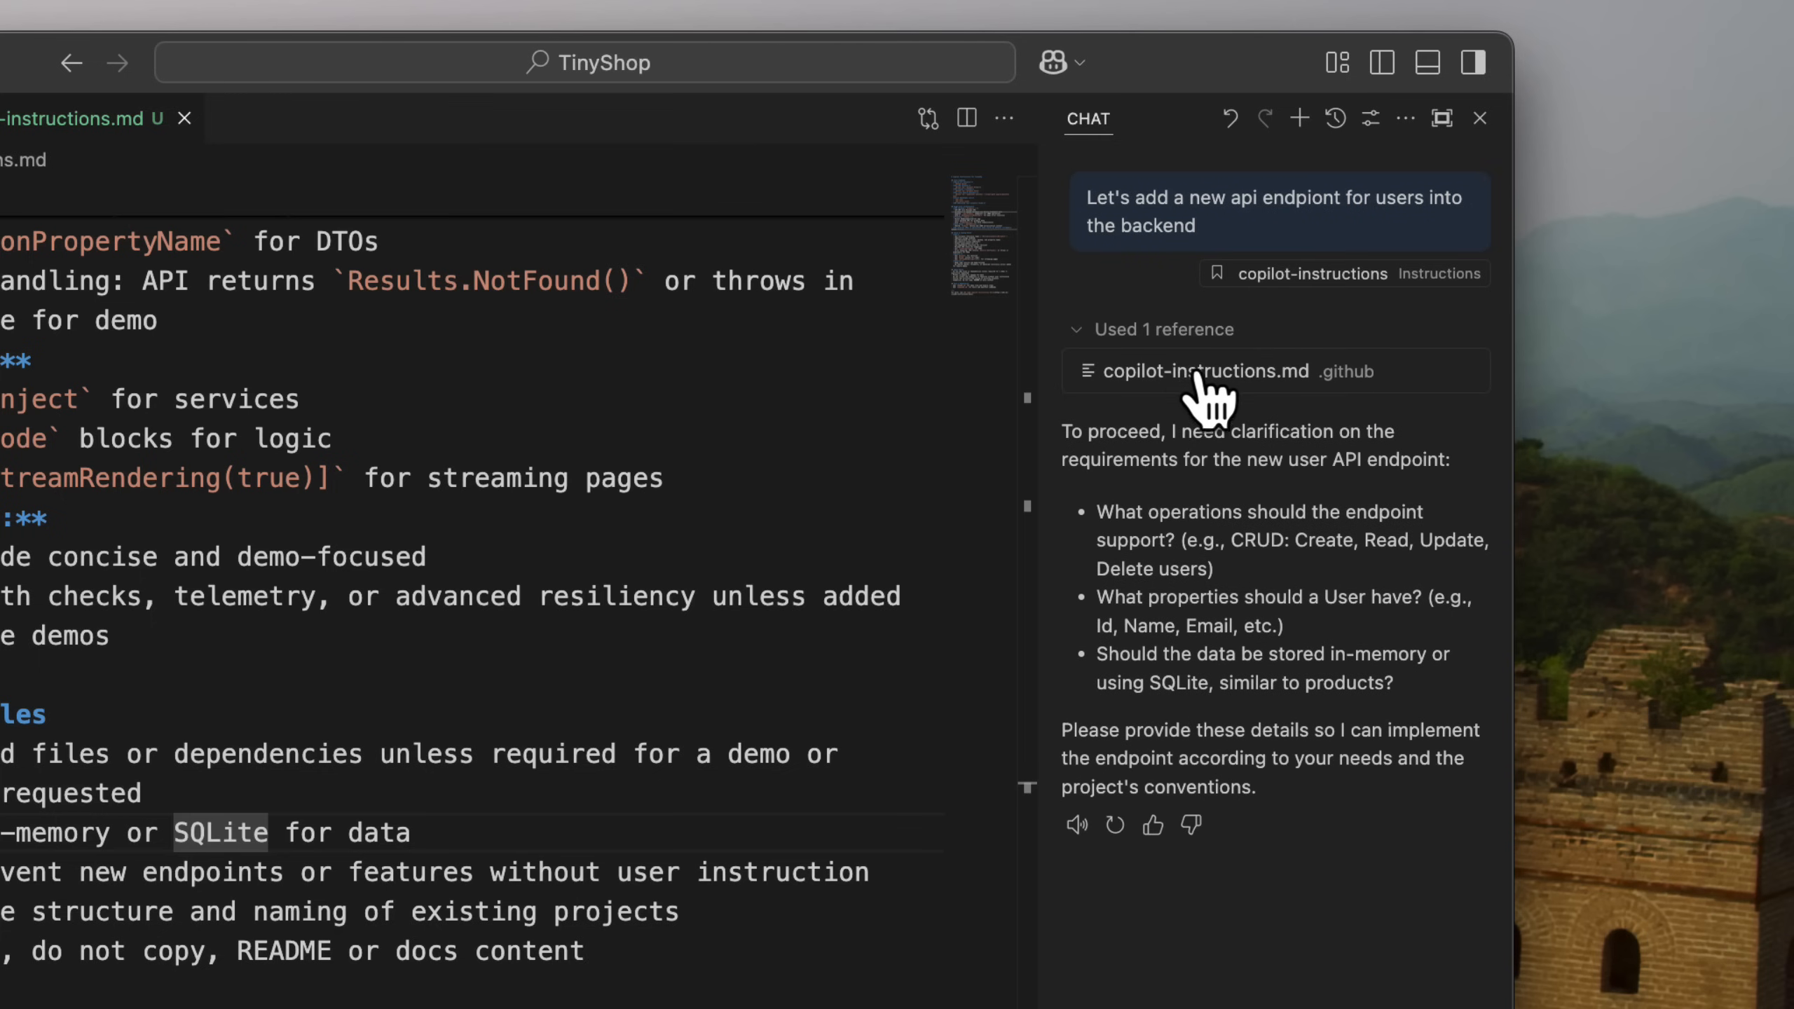
pyautogui.moveTo(1253, 412)
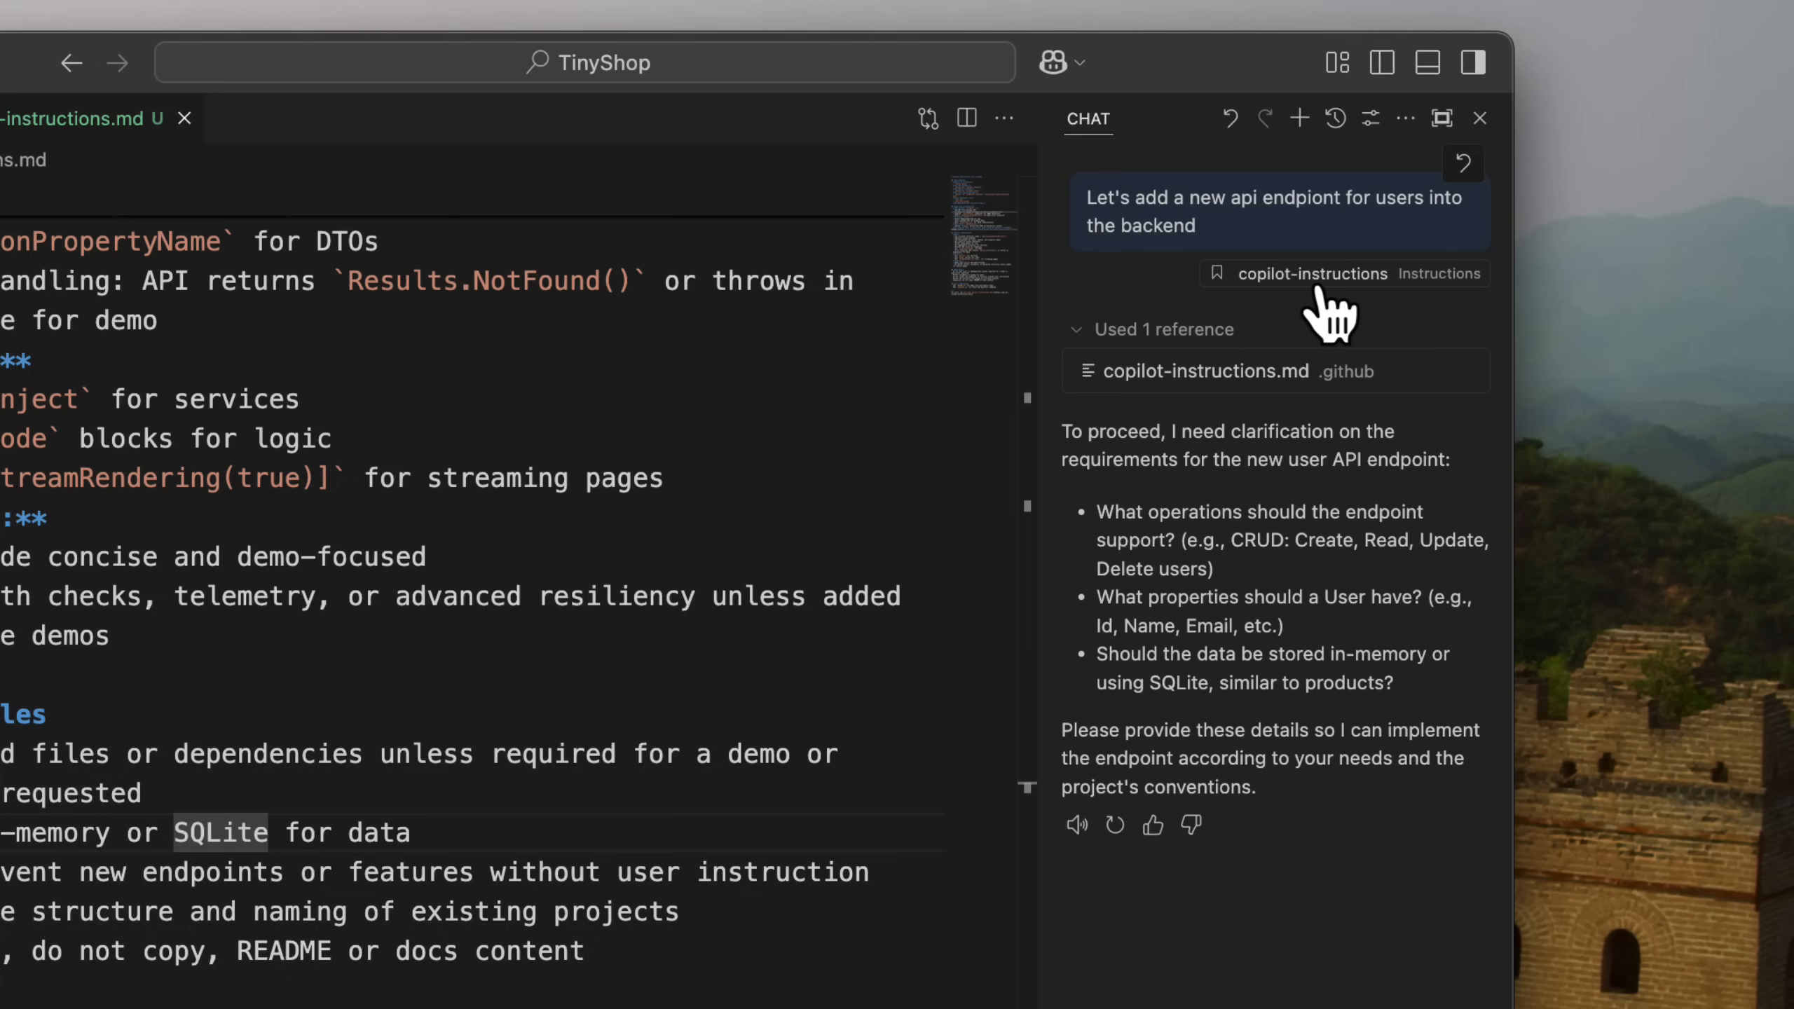
# Scroll through Copilot's clarifying questions and start typing a 'yes' reply.
pyautogui.scroll(-3)
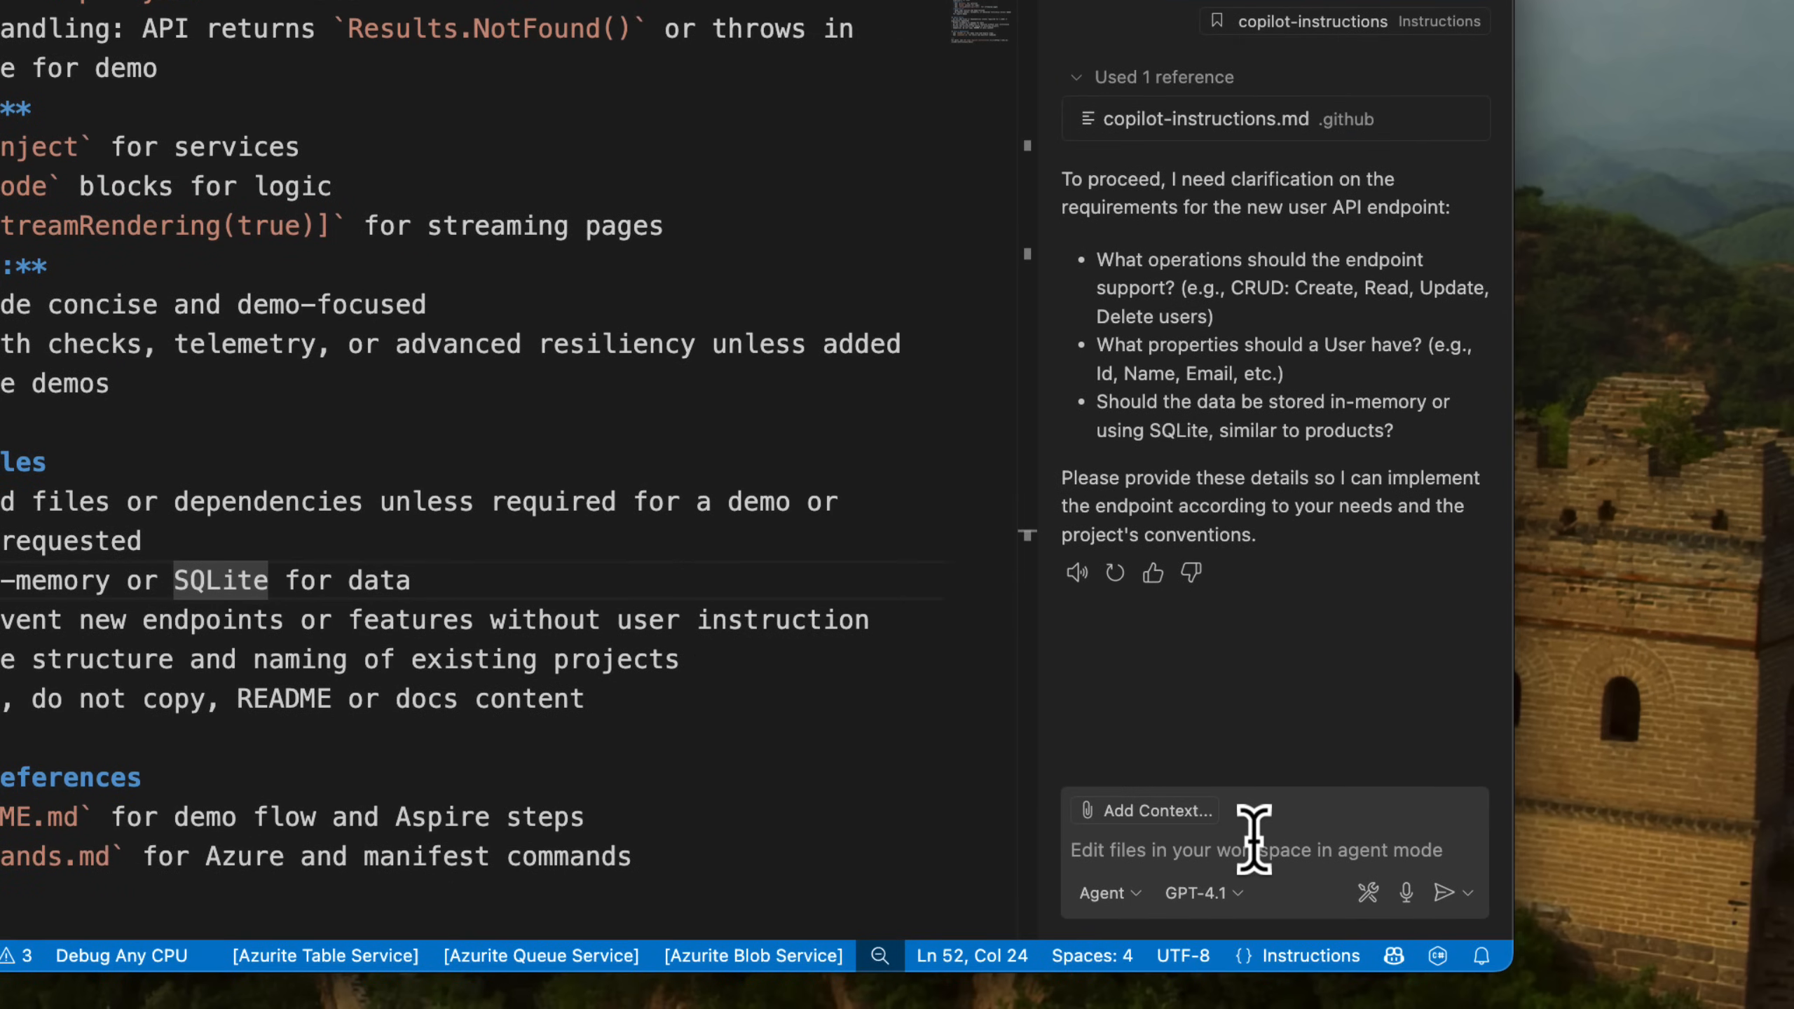
pyautogui.write('ye')
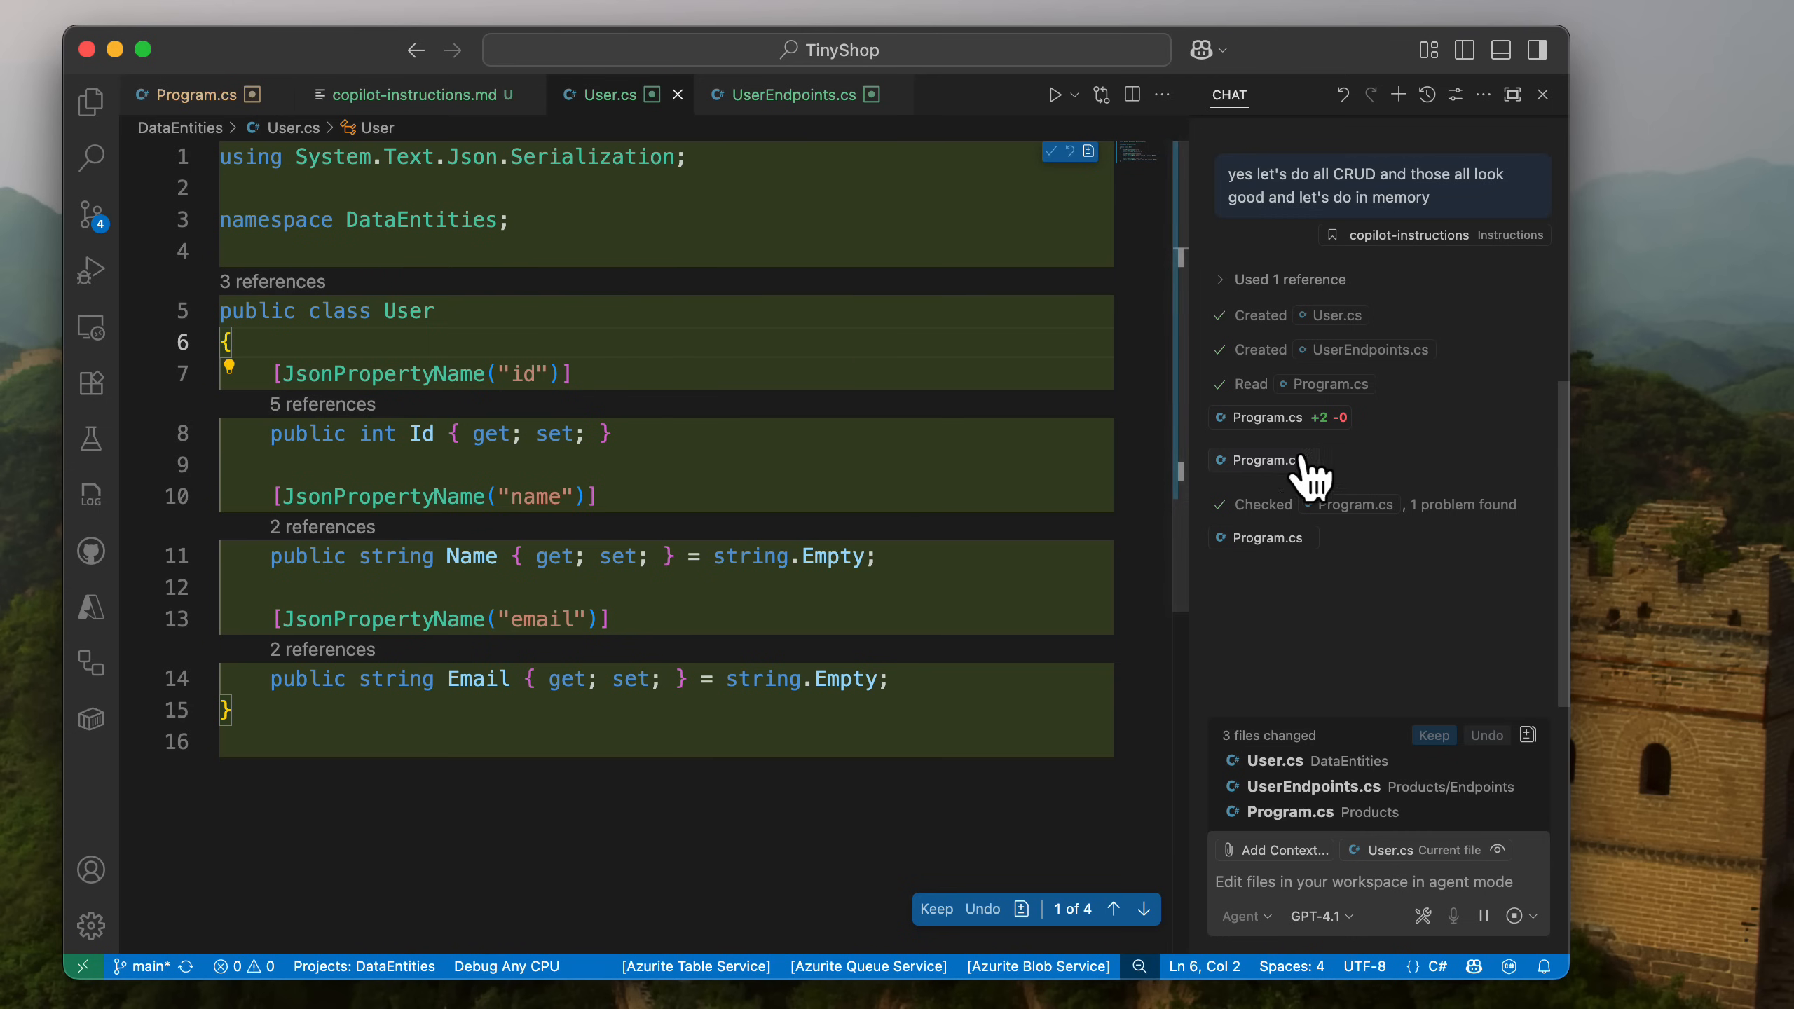
# Review the Program.cs diff registering the new User endpoints.
pyautogui.click(1263, 460)
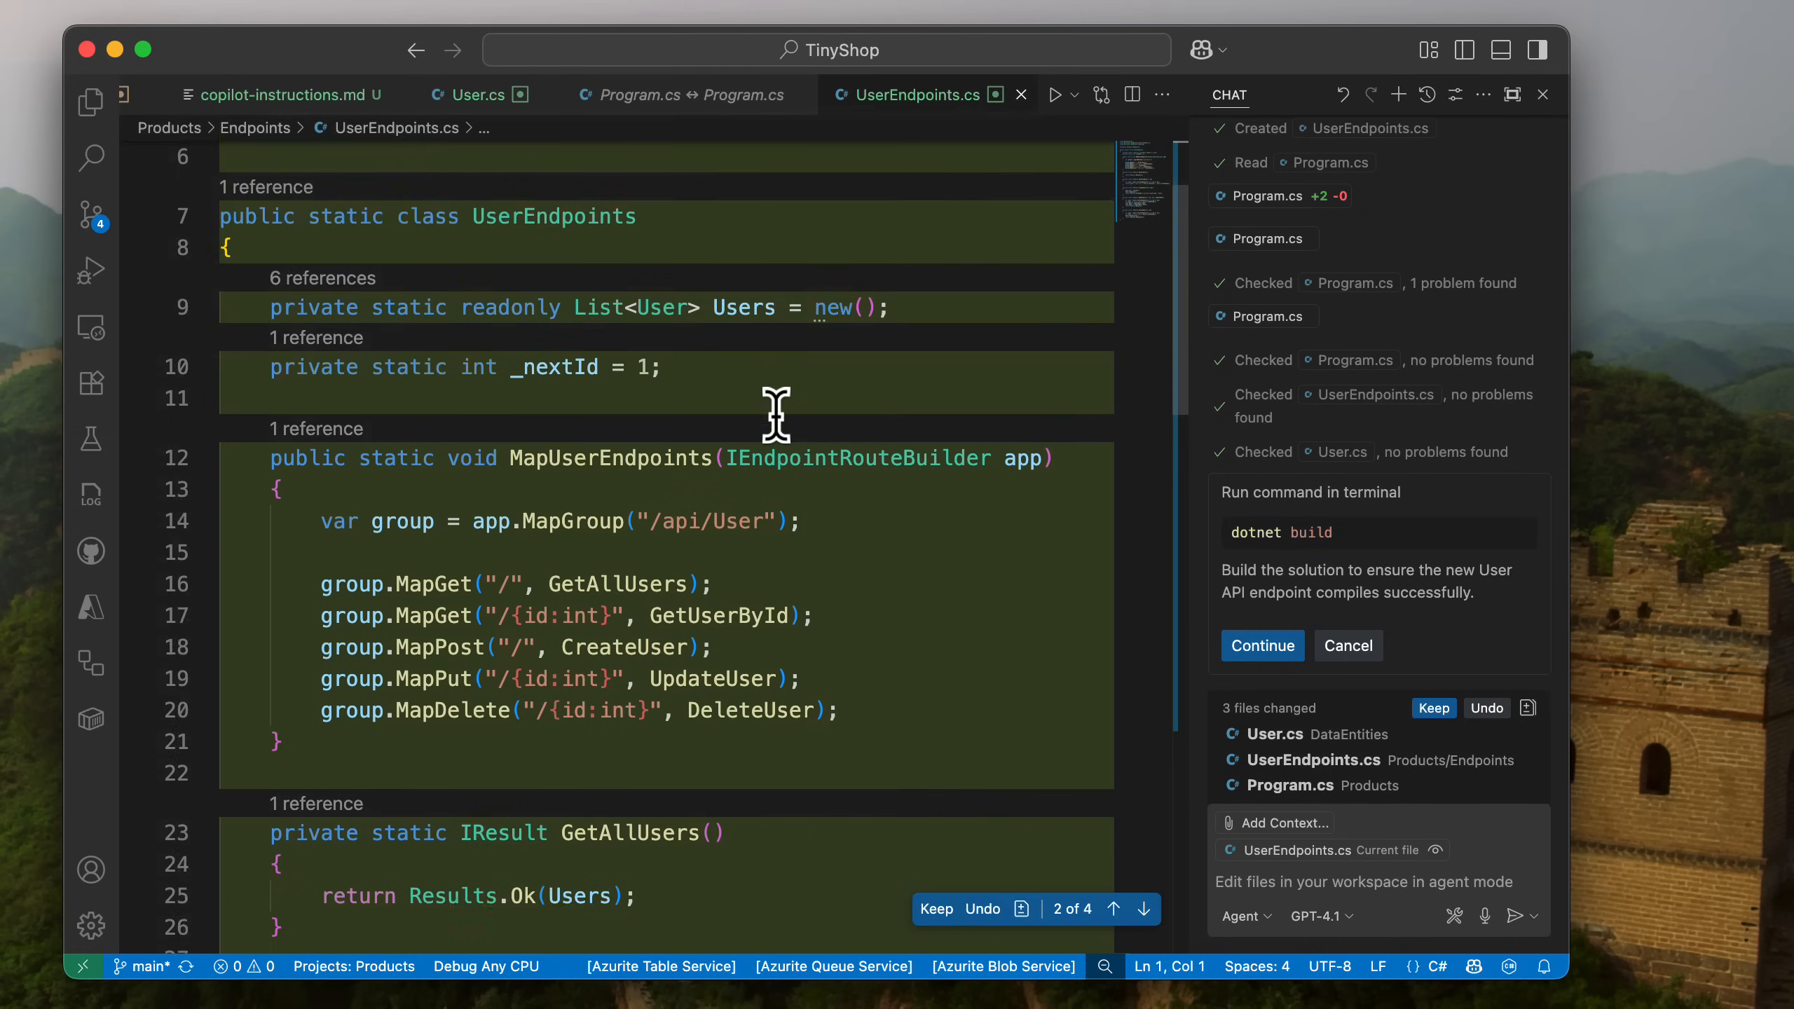
pyautogui.scroll(-3)
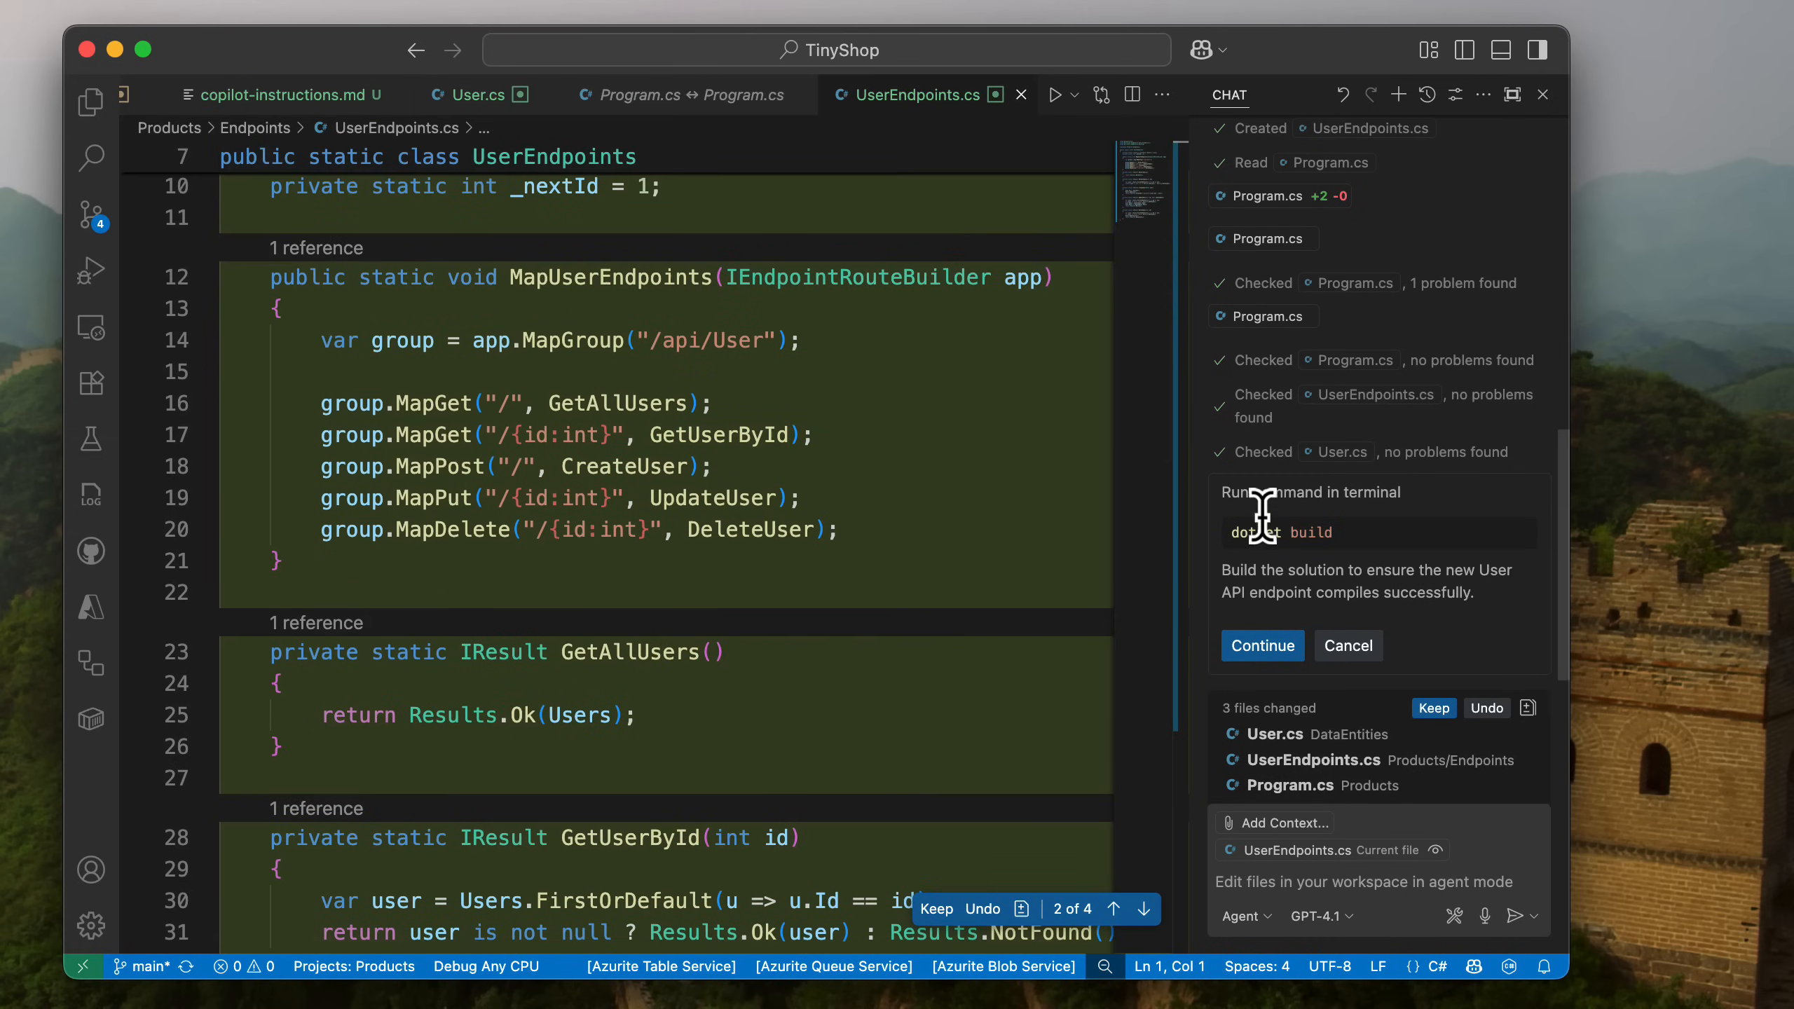
pyautogui.moveTo(1388, 595)
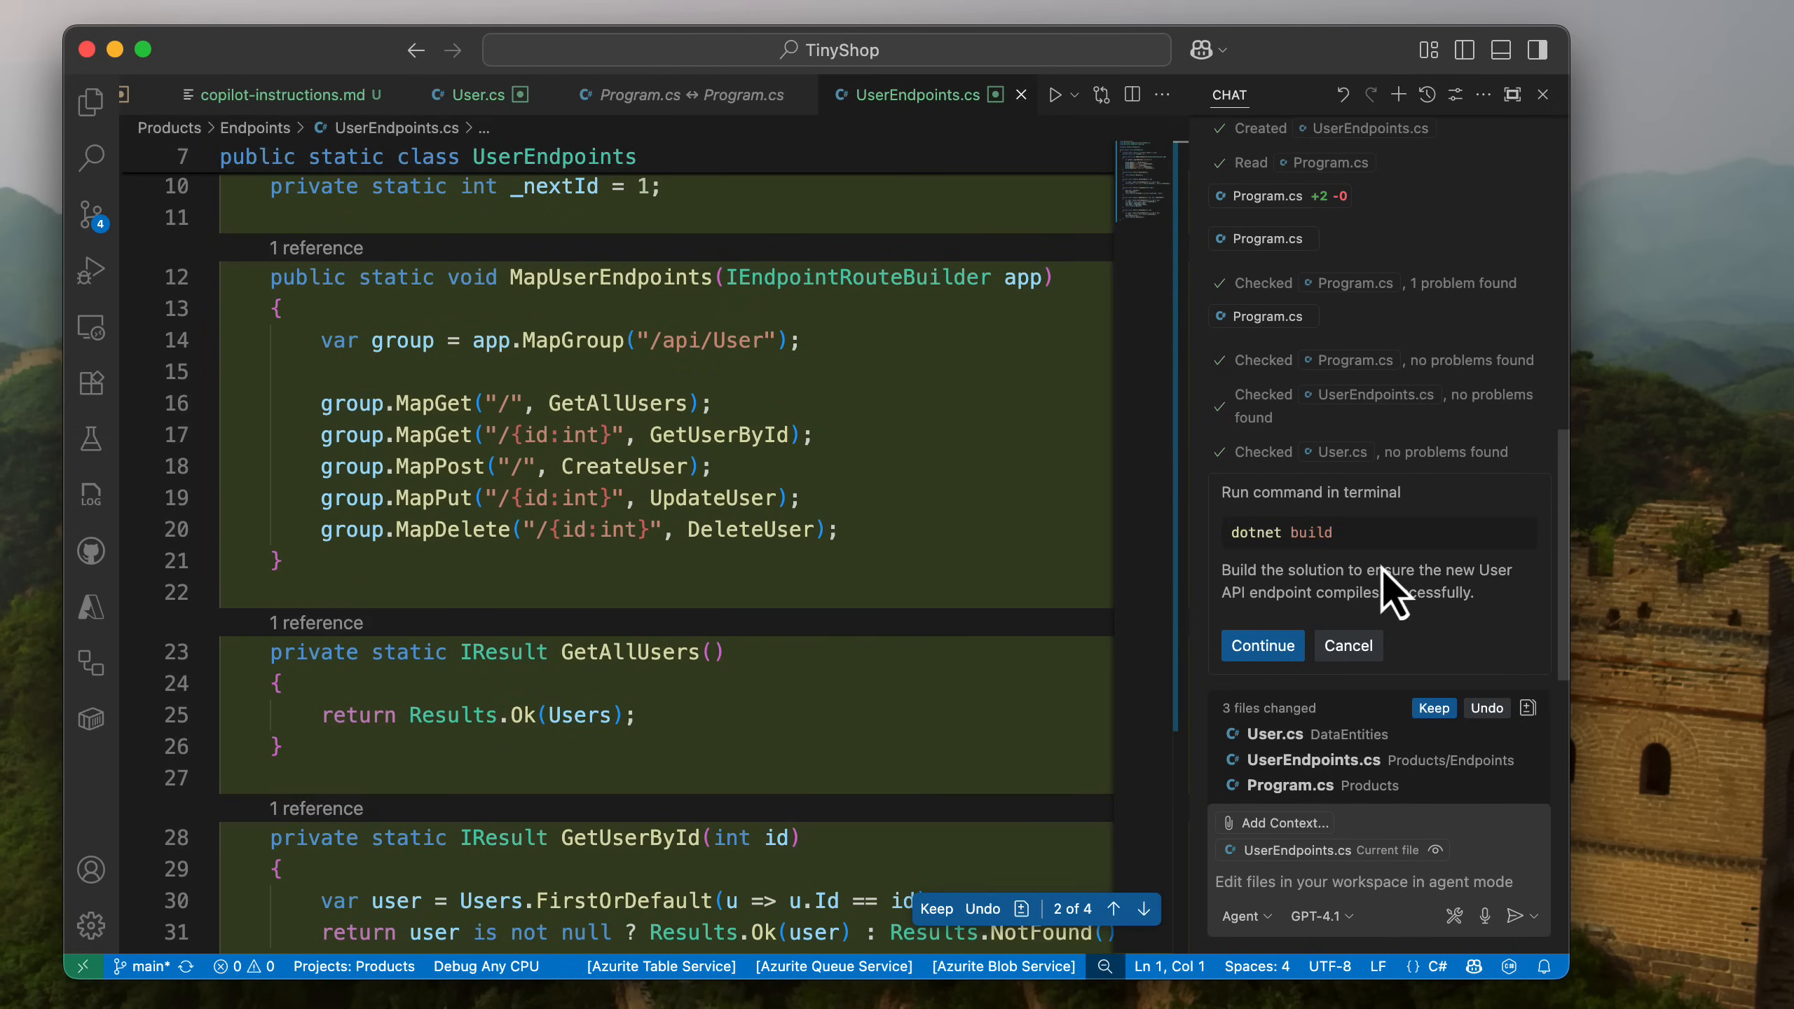
pyautogui.scroll(-3)
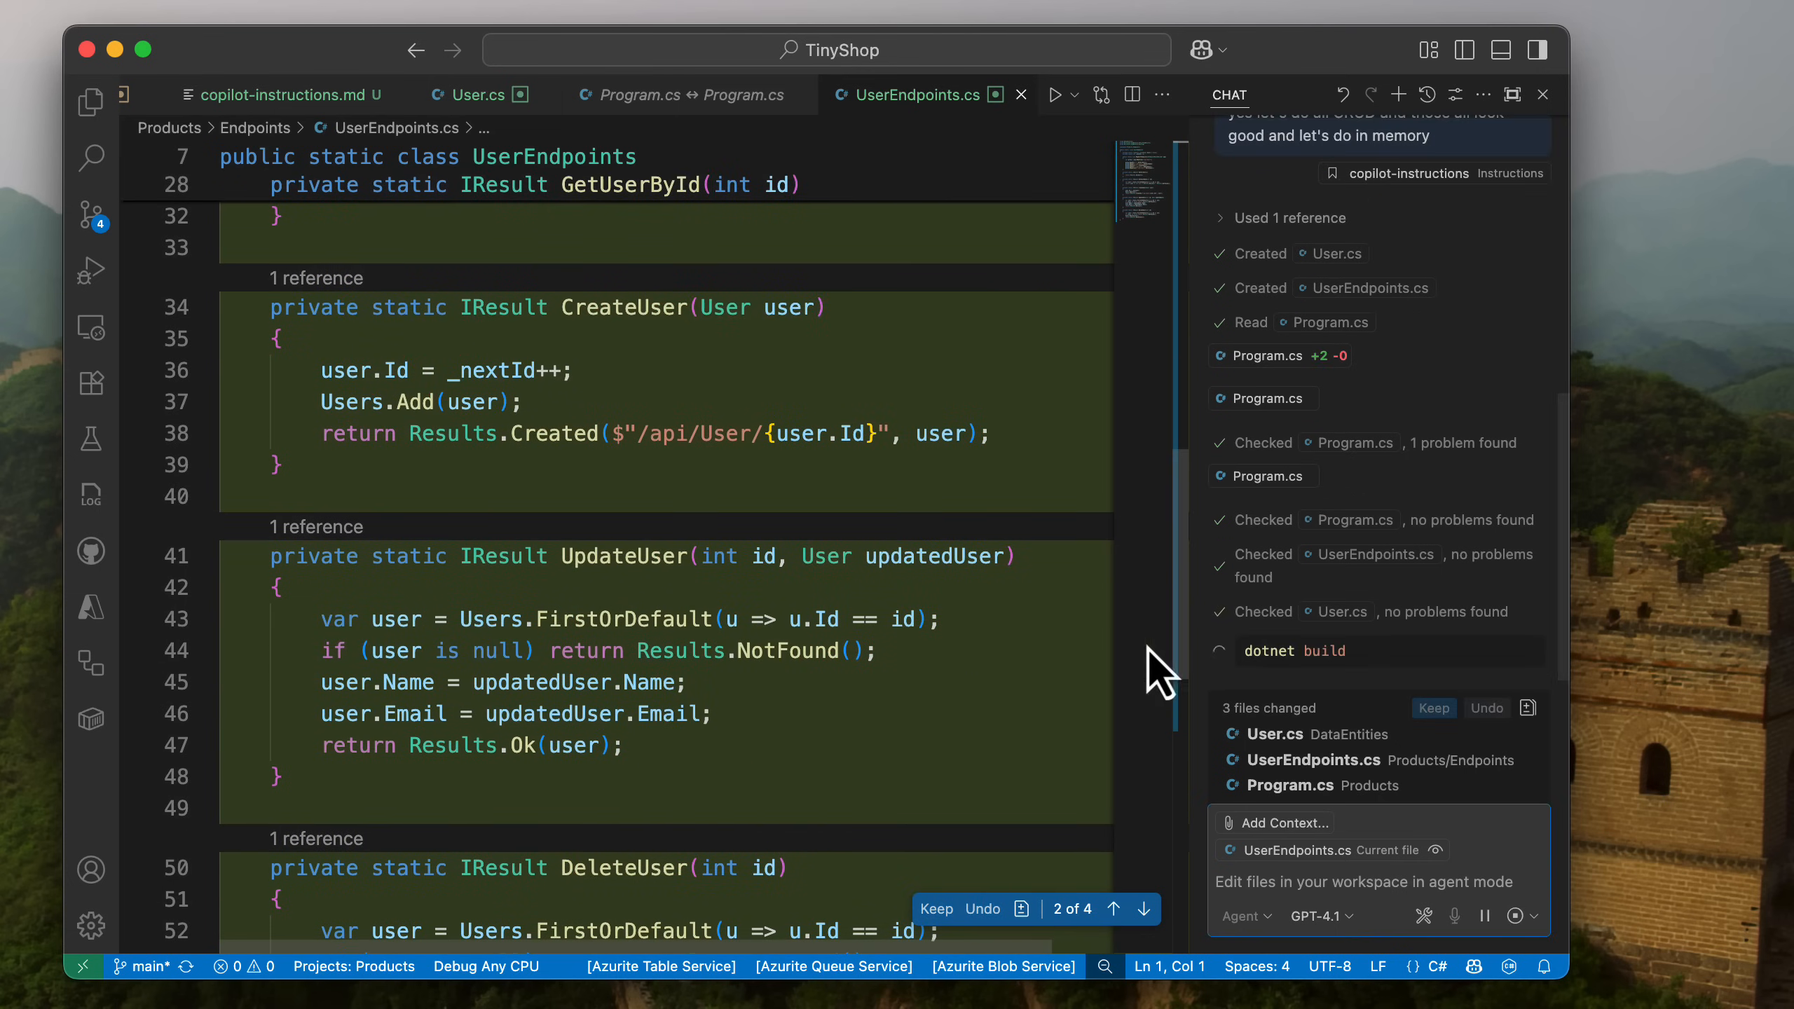
pyautogui.moveTo(1132, 669)
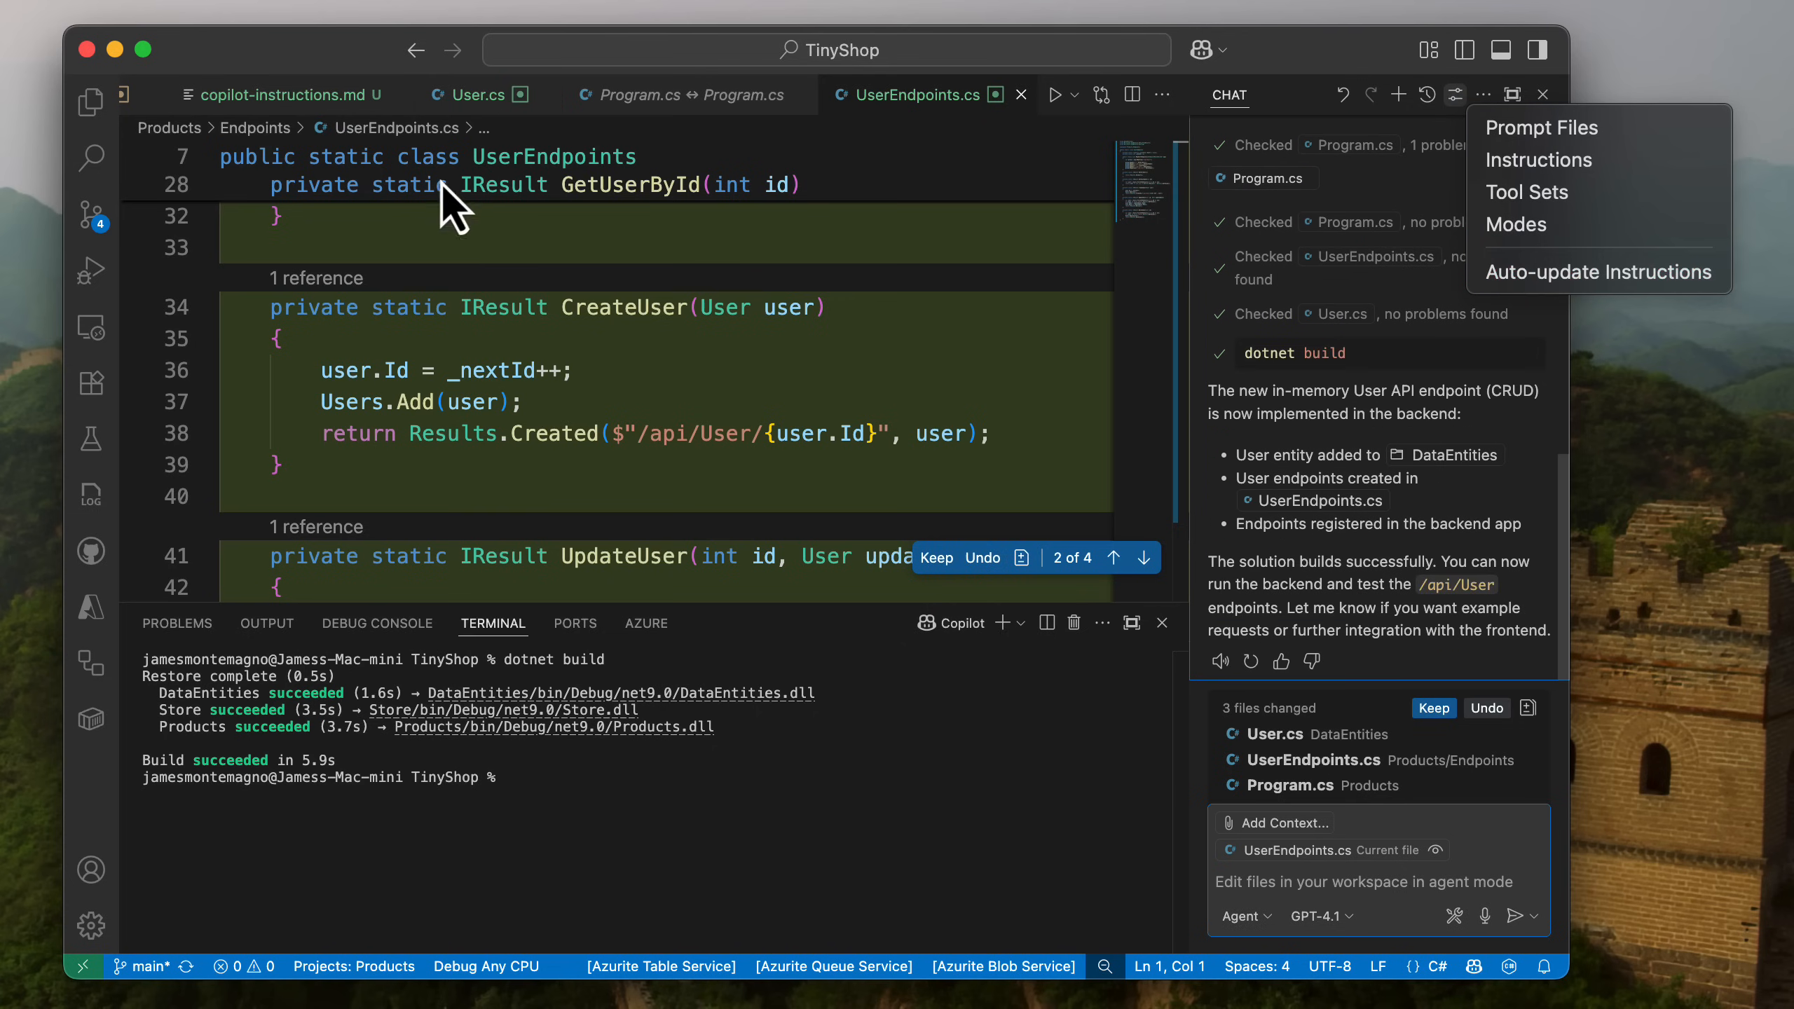
# Show the Explorer file tree after the successful build.
pyautogui.click(90, 101)
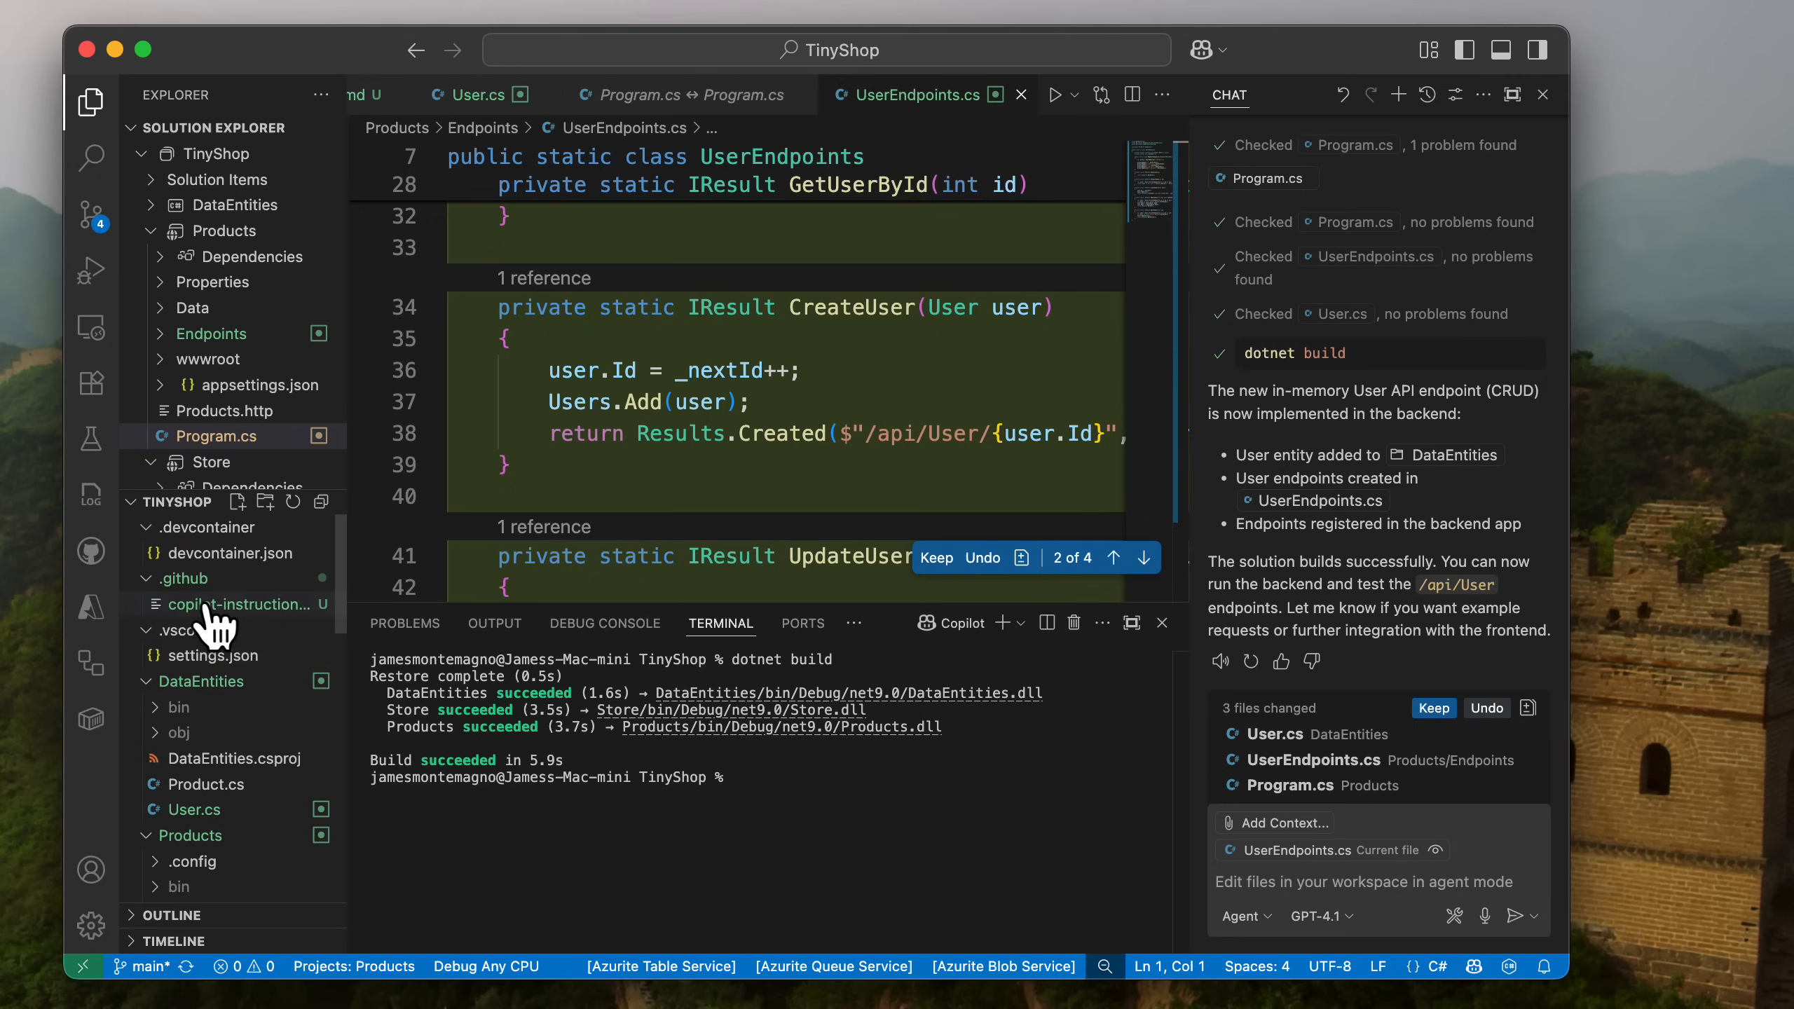
# Open copilot-instructions.md and scroll from core commands into the architecture section.
pyautogui.click(230, 604)
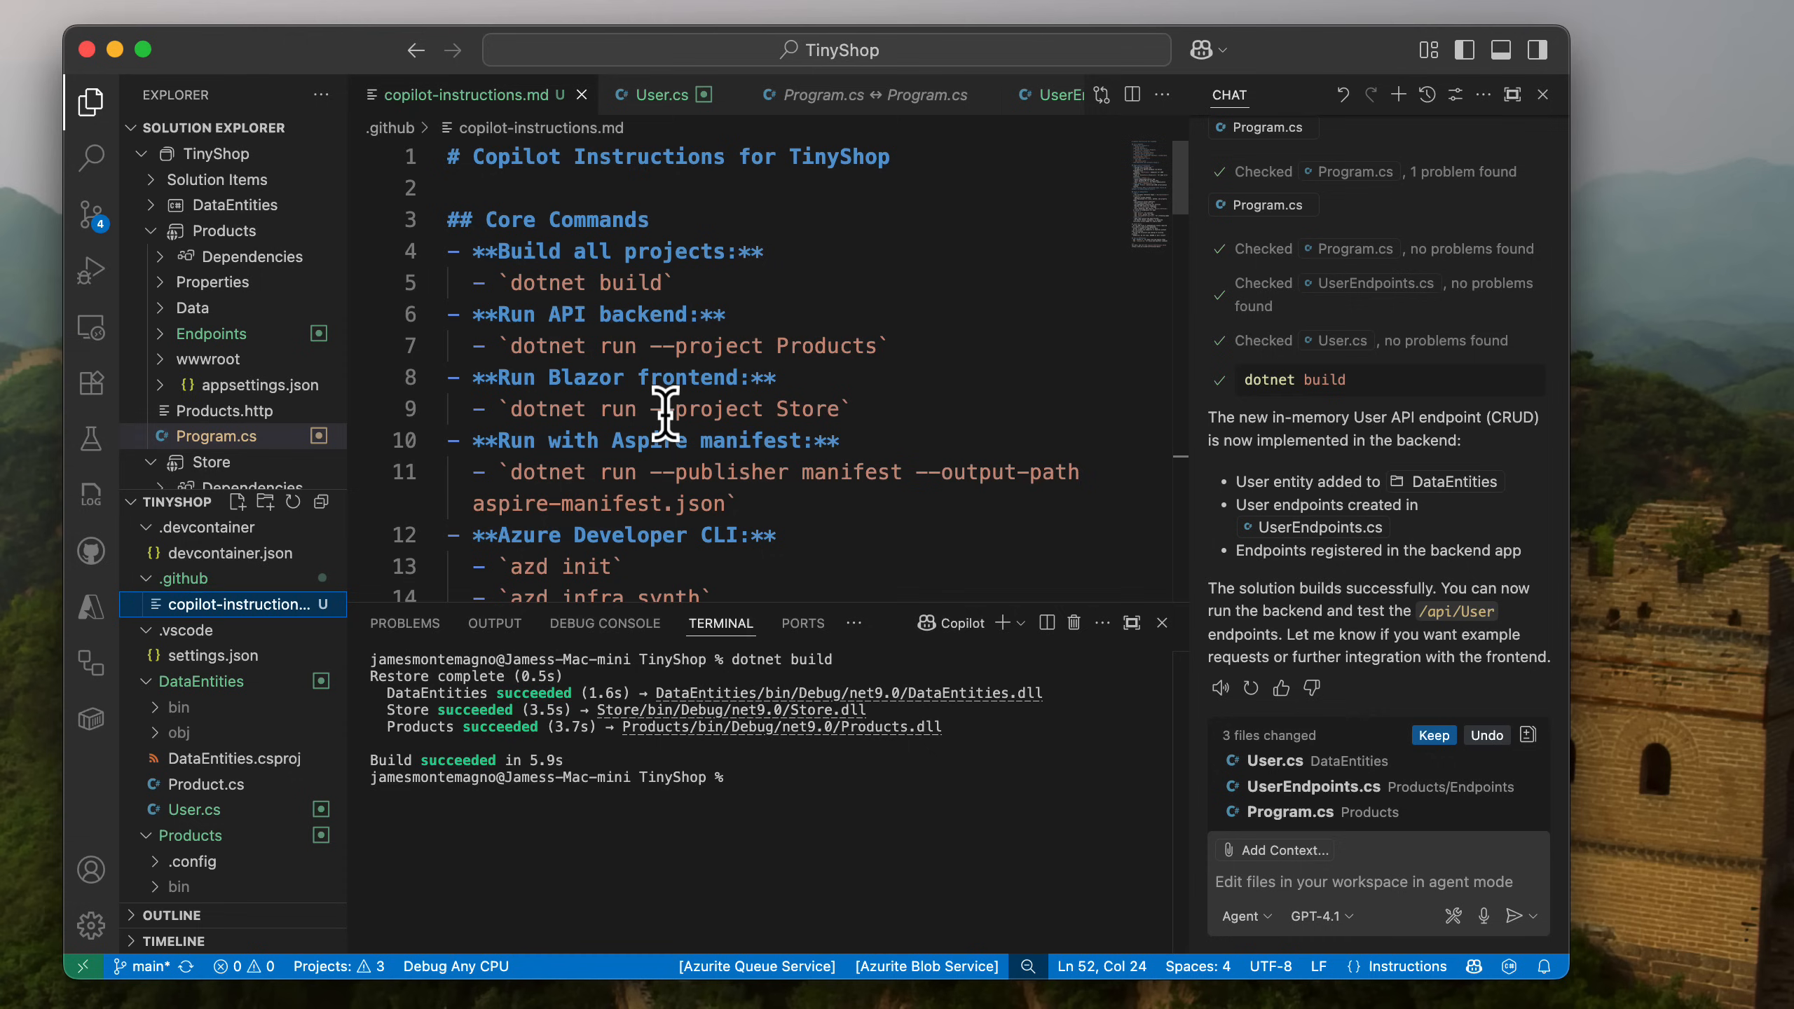
pyautogui.moveTo(731, 273)
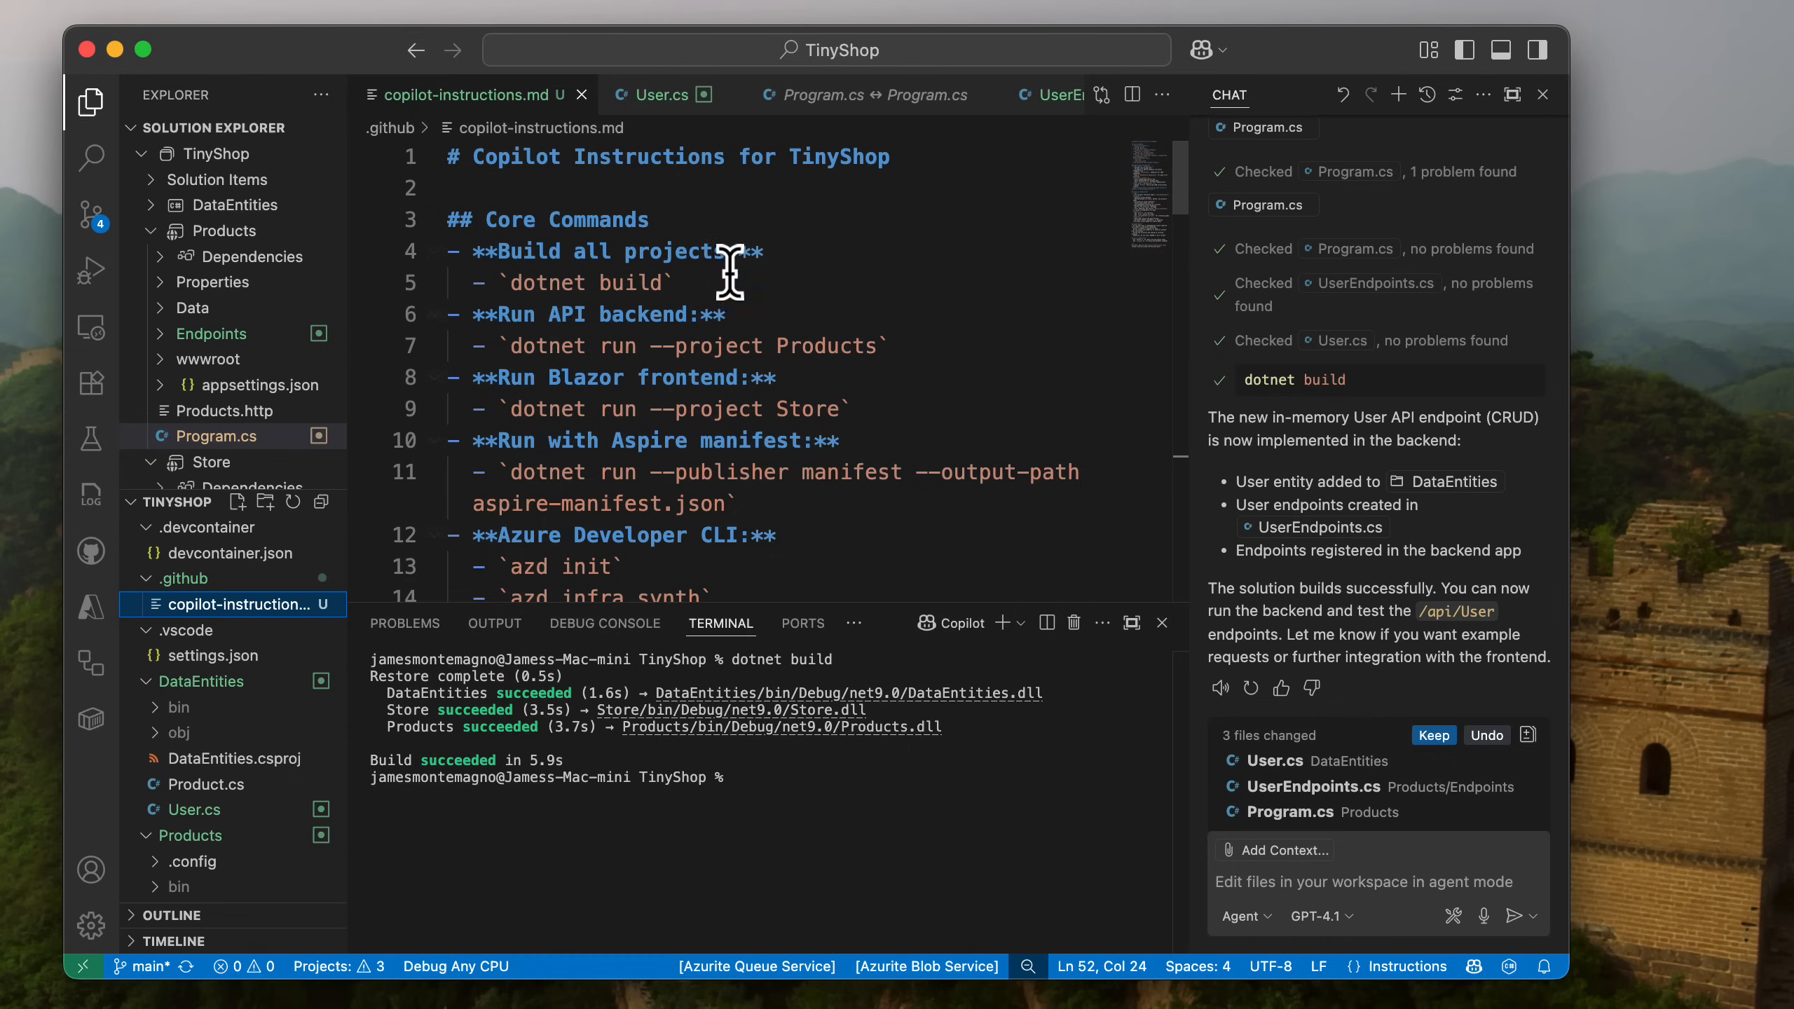
pyautogui.moveTo(773, 244)
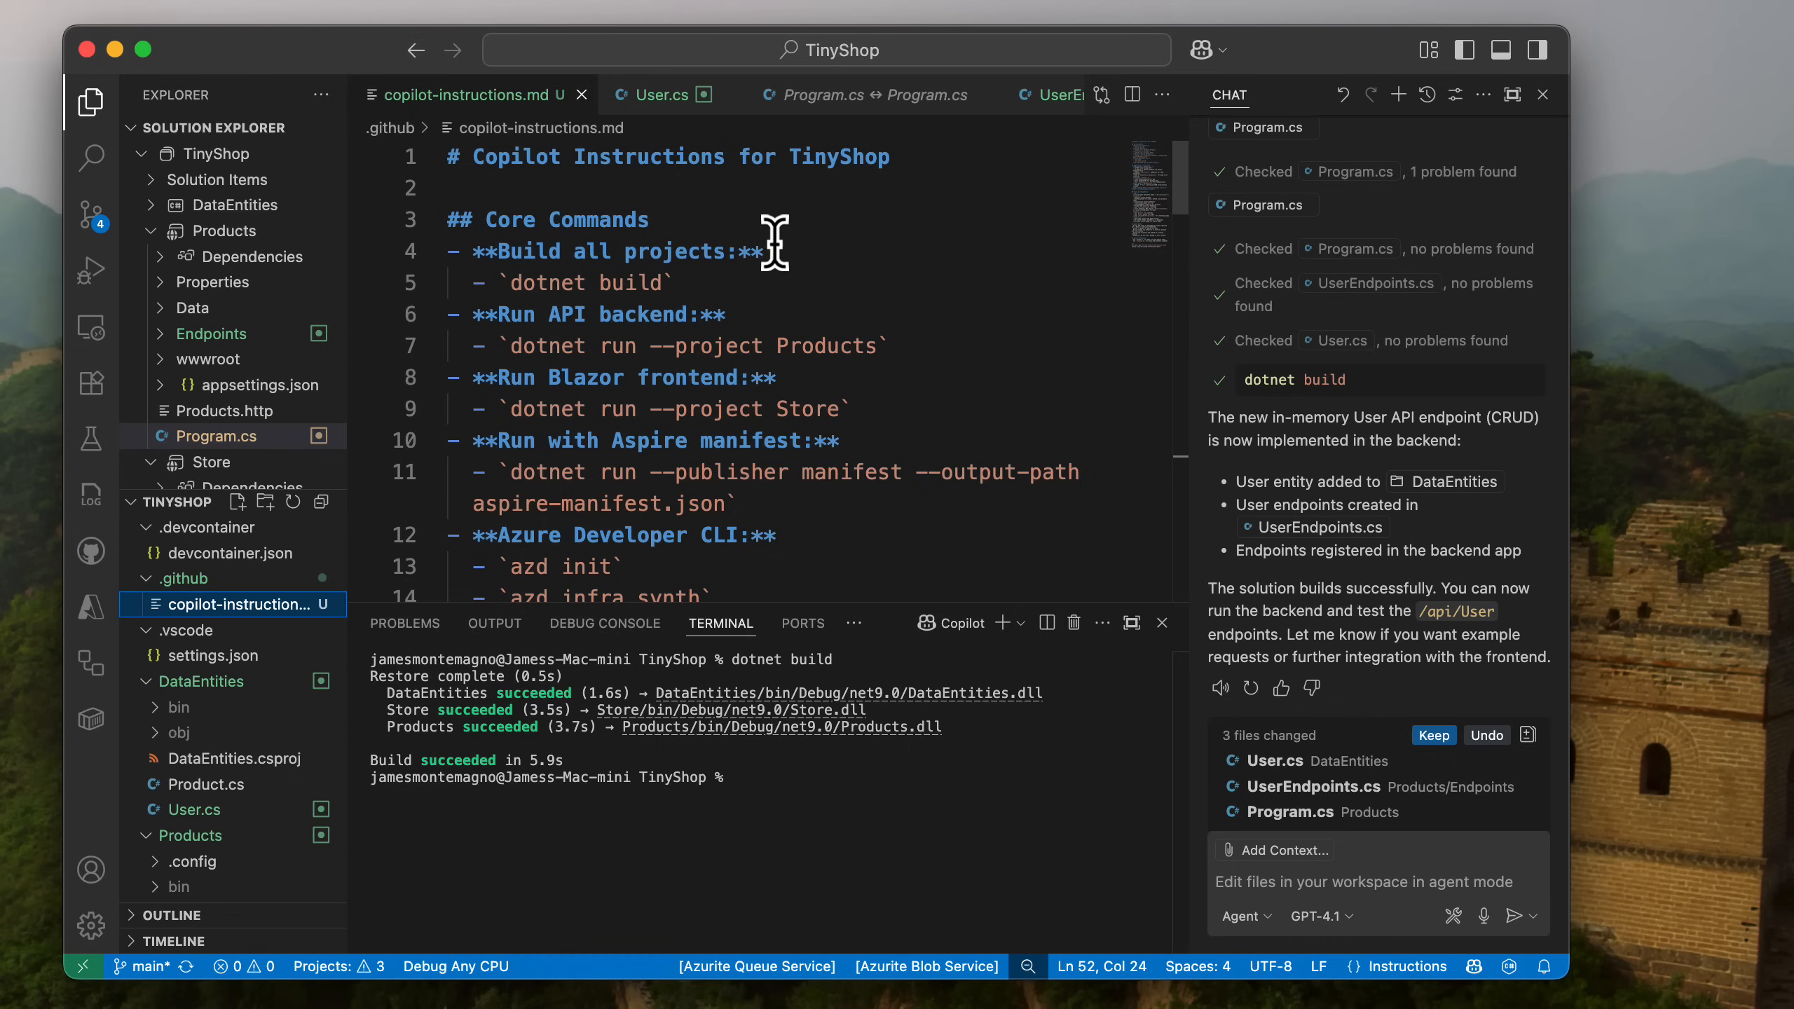
pyautogui.scroll(-3)
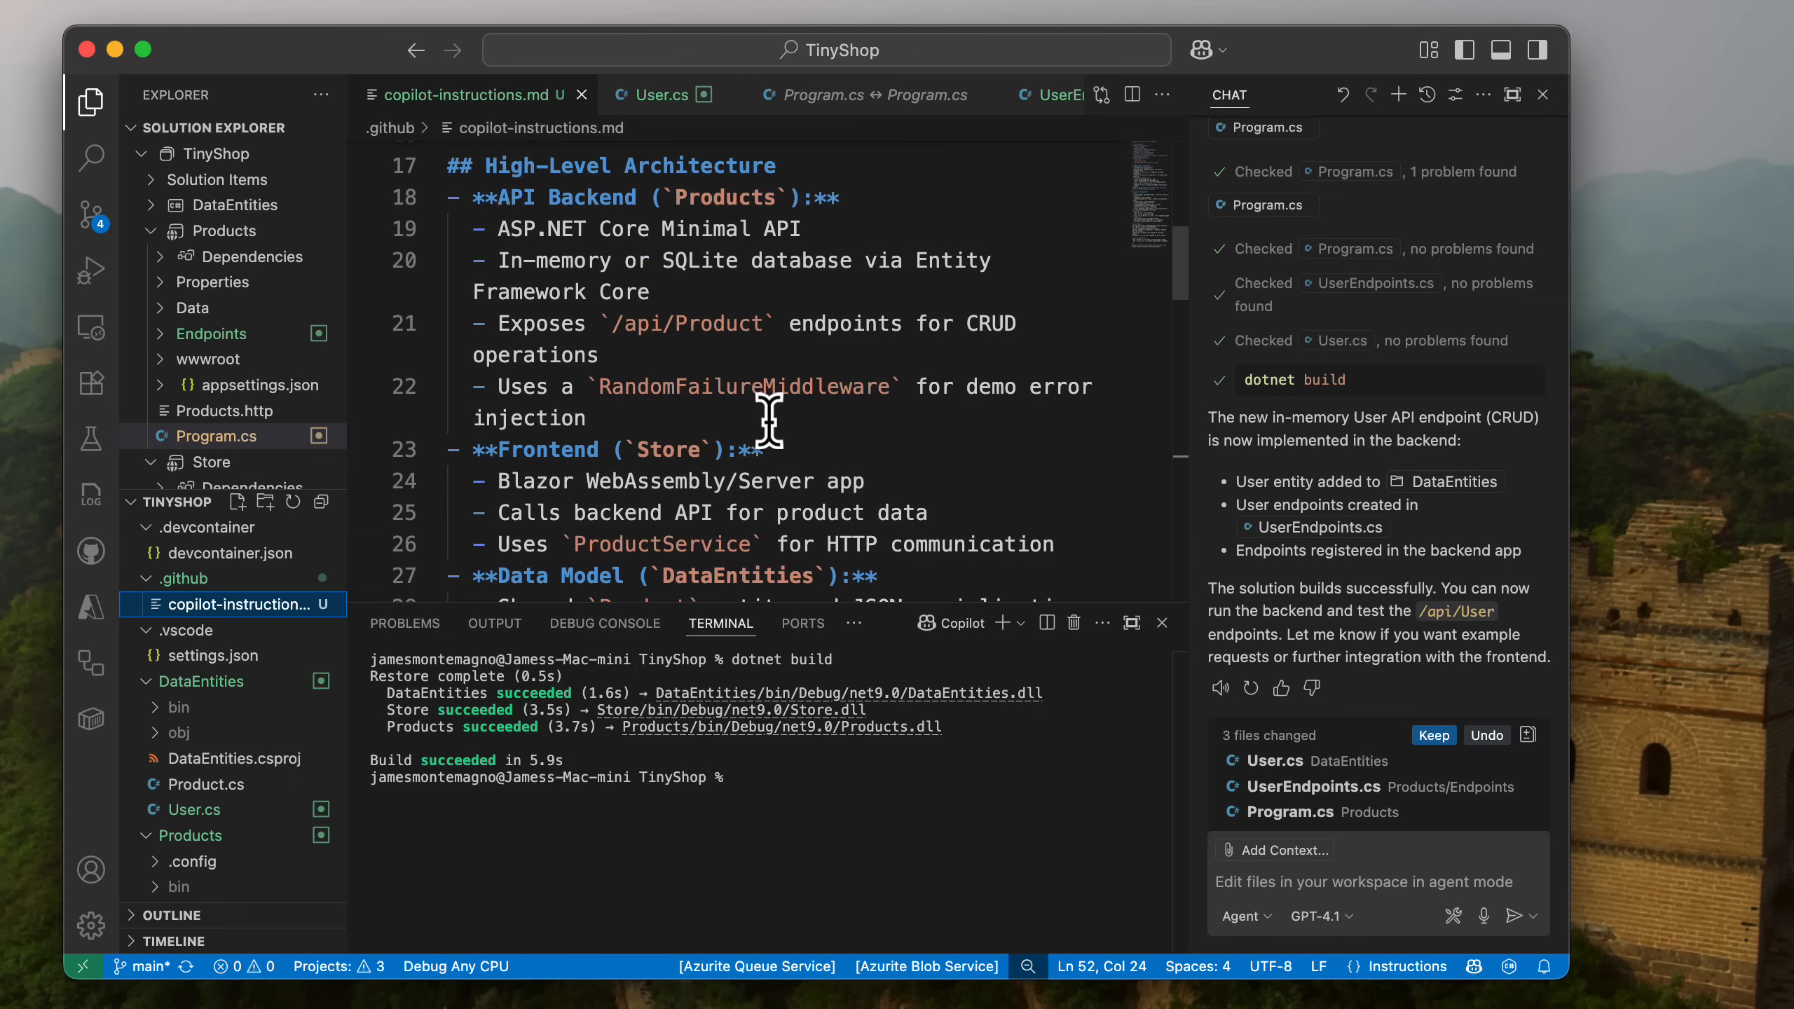